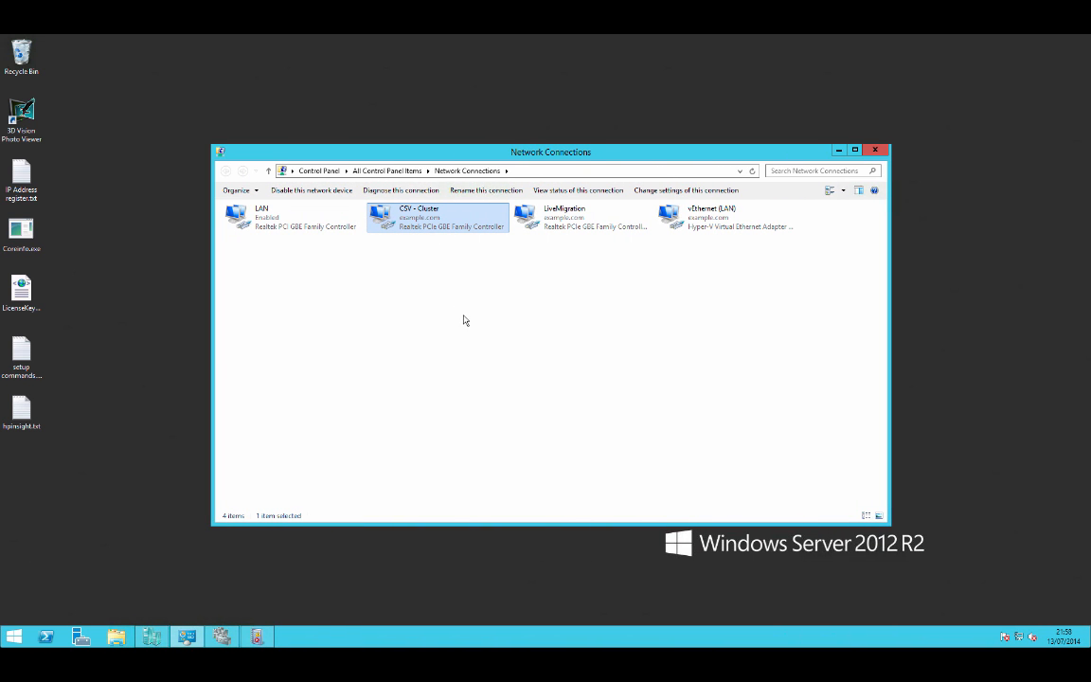
{"action": "mouse_move", "coordinate": [288, 238]}
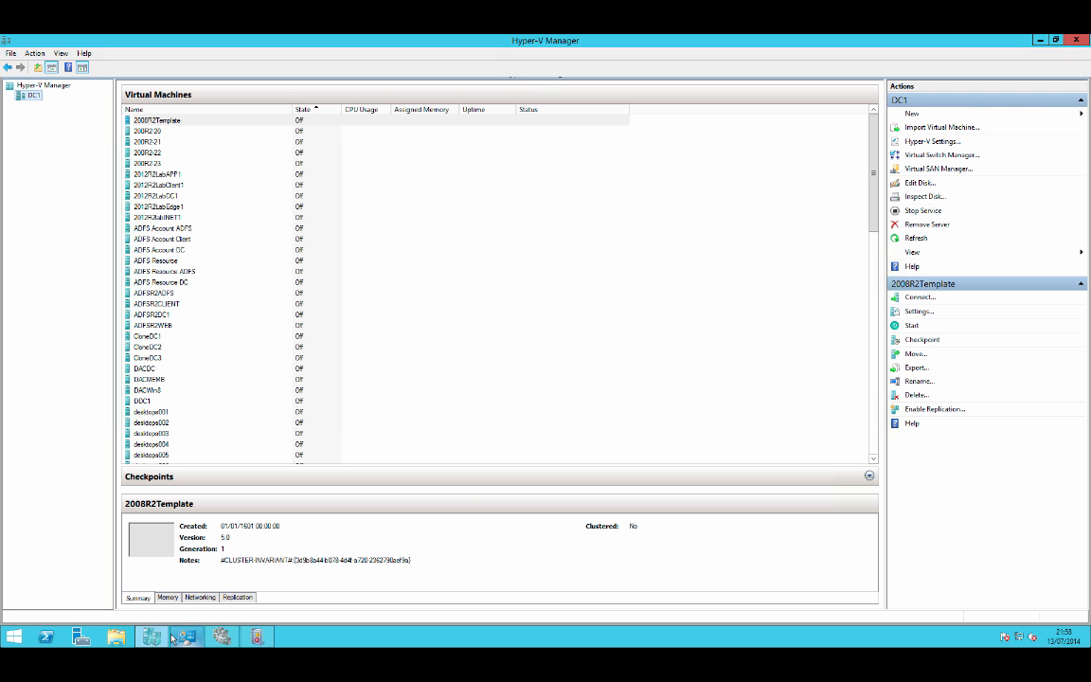
{"action": "mouse_move", "coordinate": [932, 141]}
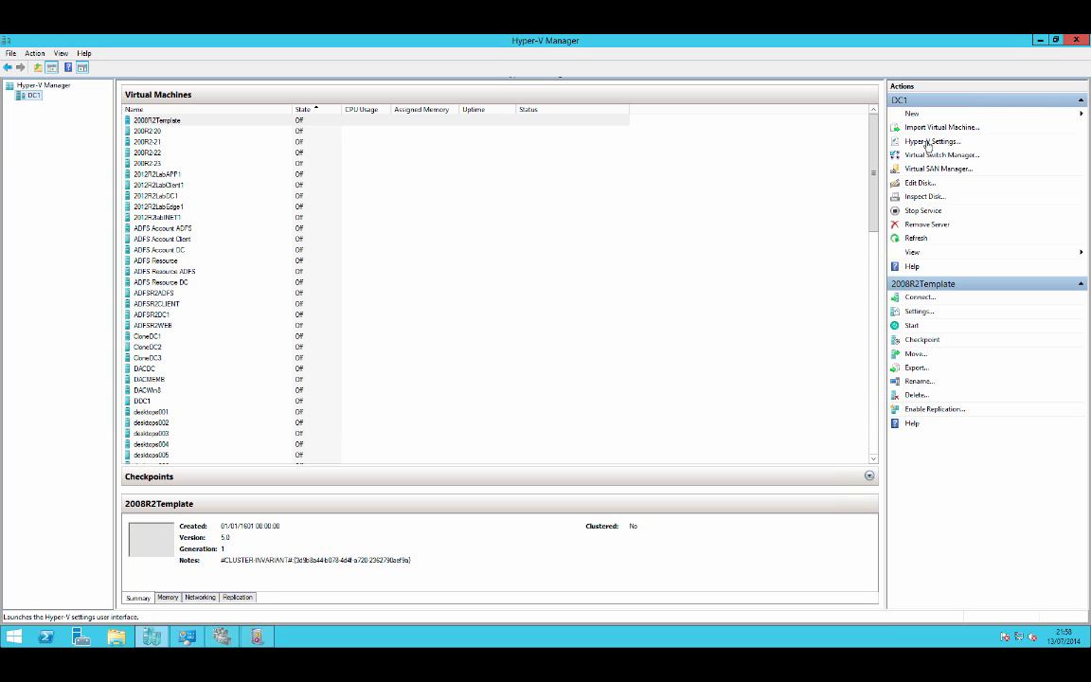
- Review the external LAN switch in DC1's Virtual Switch Manager and cancel without changes
{"action": "left_click", "coordinate": [940, 155]}
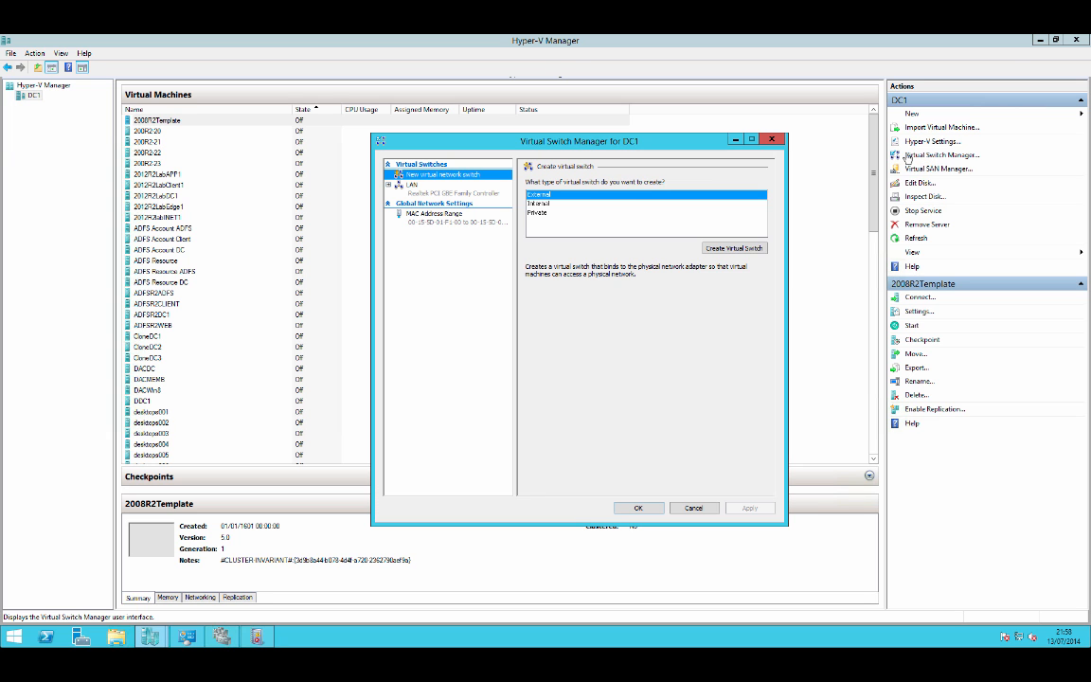
{"action": "left_click", "coordinate": [413, 185]}
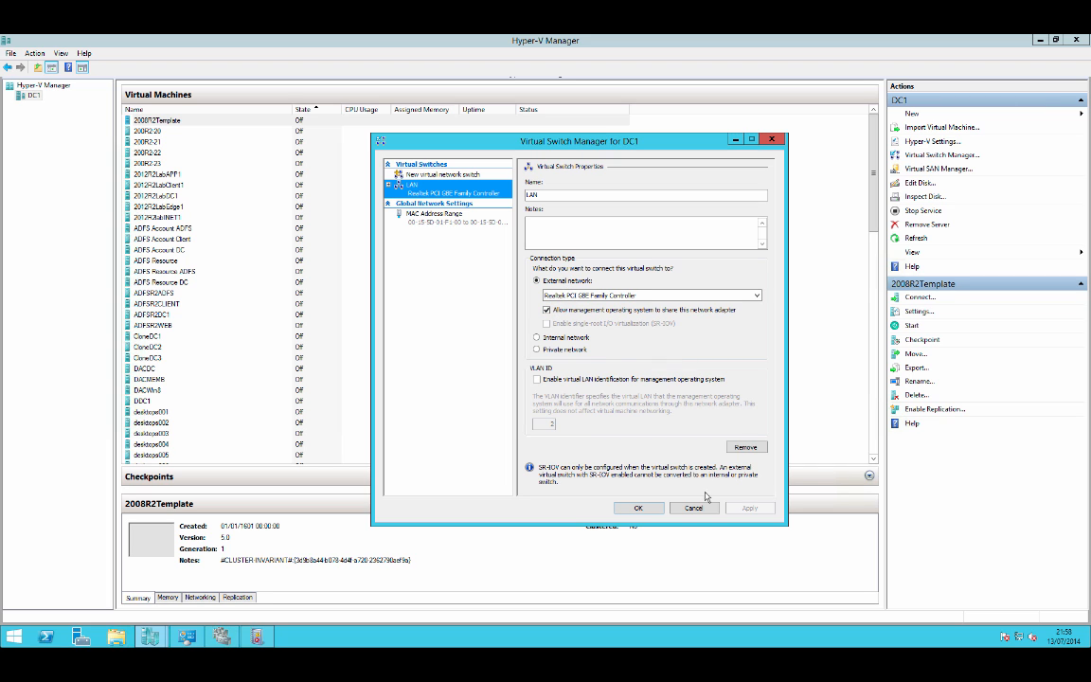
{"action": "left_click", "coordinate": [694, 507]}
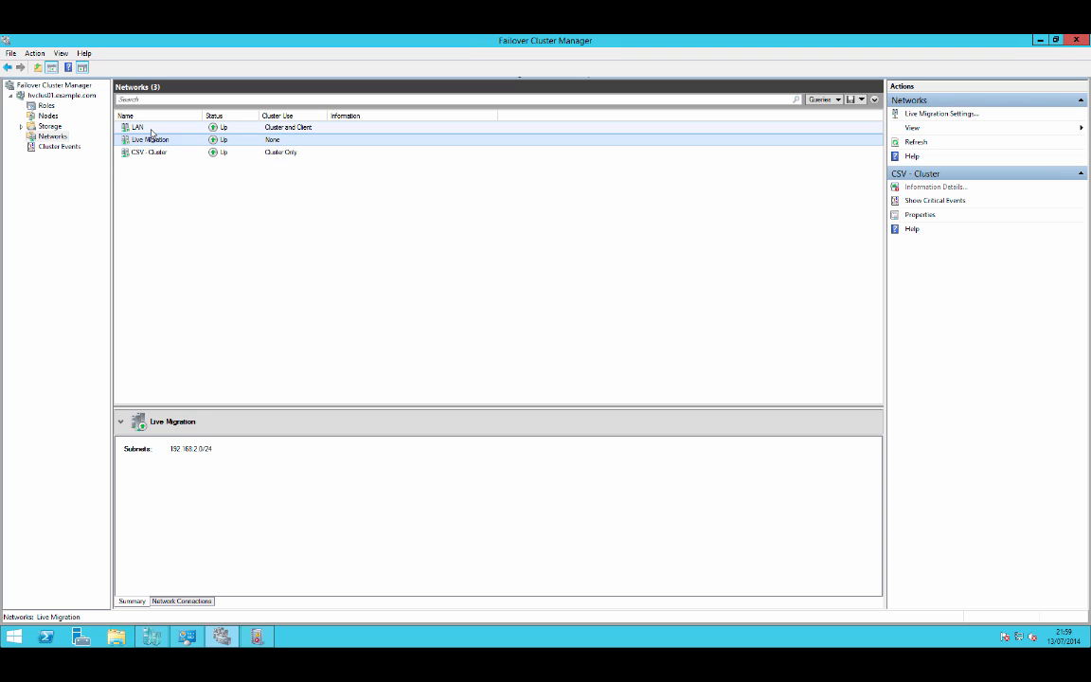
{"action": "left_click", "coordinate": [137, 127]}
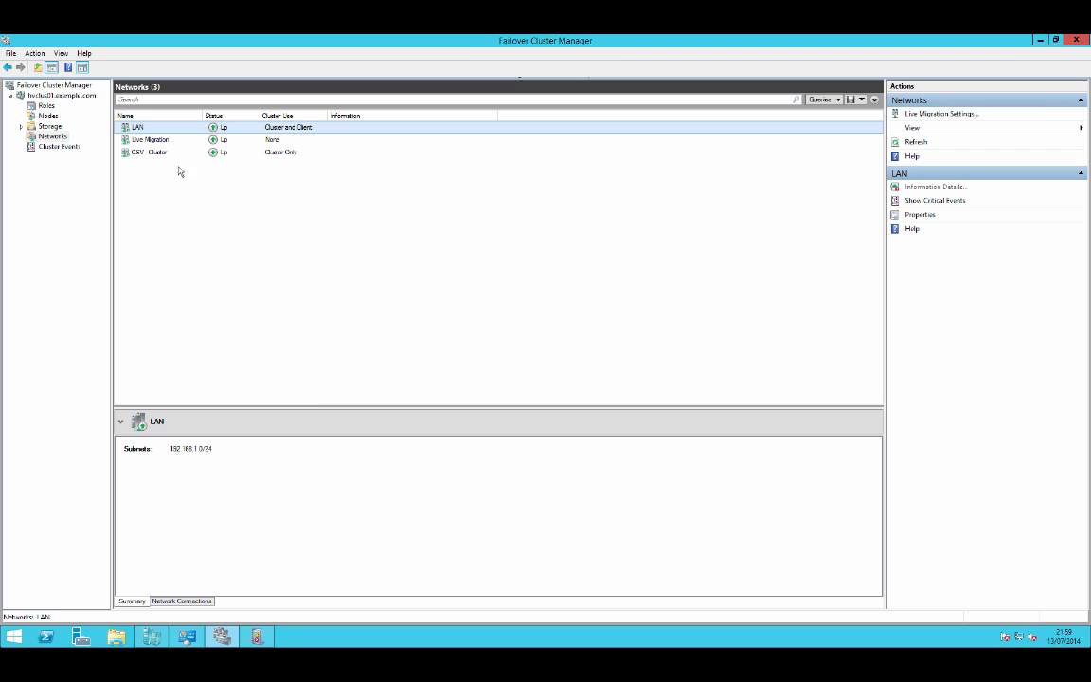
{"action": "left_click", "coordinate": [152, 140]}
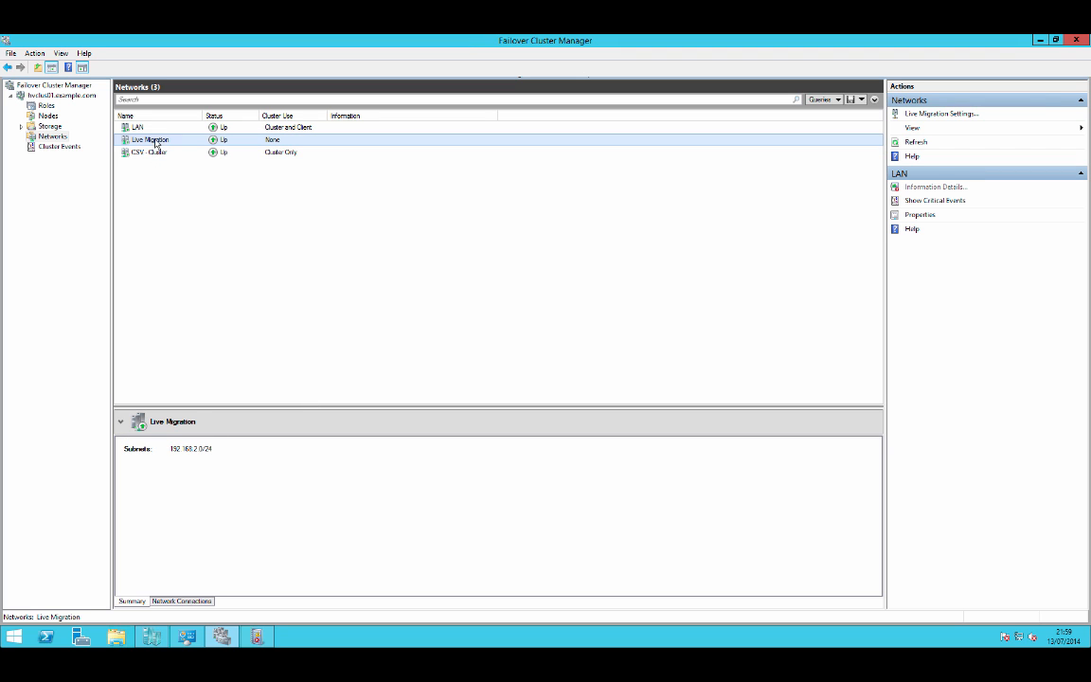
{"action": "left_click", "coordinate": [148, 152]}
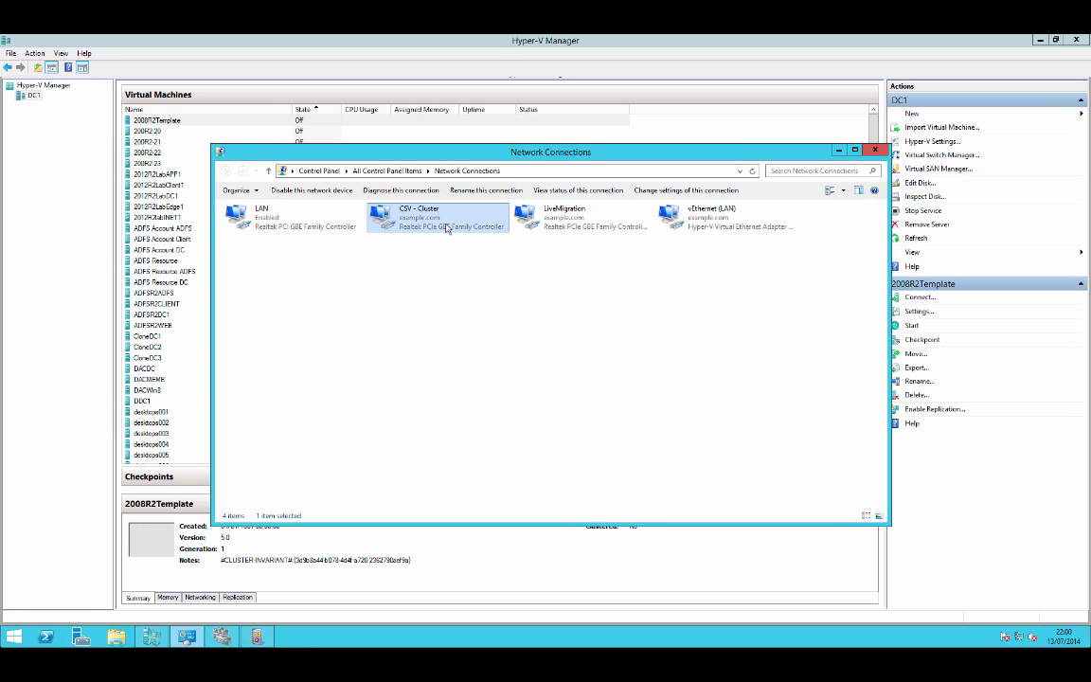
{"action": "double_click", "coordinate": [437, 218]}
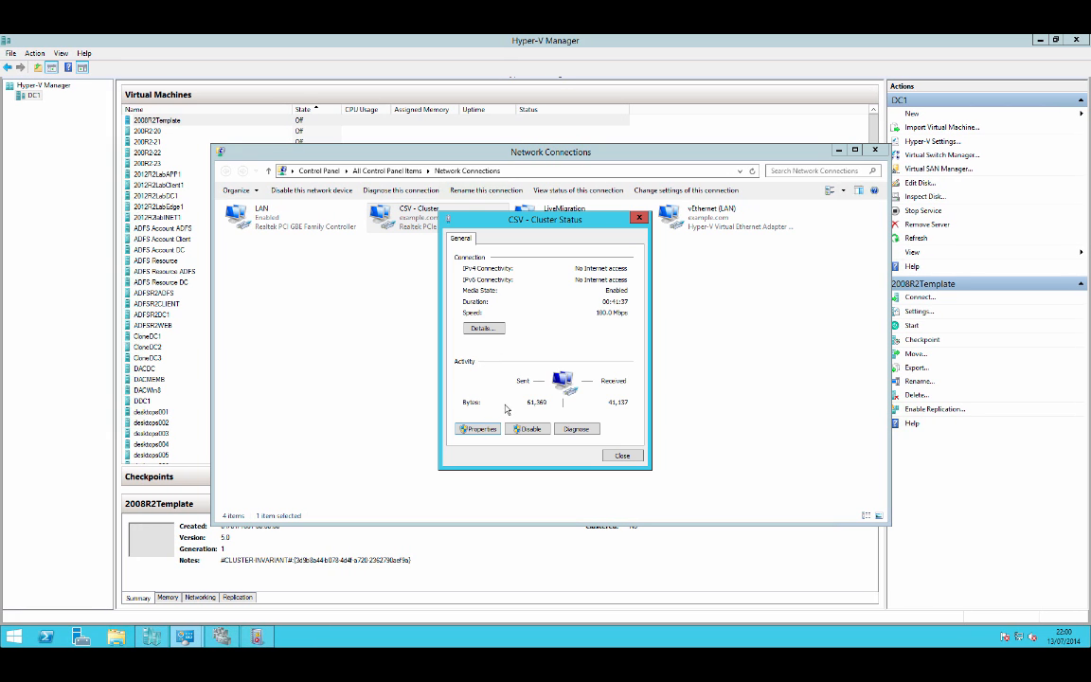
{"action": "left_click", "coordinate": [477, 428]}
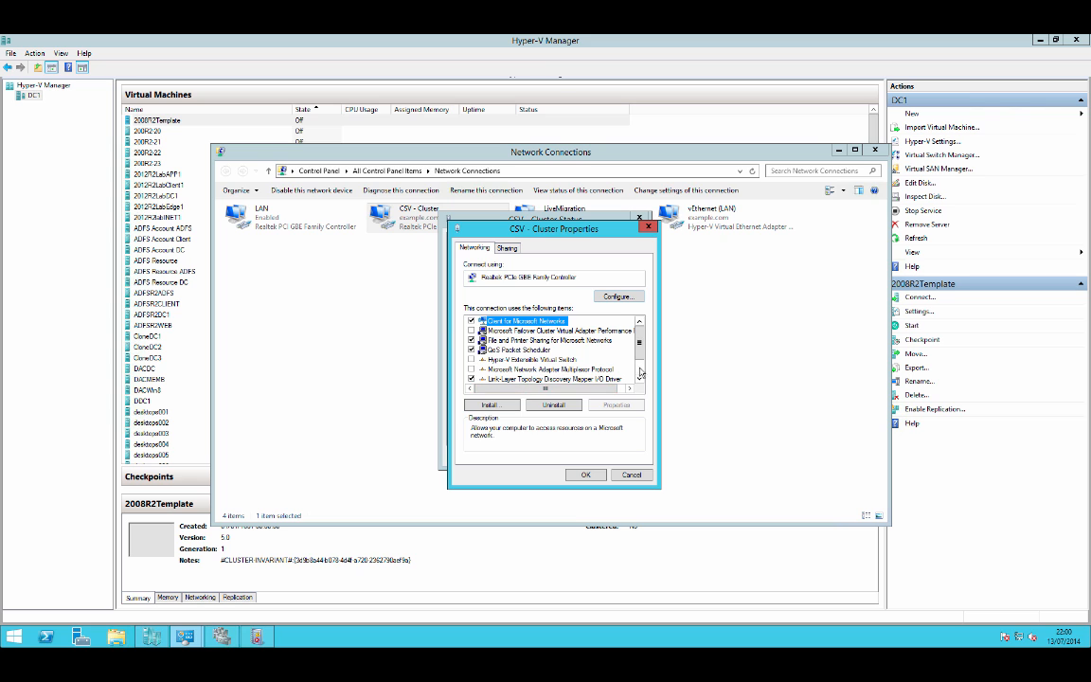
{"action": "left_click", "coordinate": [615, 406]}
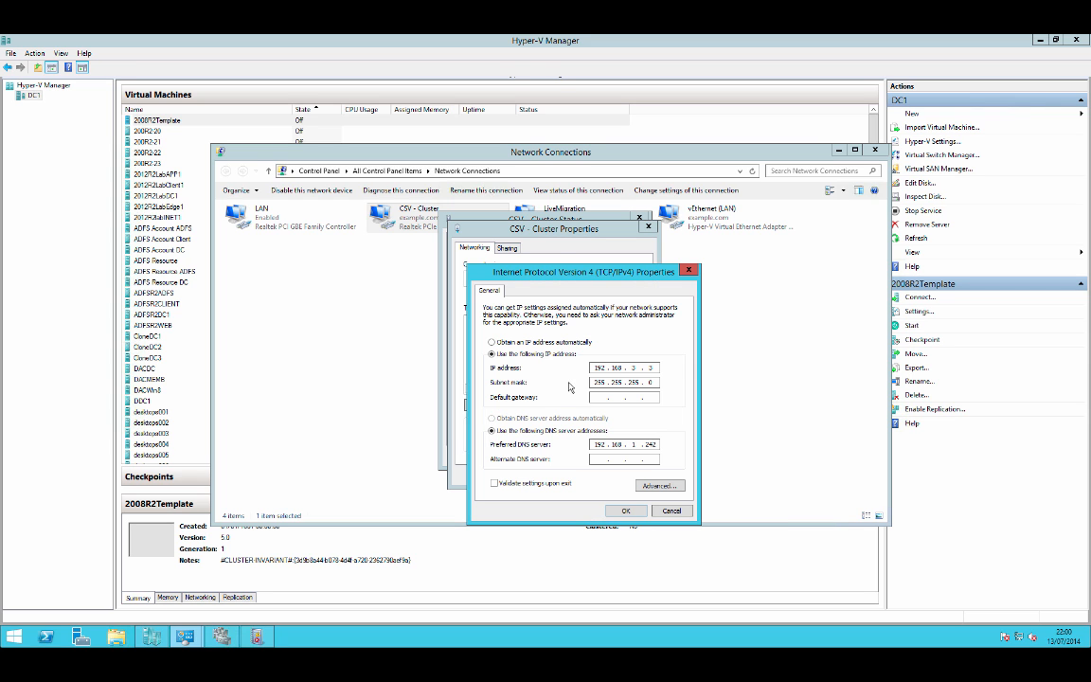
{"action": "left_click", "coordinate": [492, 340]}
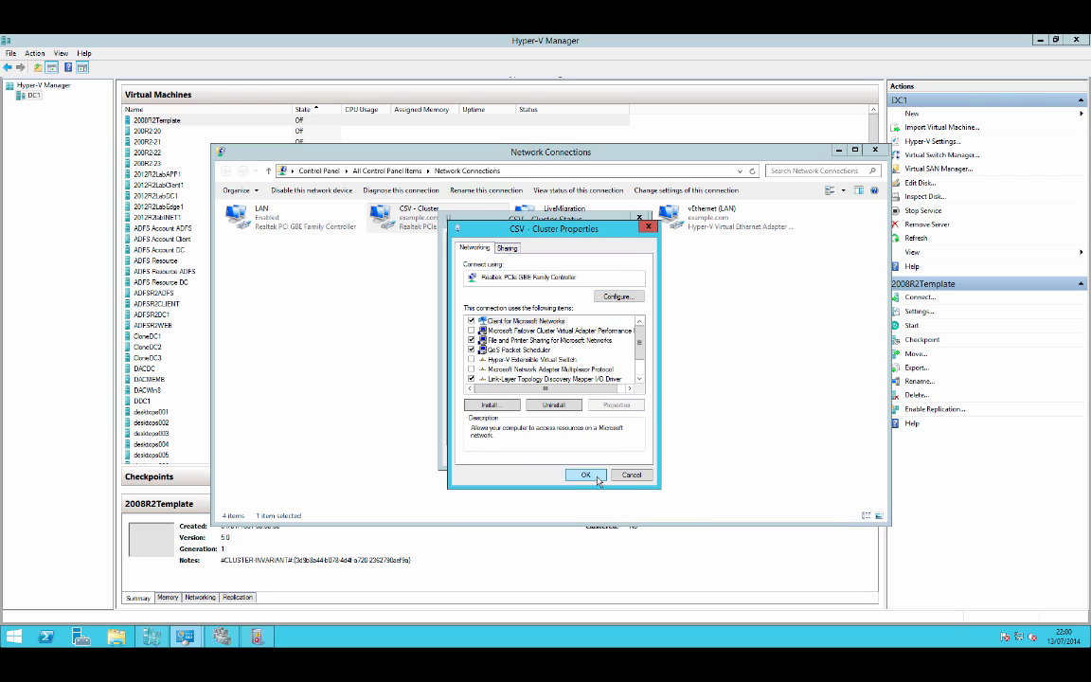
{"action": "left_click", "coordinate": [585, 473]}
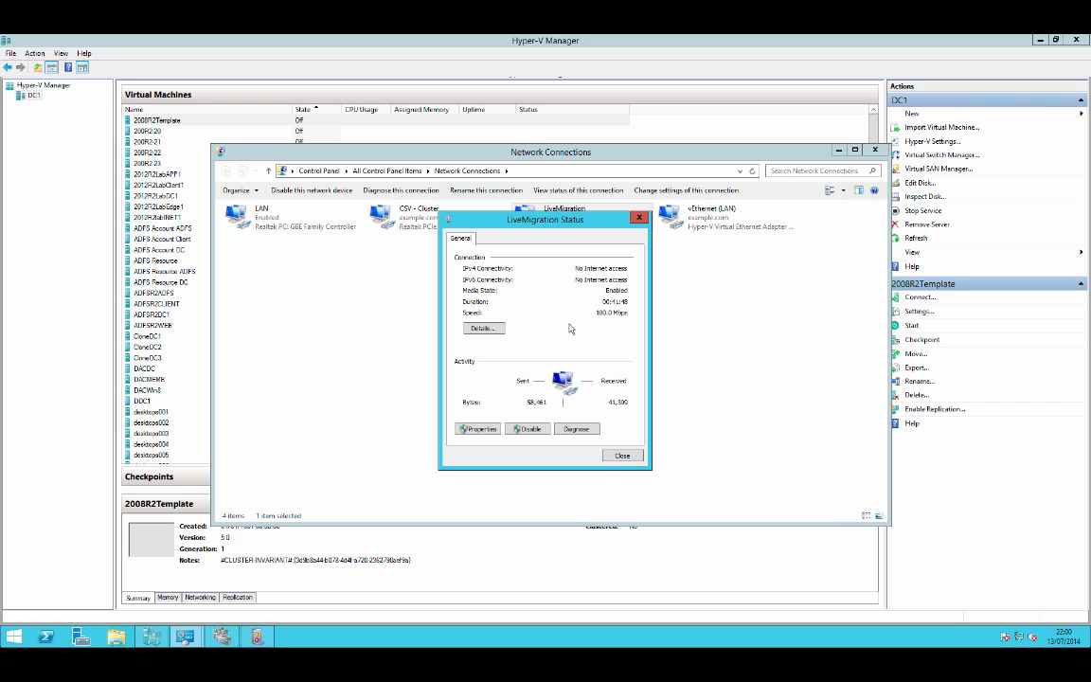
{"action": "left_click", "coordinate": [478, 428]}
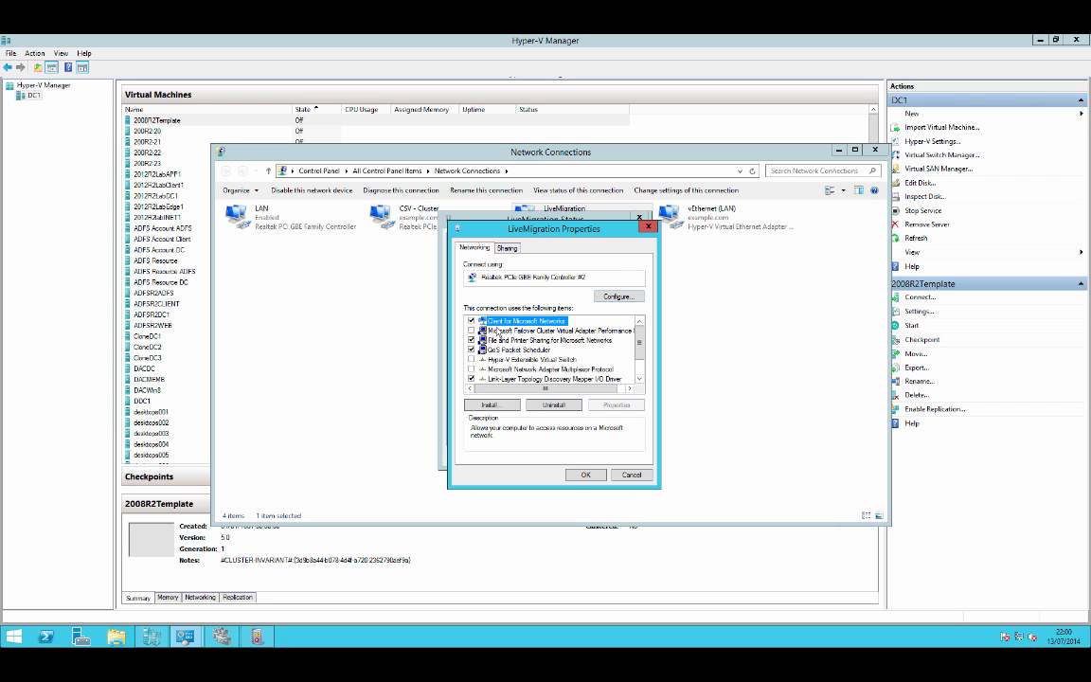
{"action": "left_click", "coordinate": [540, 379]}
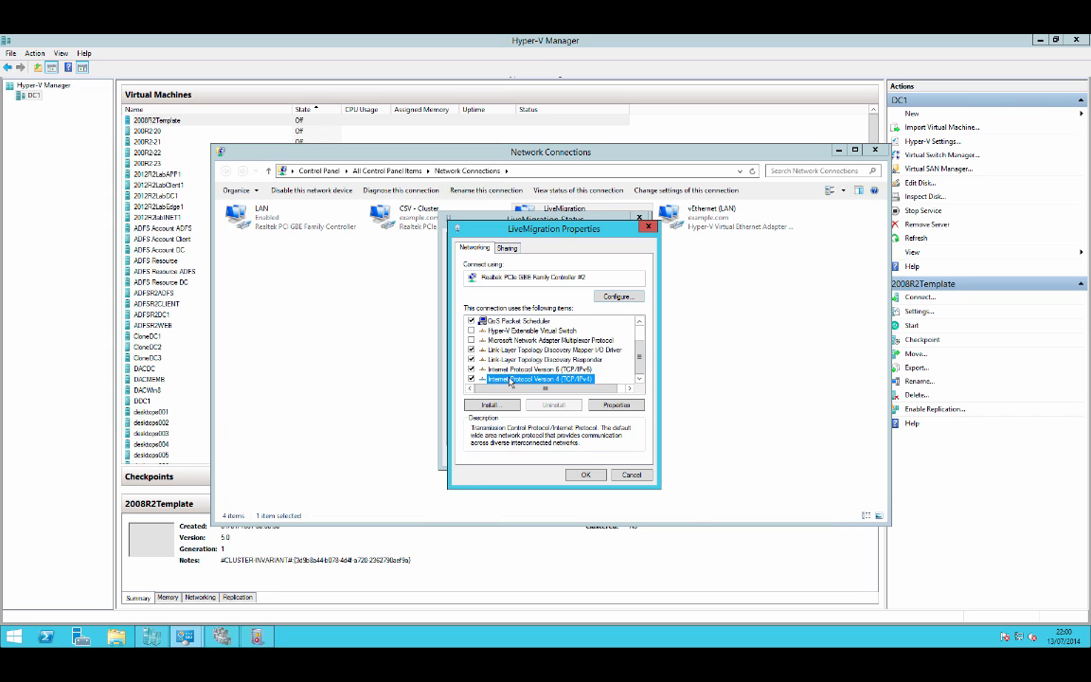
{"action": "left_click", "coordinate": [616, 405]}
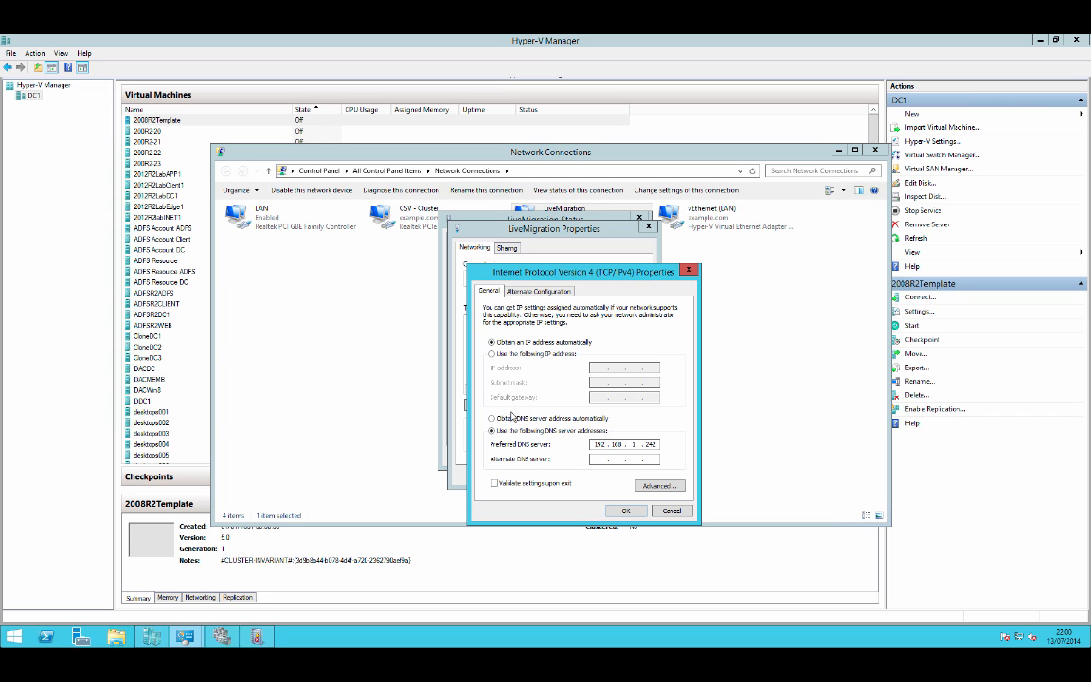
{"action": "left_click", "coordinate": [625, 512]}
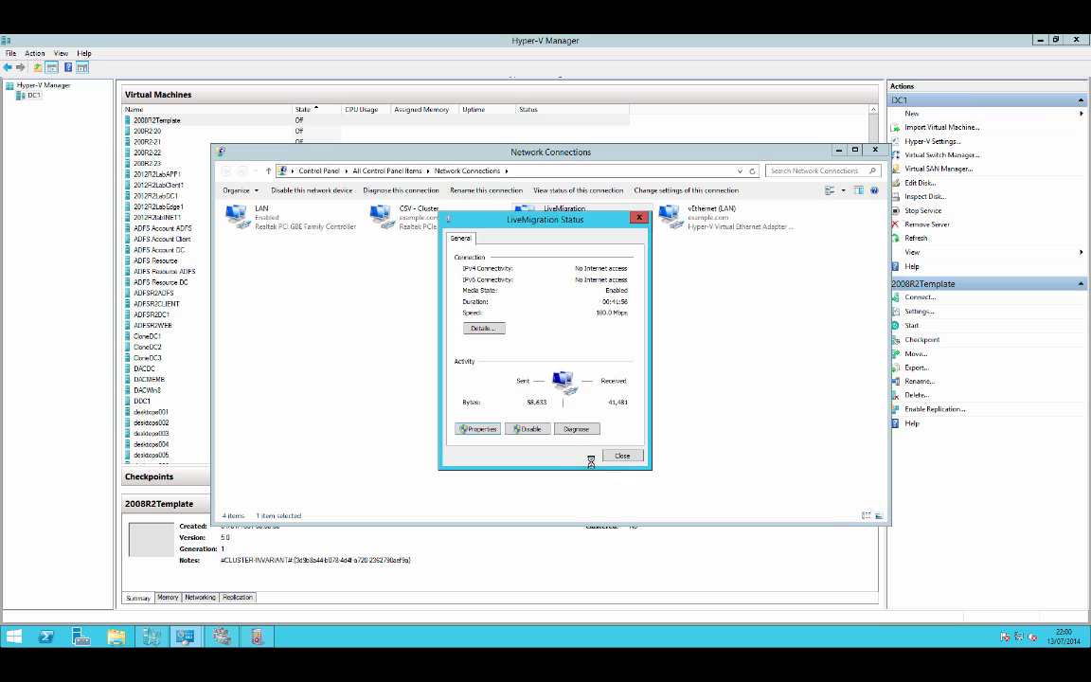
{"action": "left_click", "coordinate": [621, 454]}
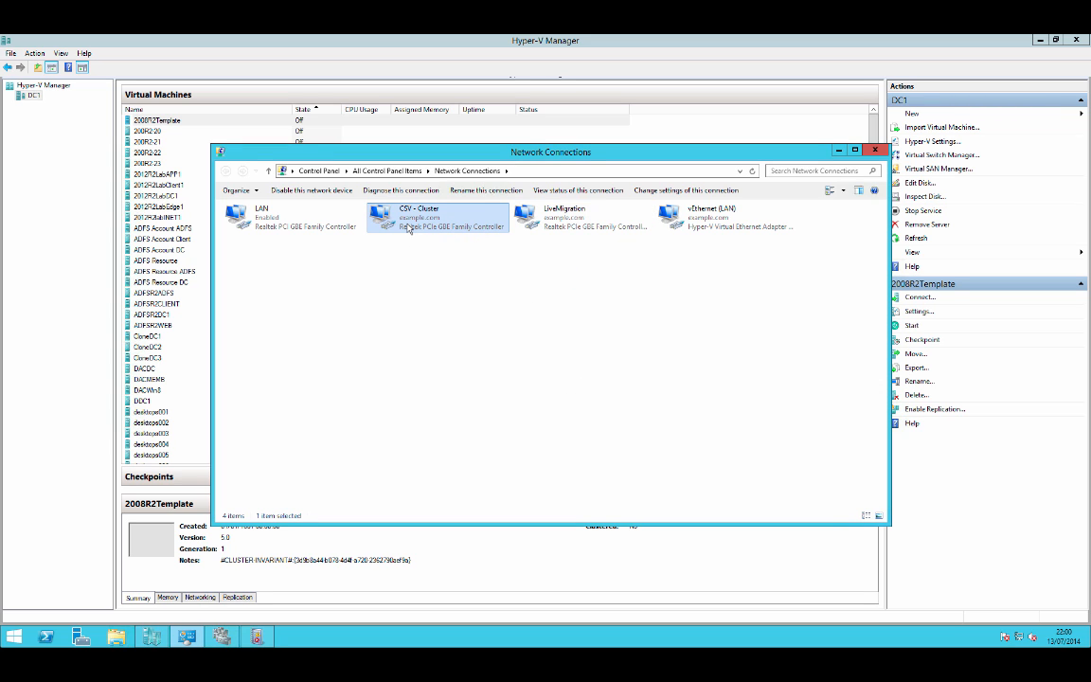
- Rename the CSV - Cluster adapter to TeamNic1
{"action": "right_click", "coordinate": [438, 218]}
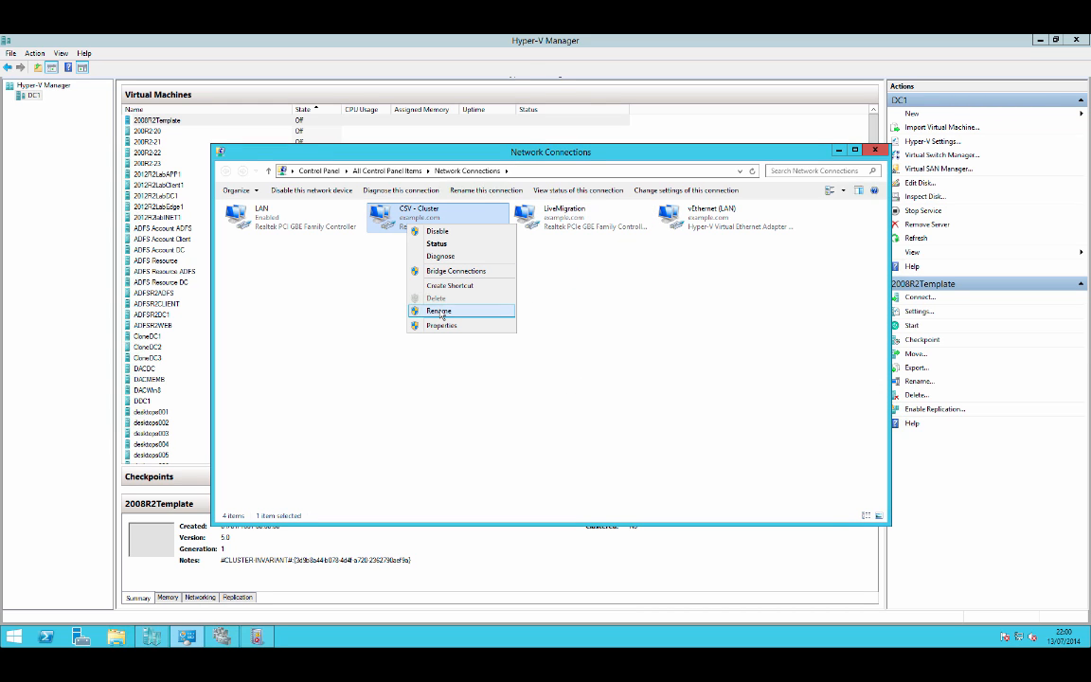
{"action": "left_click", "coordinate": [439, 310]}
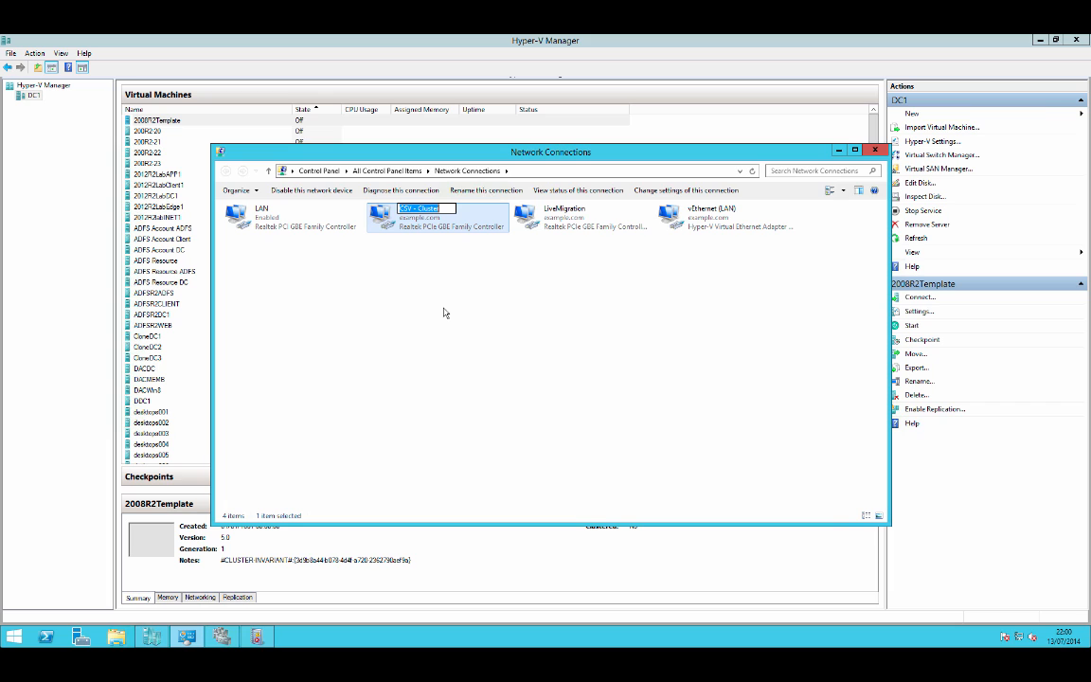
{"action": "type", "text": "TeamNic1"}
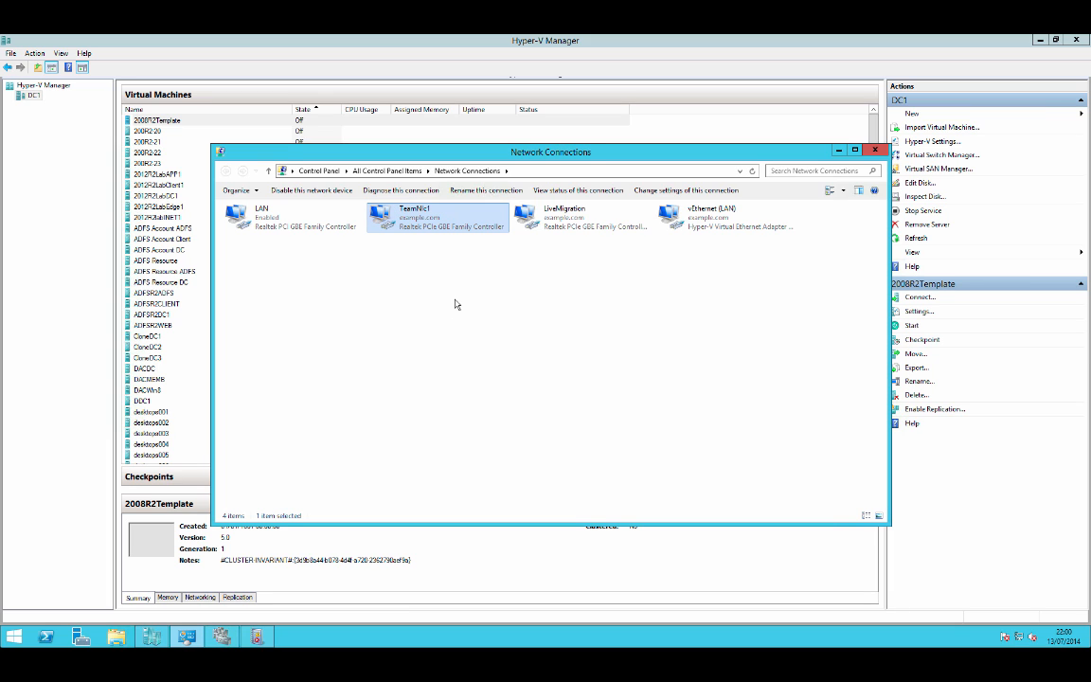
- Rename the LiveMigration adapter to TeamNic2
{"action": "right_click", "coordinate": [440, 216]}
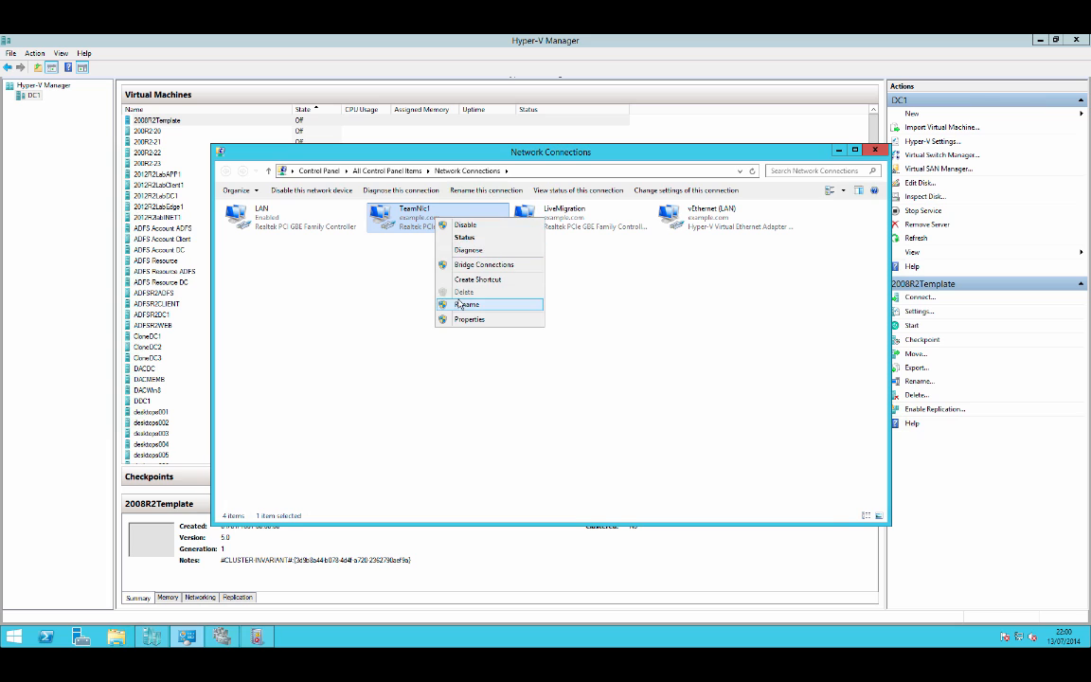
{"action": "left_click", "coordinate": [466, 303]}
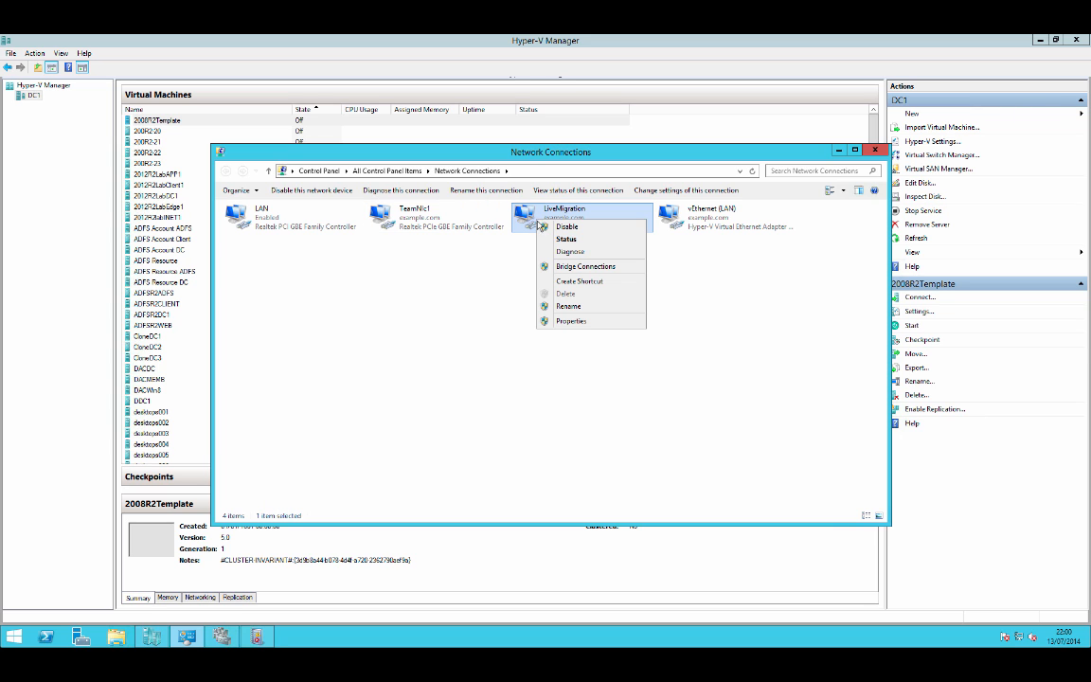
{"action": "left_click", "coordinate": [568, 307]}
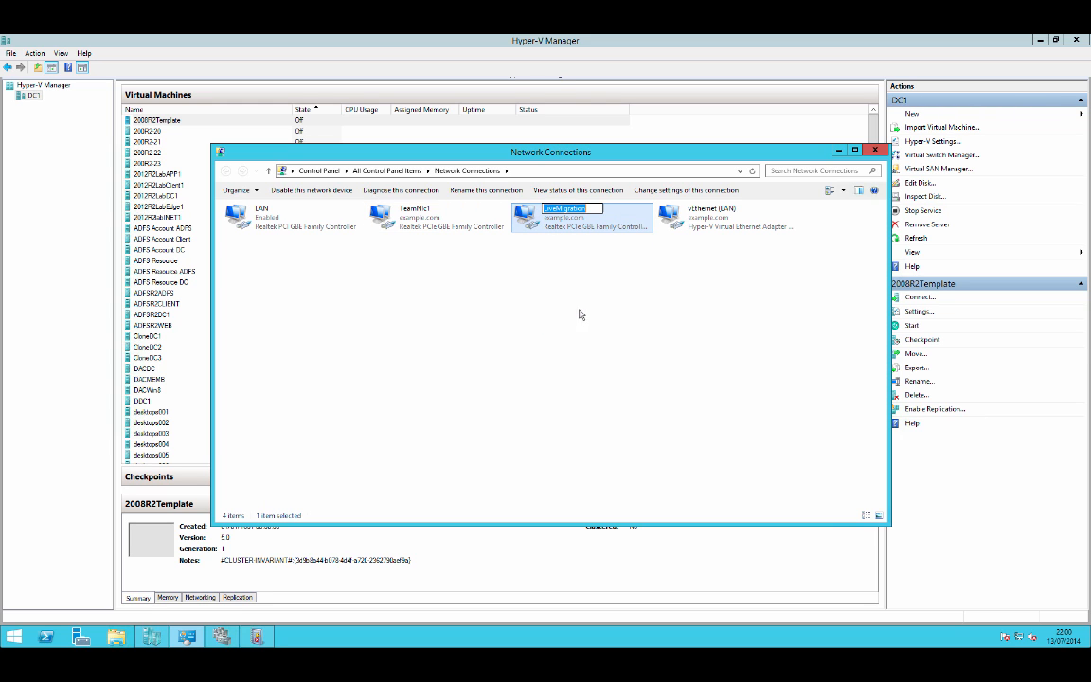
{"action": "type", "text": "TeamNic2"}
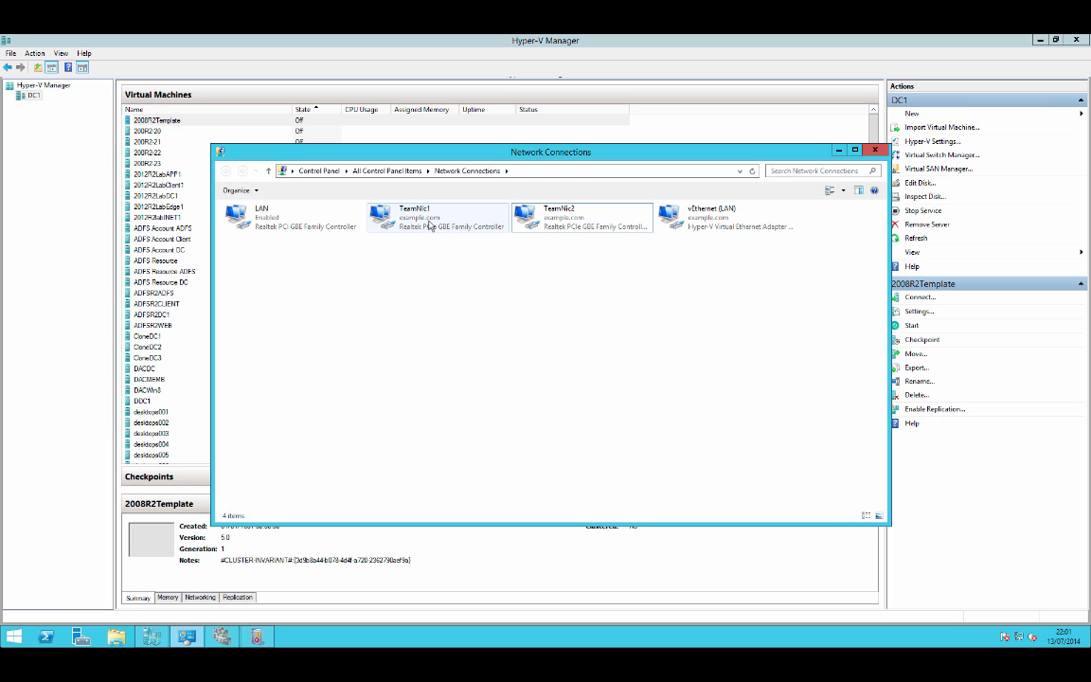
{"action": "mouse_move", "coordinate": [432, 219]}
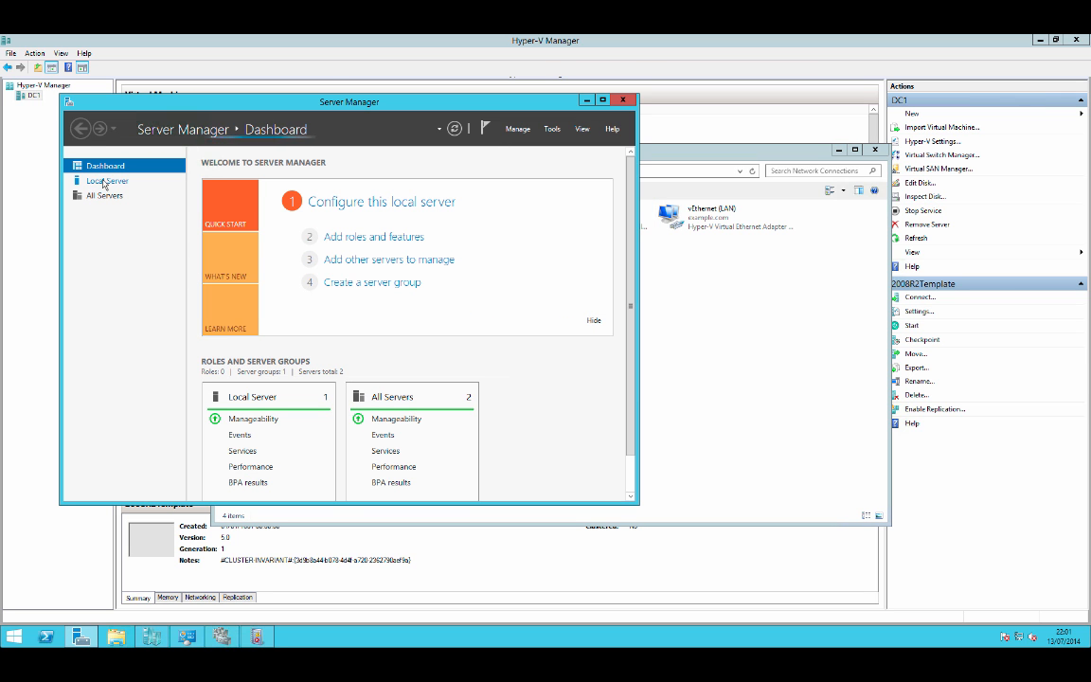
{"action": "left_click", "coordinate": [106, 182]}
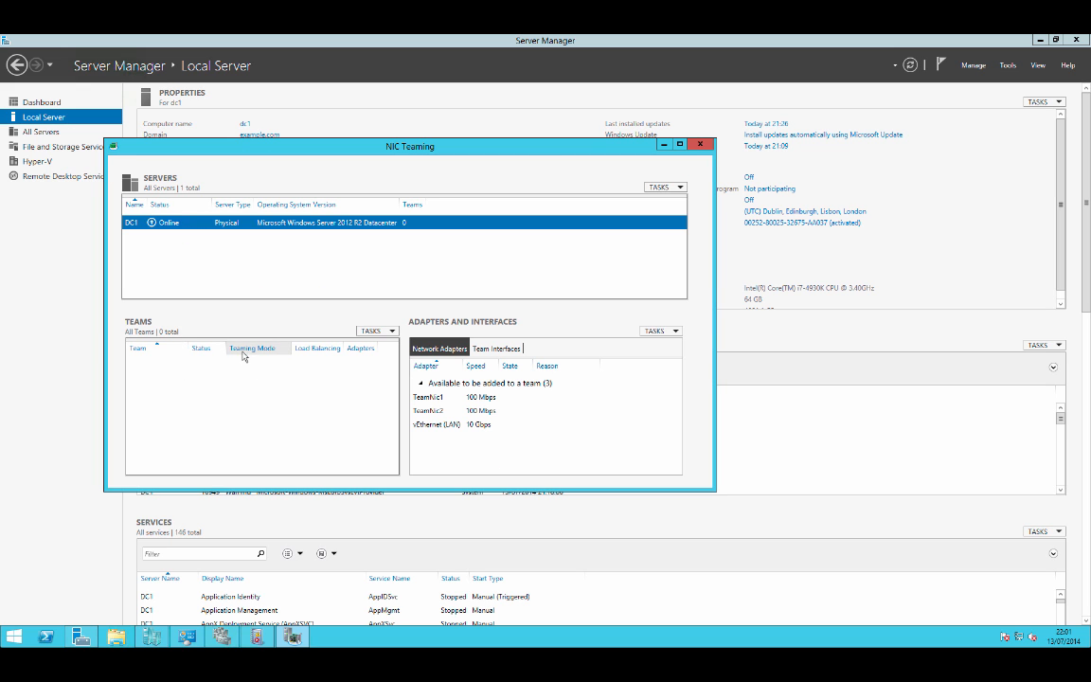
{"action": "left_click", "coordinate": [428, 398]}
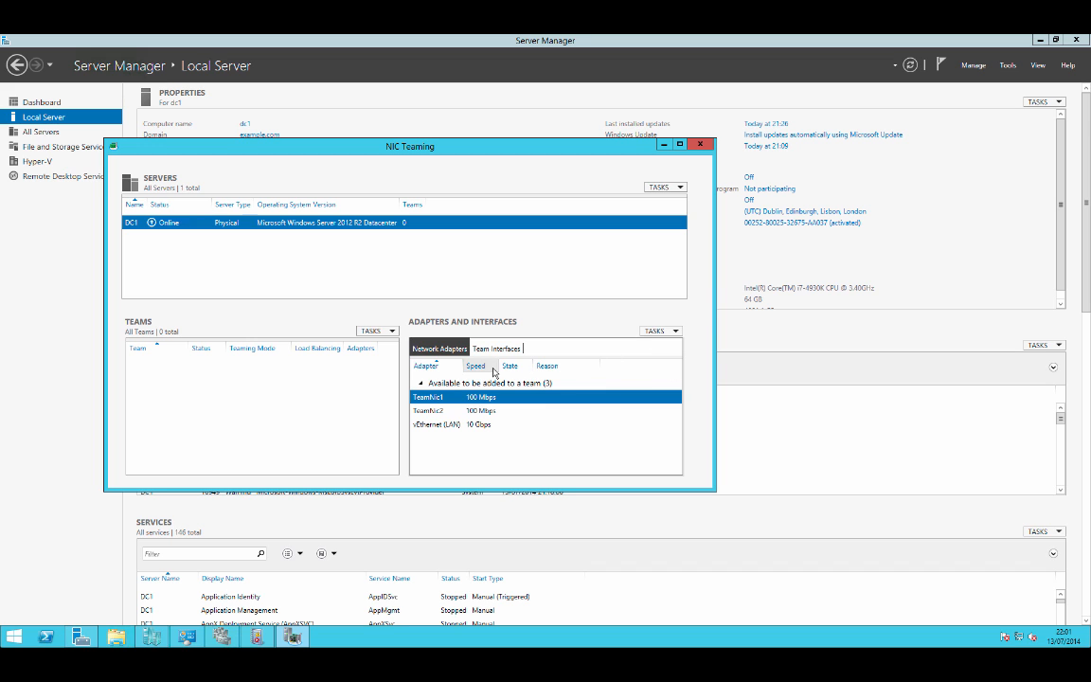
{"action": "left_click", "coordinate": [428, 409]}
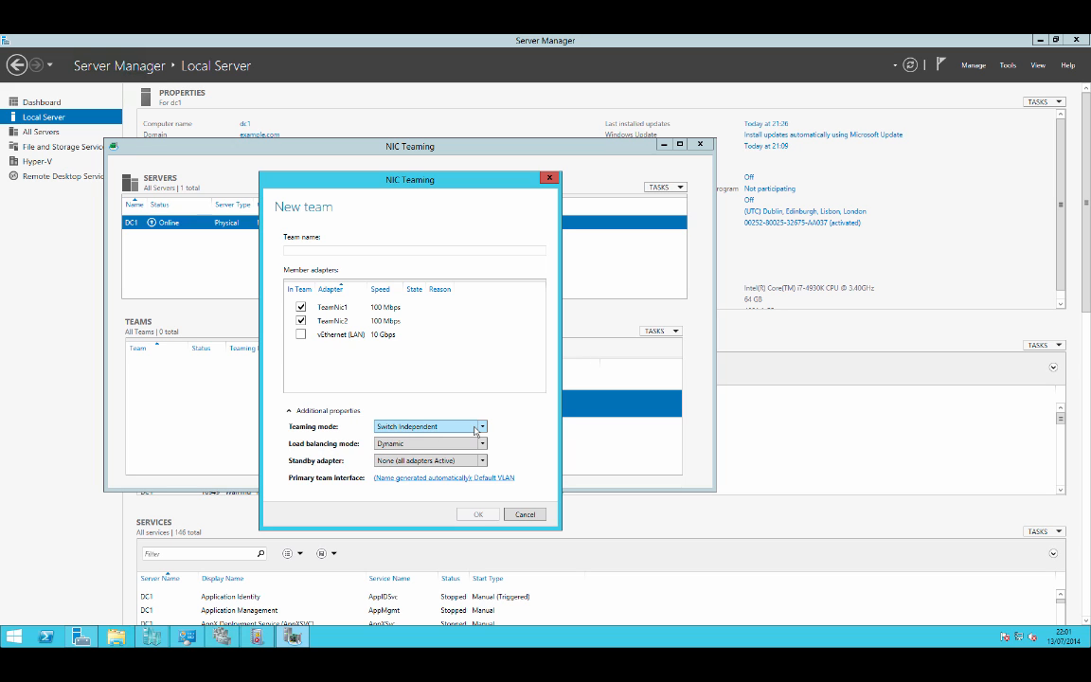
{"action": "left_click", "coordinate": [482, 426]}
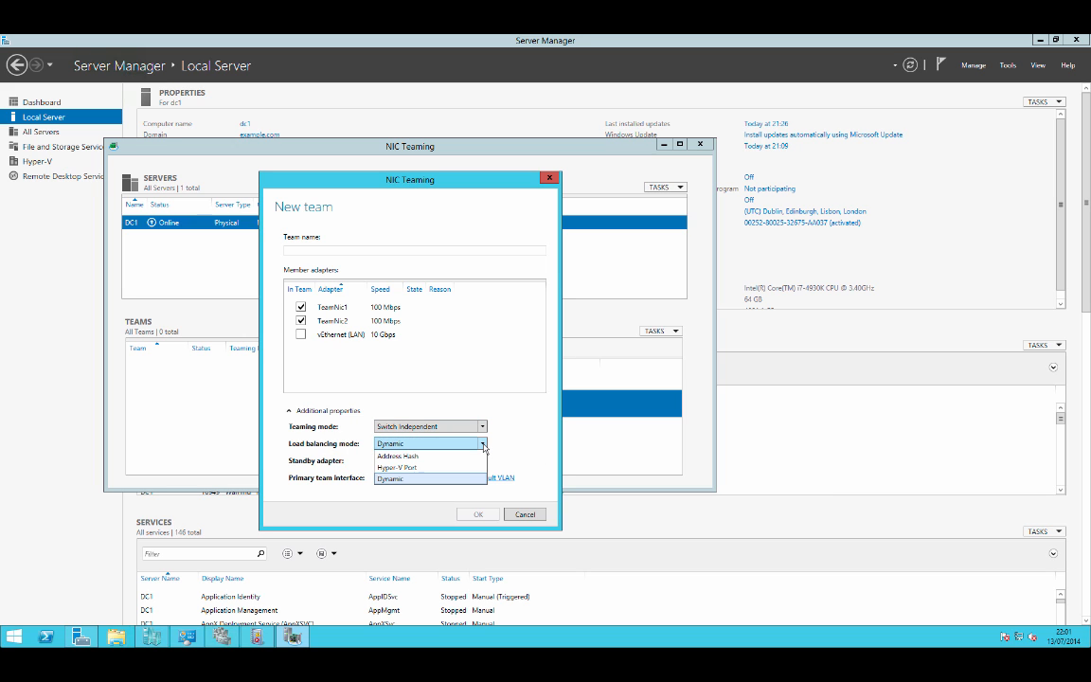
{"action": "mouse_move", "coordinate": [397, 456]}
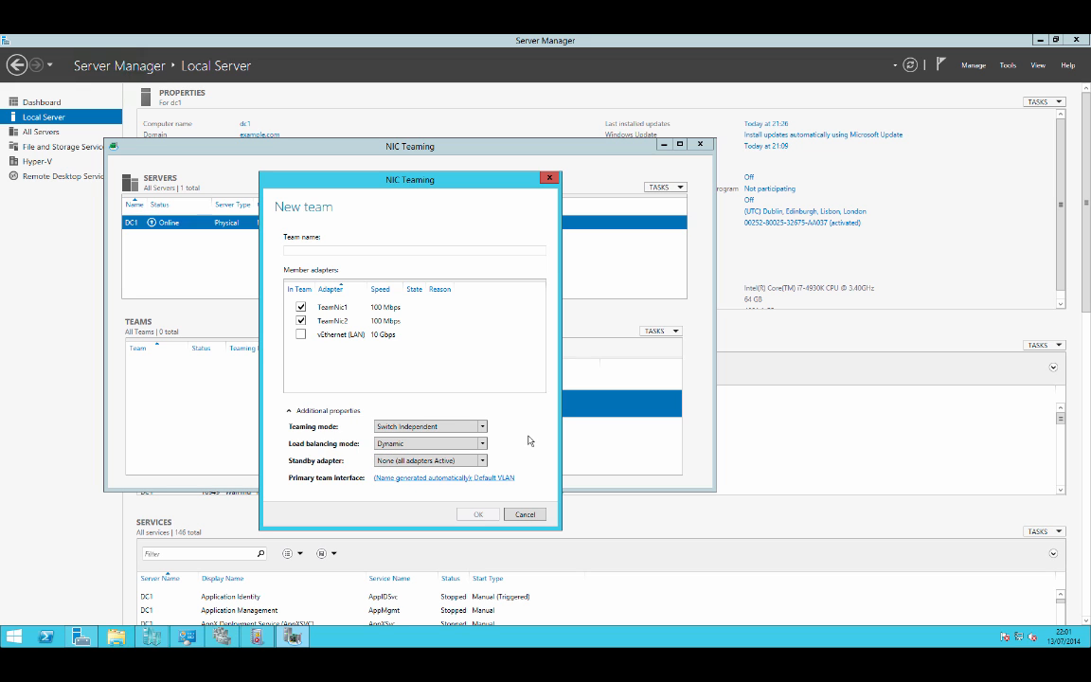
{"action": "left_click", "coordinate": [481, 461]}
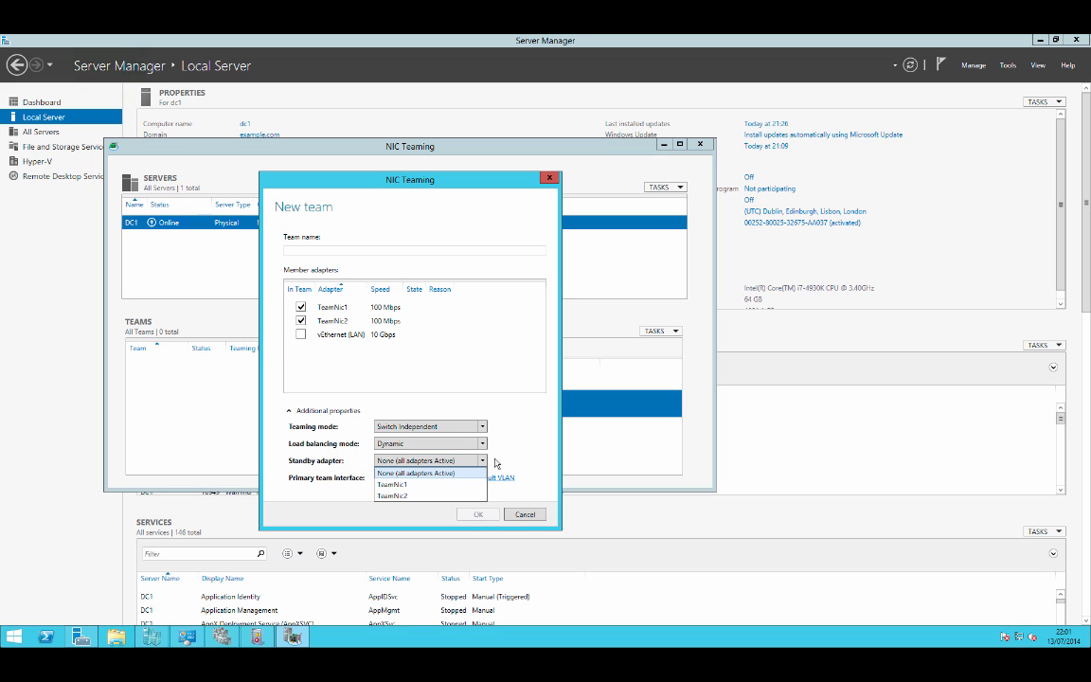
{"action": "left_click", "coordinate": [525, 513]}
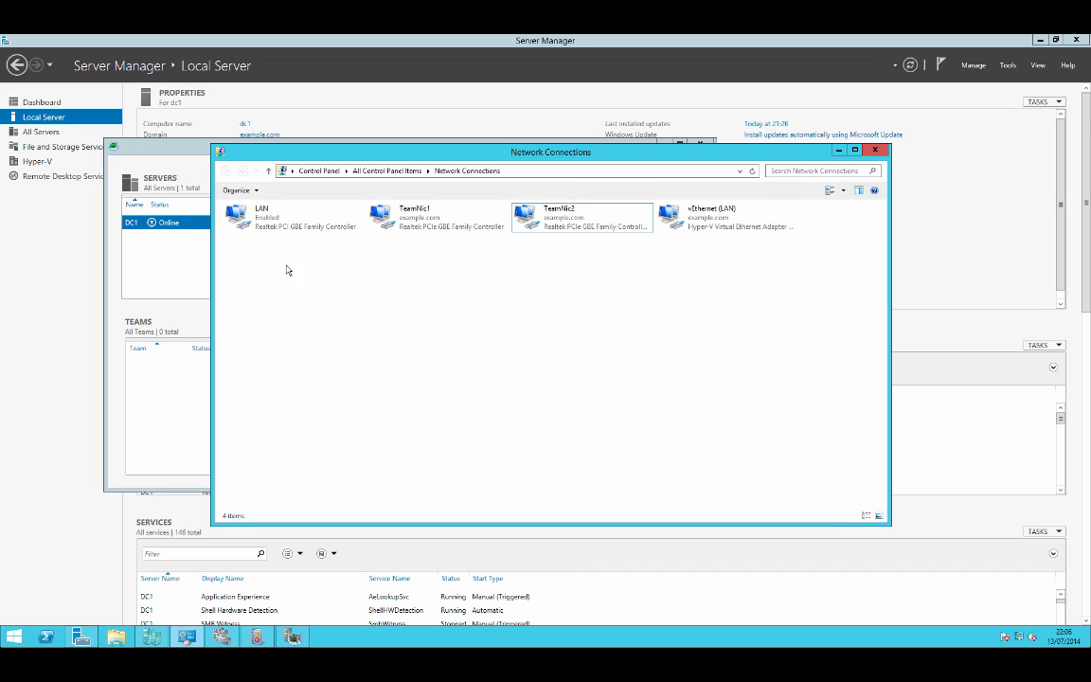
{"action": "mouse_move", "coordinate": [377, 238]}
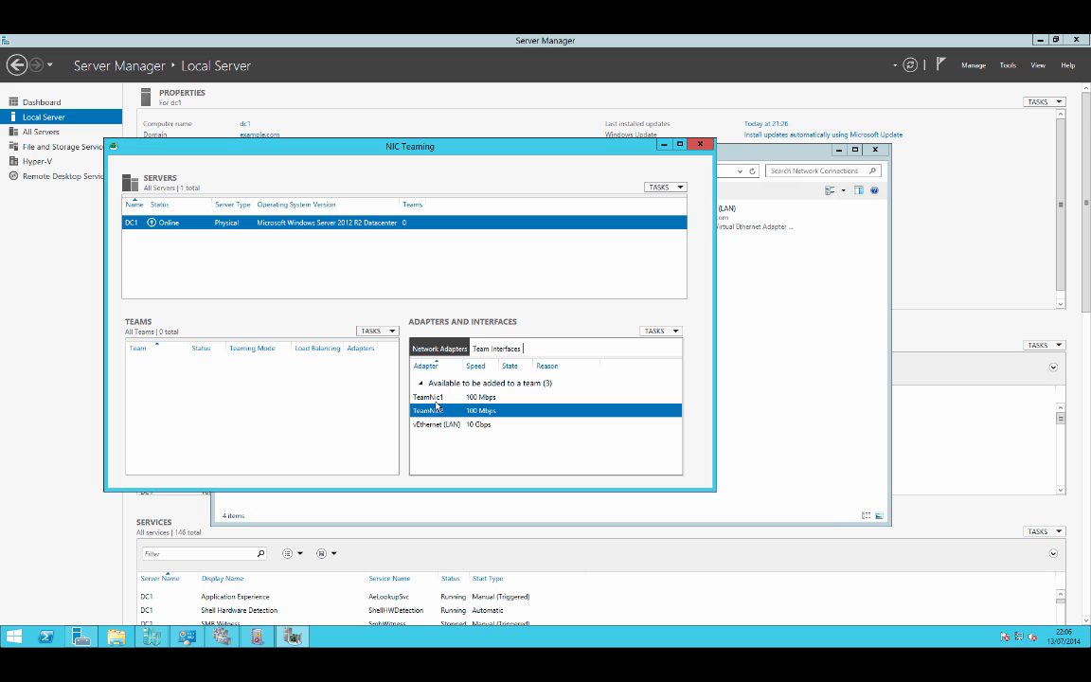
- Select the TeamNic2 entry among the adapters available for teaming
{"action": "left_click", "coordinate": [659, 330]}
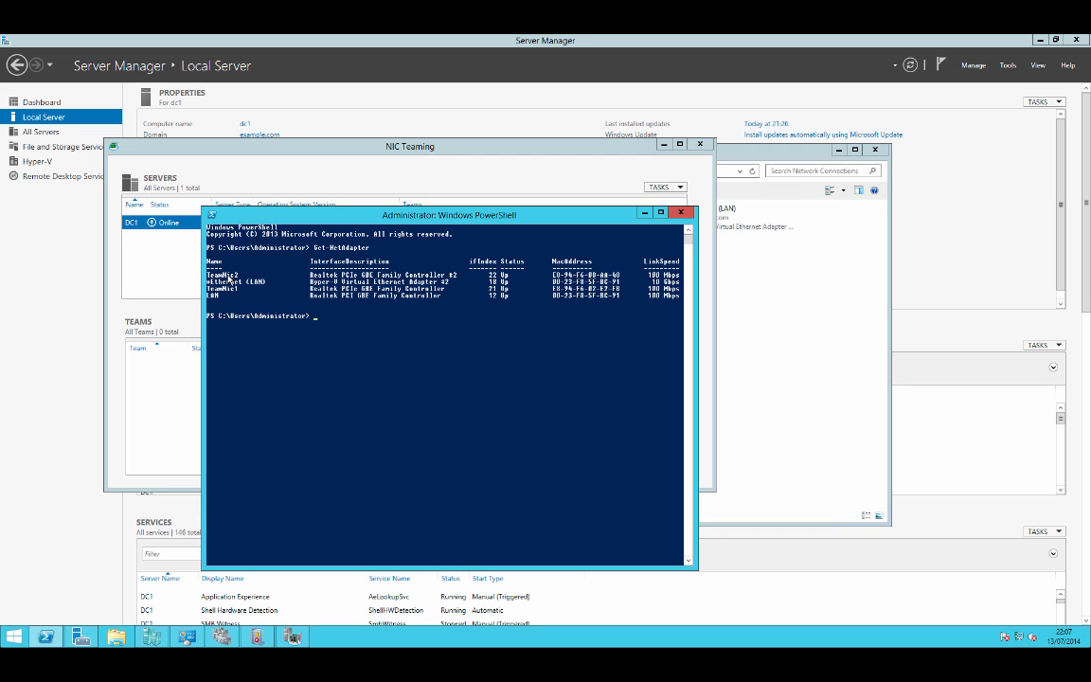
{"action": "mouse_move", "coordinate": [250, 301]}
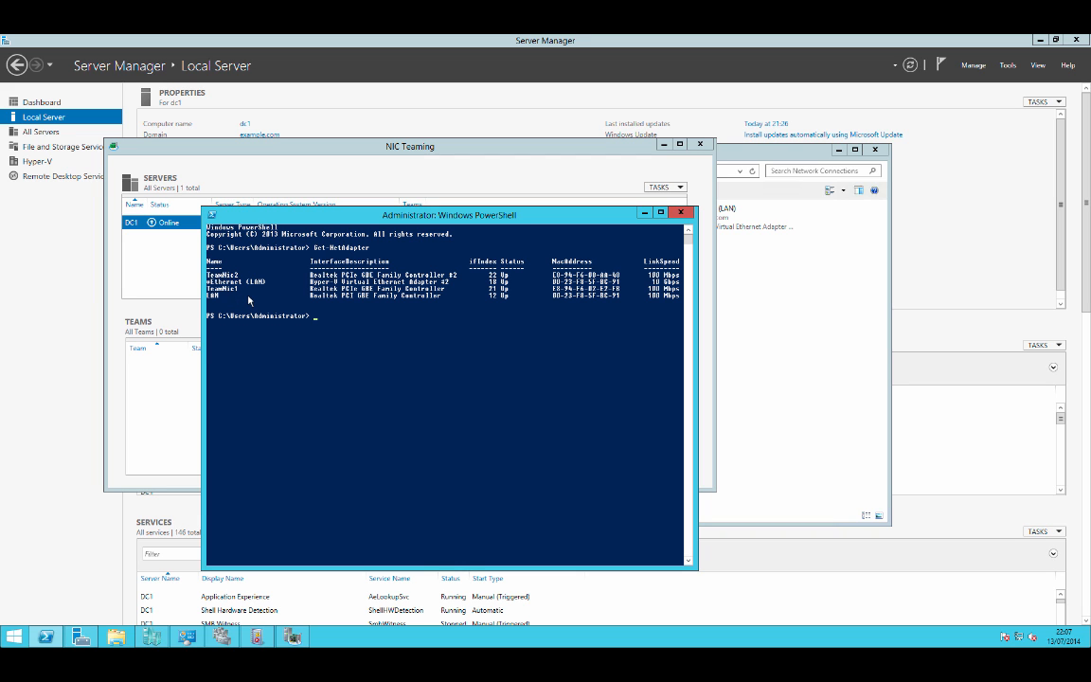
{"action": "mouse_move", "coordinate": [250, 330]}
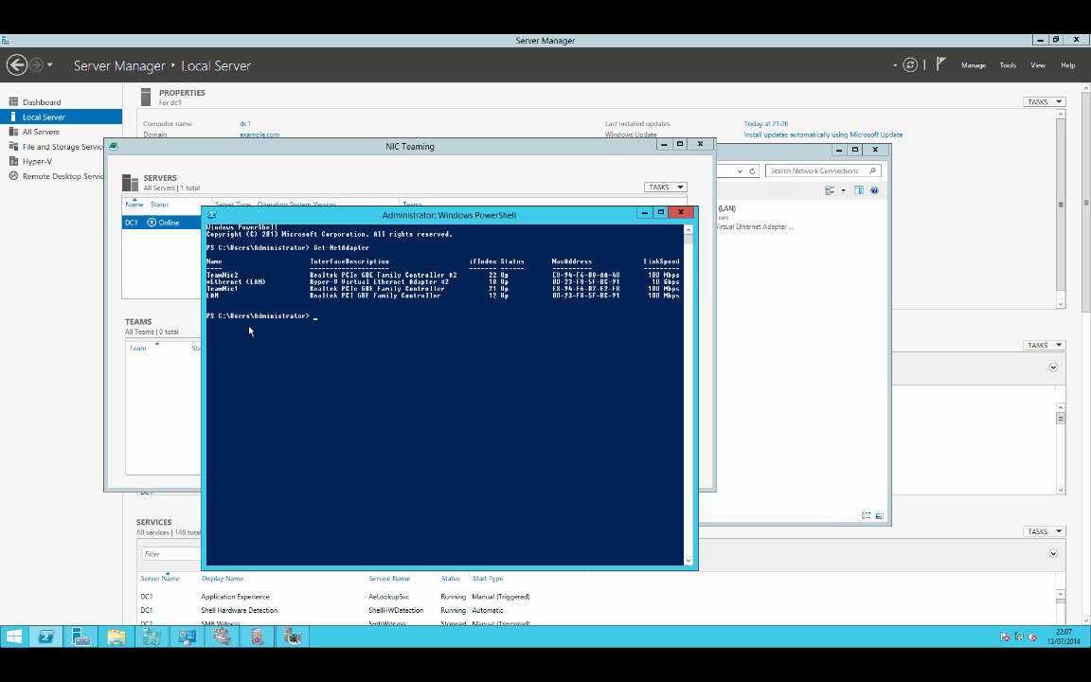
- Rename TeamNic2 to MyNewName with Rename-NetAdapter, restore TeamNic2, then clear the console with cls
{"action": "type", "text": "re"}
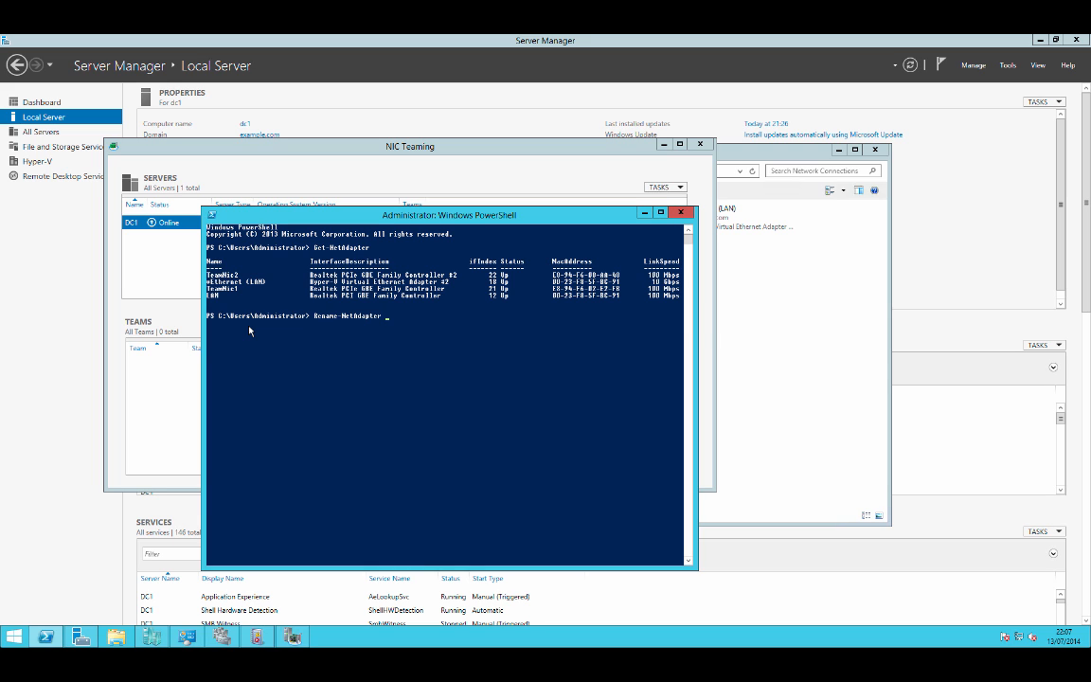
{"action": "type", "text": "@"}
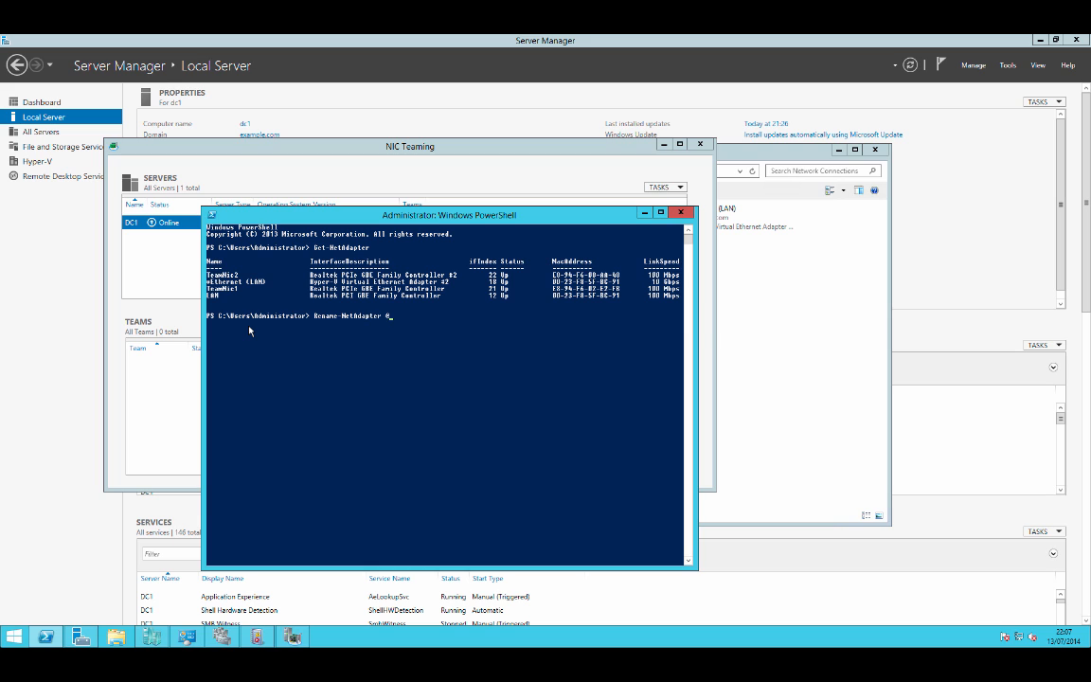
{"action": "type", "text": "TeamNic"}
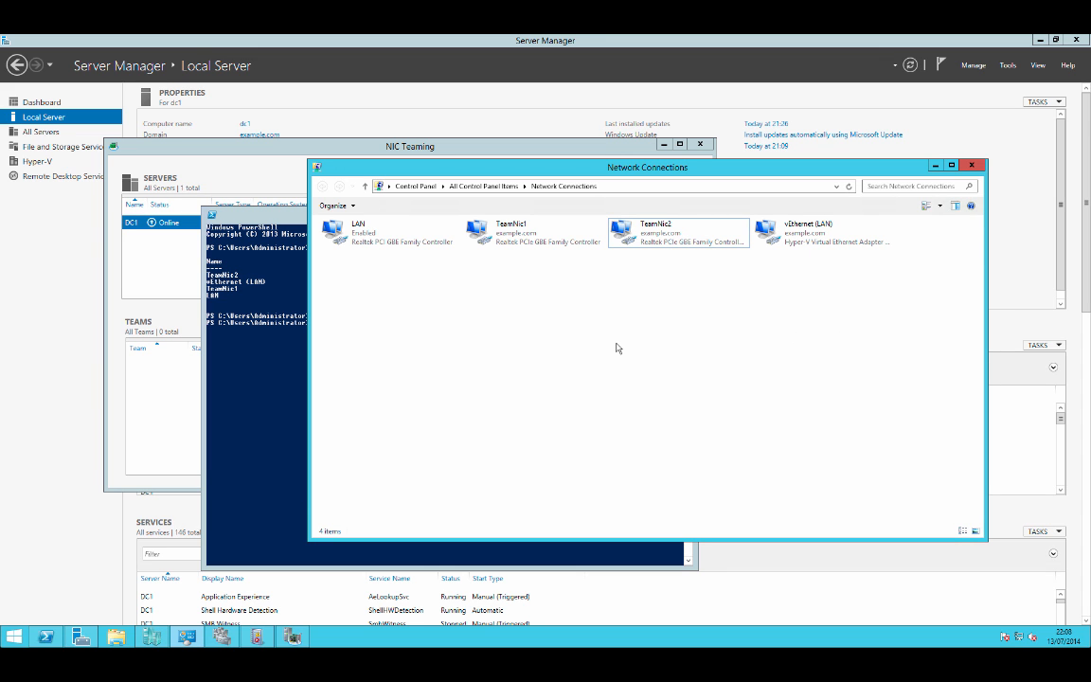
{"action": "mouse_move", "coordinate": [603, 349]}
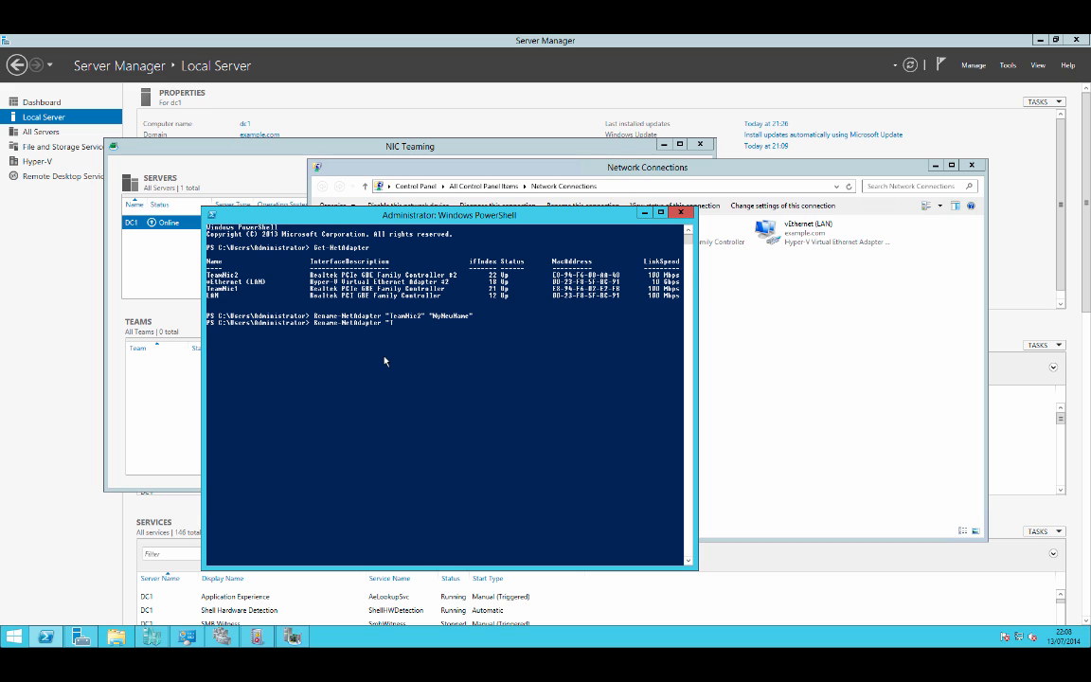
{"action": "type", "text": "MyNewName\""}
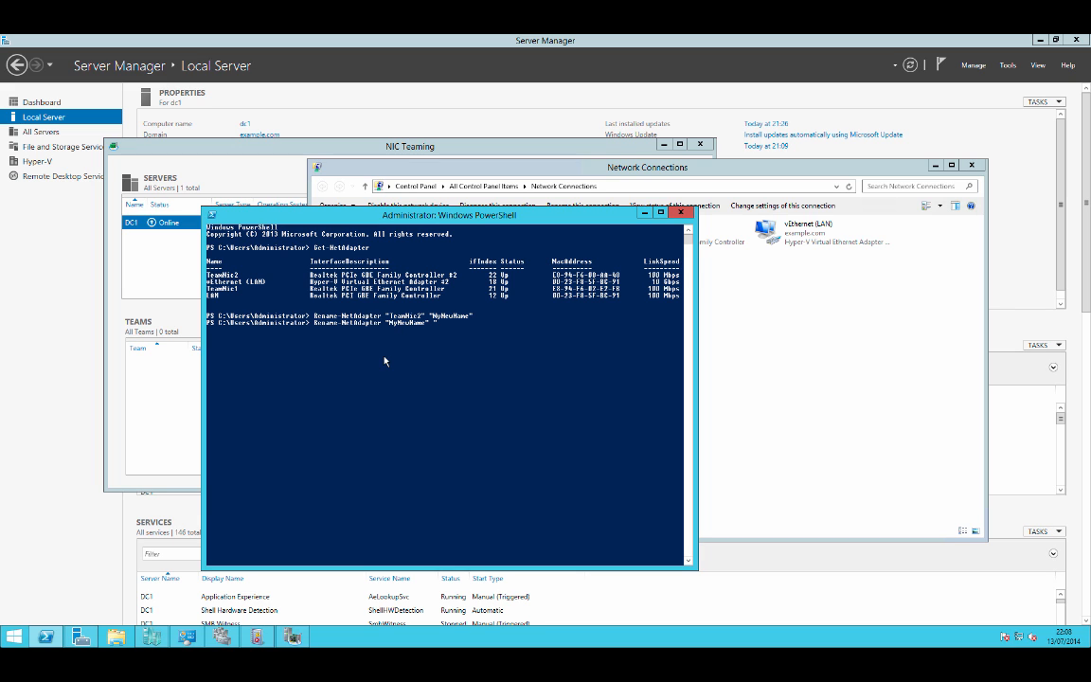
{"action": "type", "text": "TeamNic2\""}
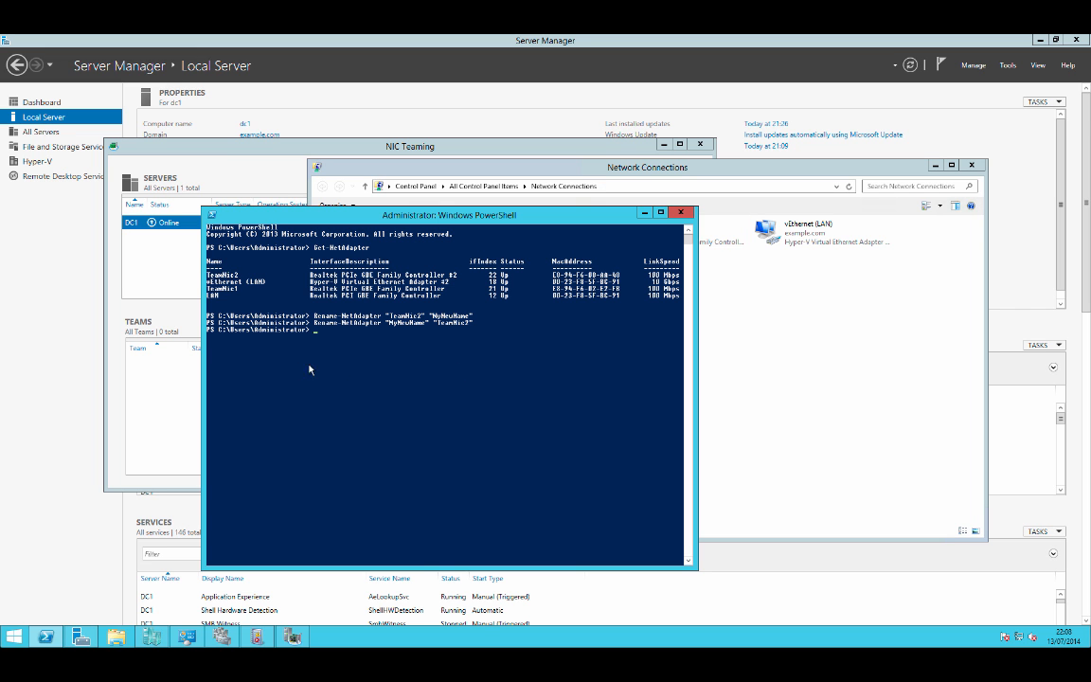
{"action": "type", "text": "cls"}
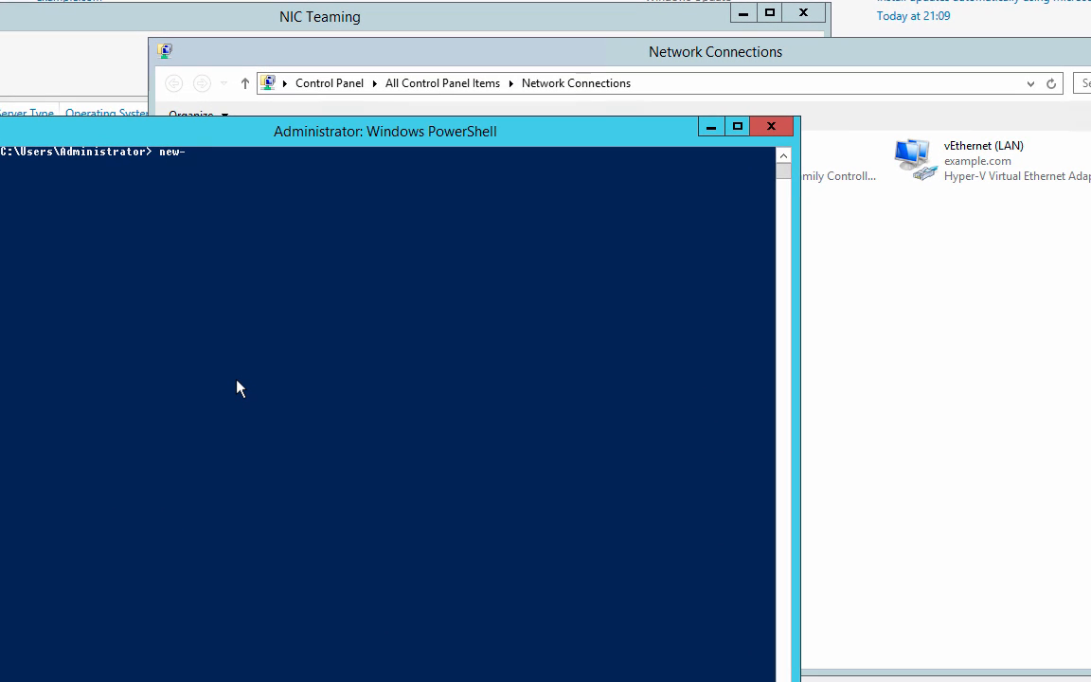
- Compose New-NetLbfoTeam -Name "ManagementTeam" -TeamMembers TeamNic1,TeamNic2
{"action": "type", "text": "netlb"}
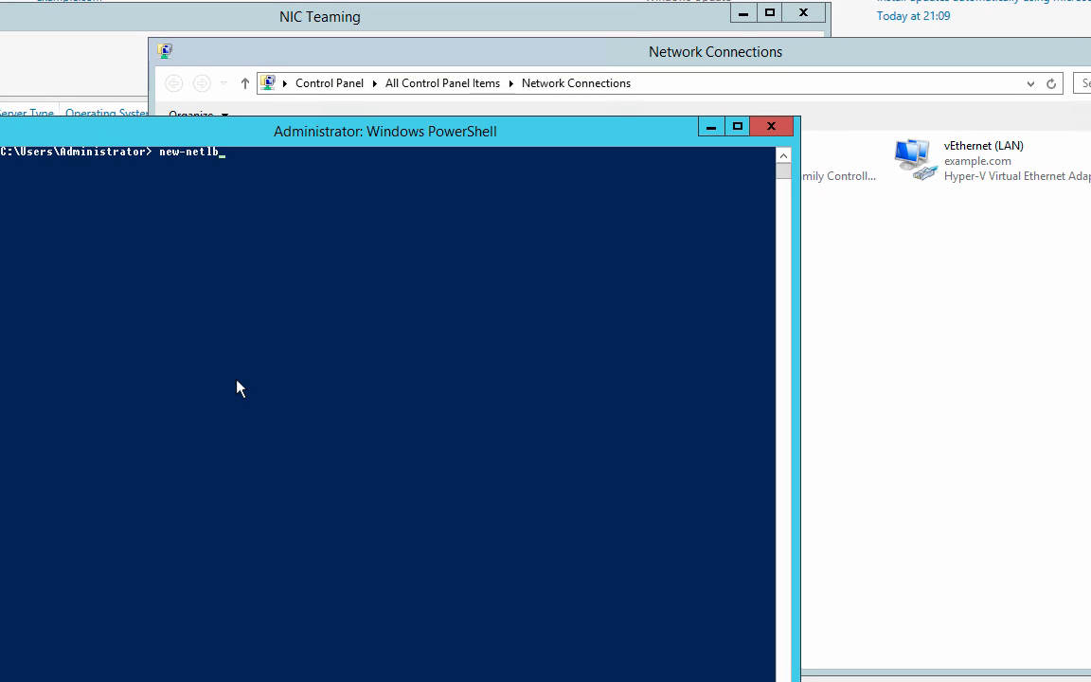
{"action": "type", "text": "foteam -"}
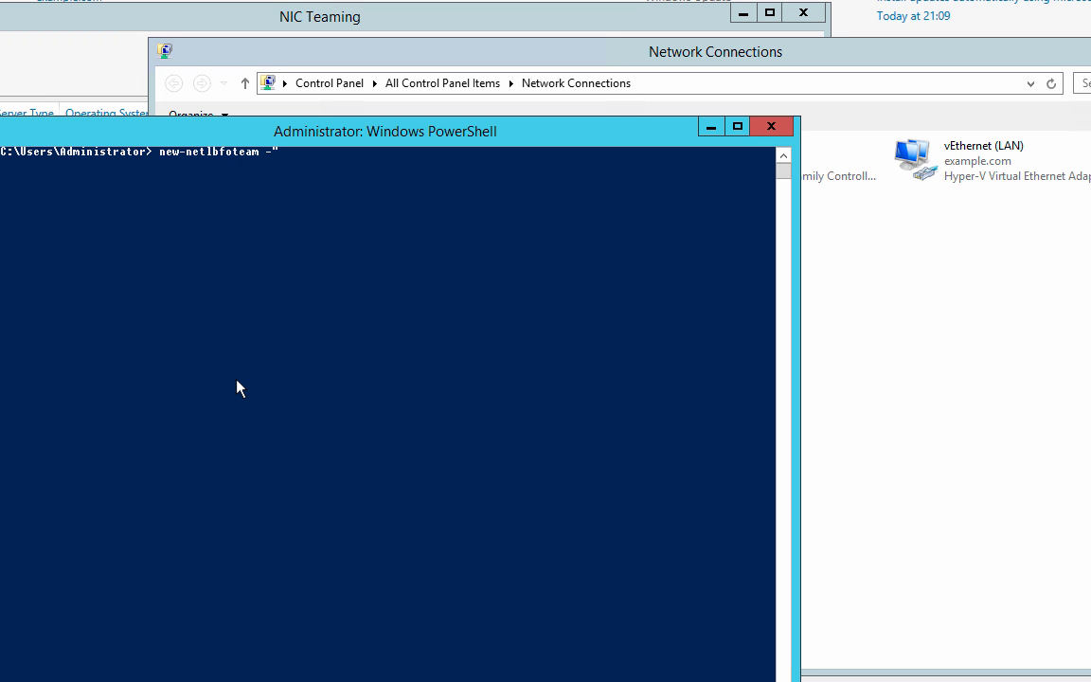
{"action": "type", "text": "Name"}
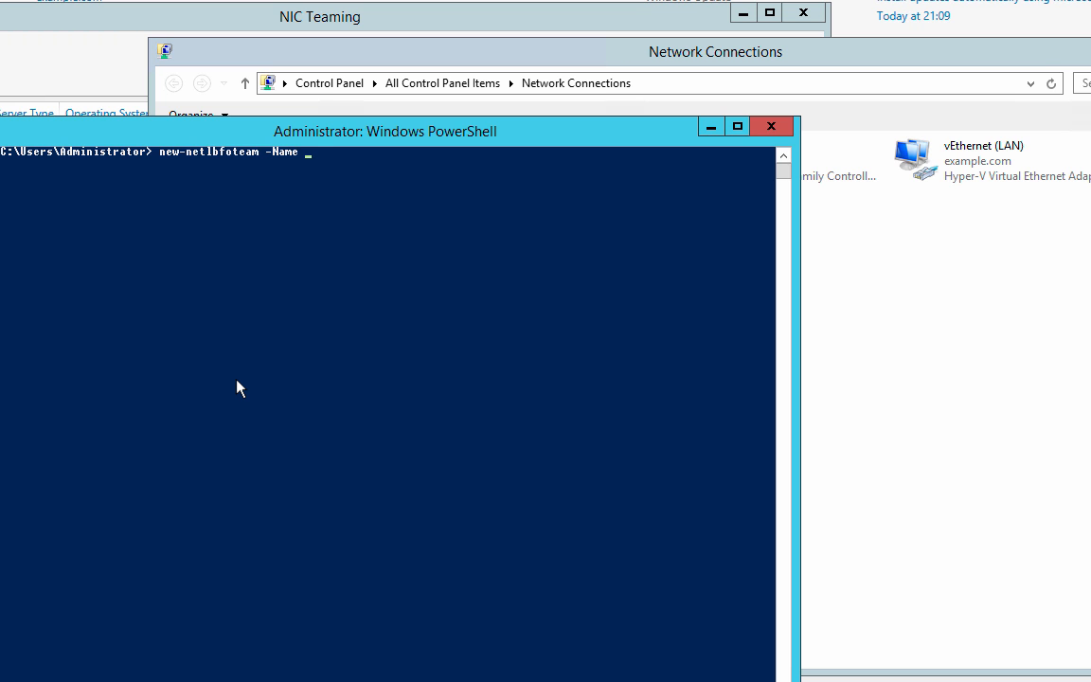
{"action": "type", "text": "\"ManagementTea"}
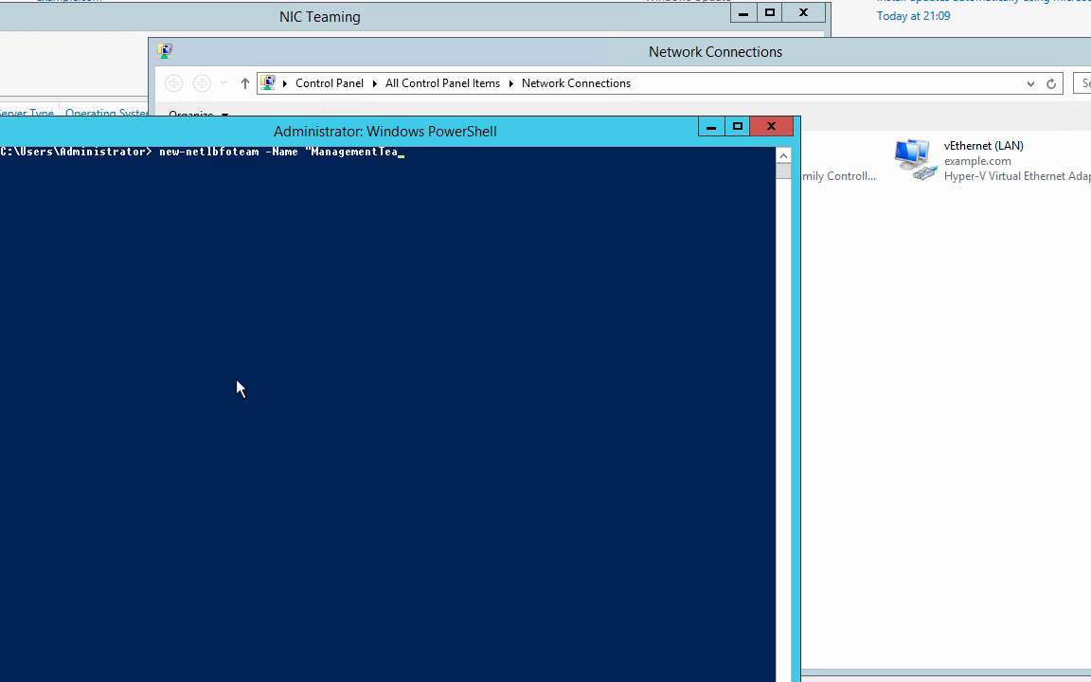
{"action": "type", "text": "m\""}
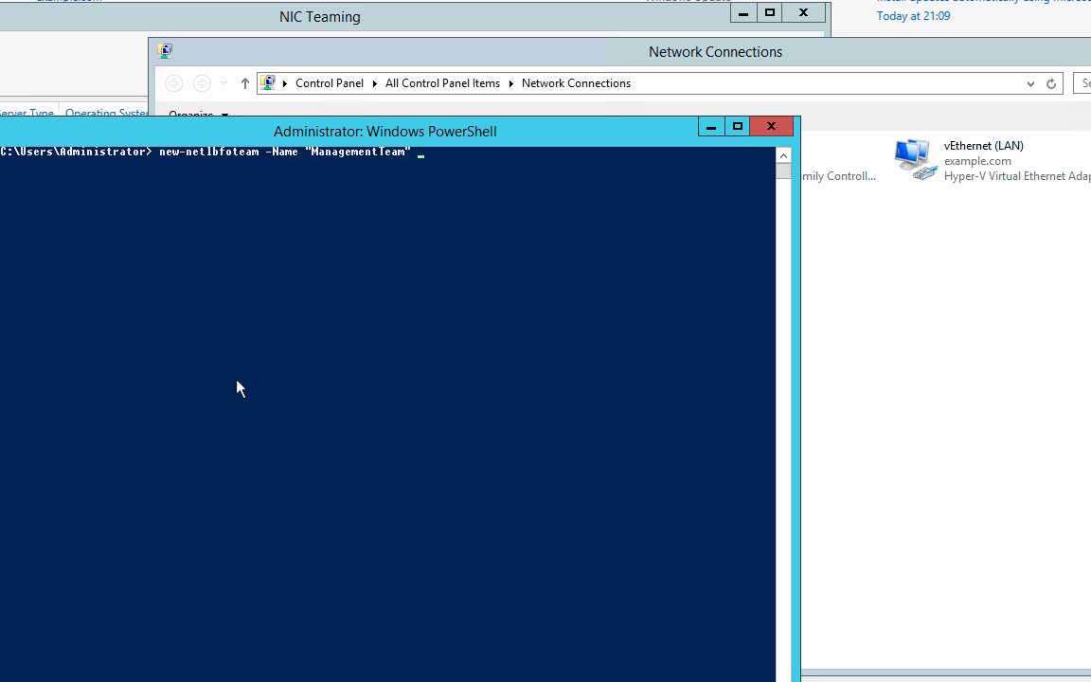
{"action": "type", "text": "-TeamM"}
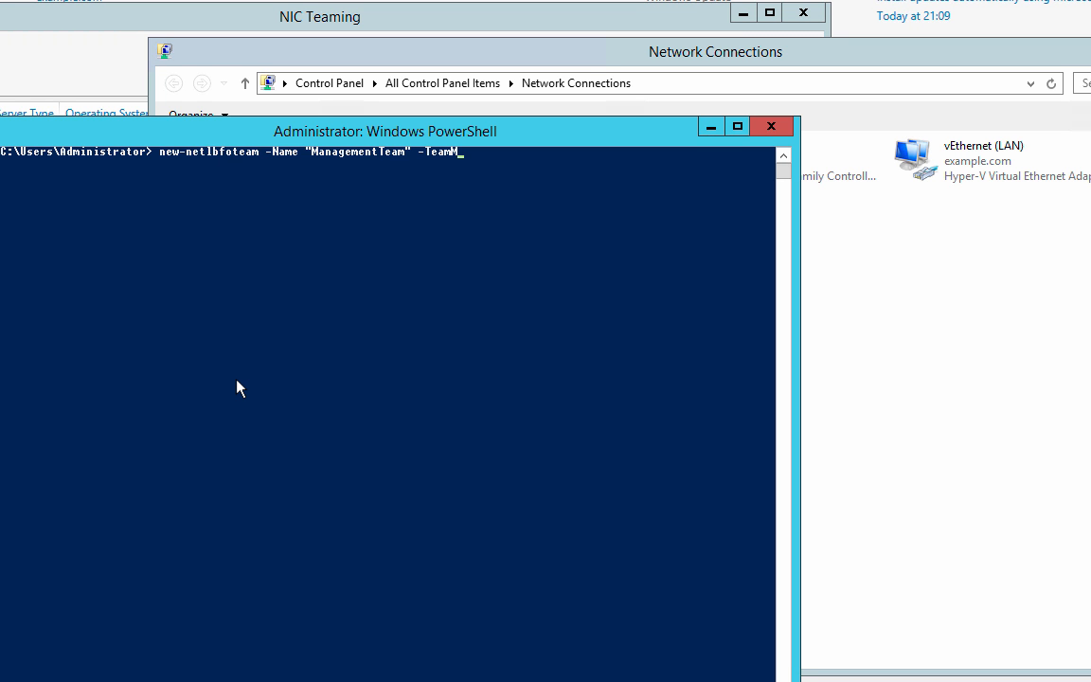
{"action": "type", "text": "embers"}
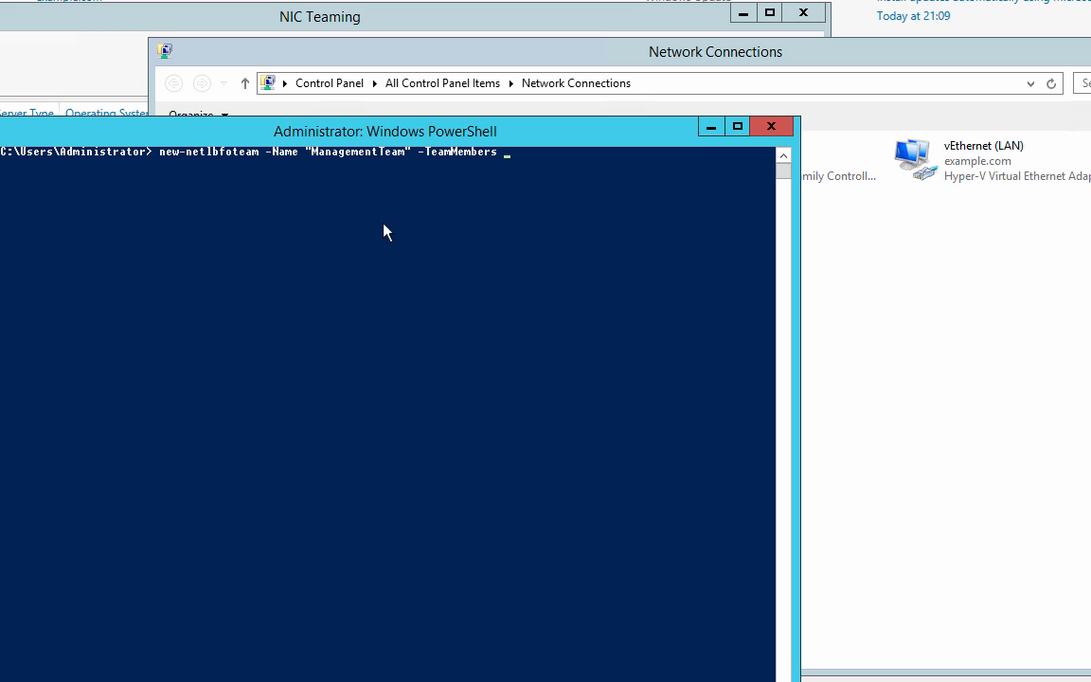
{"action": "left_click_drag", "start_coordinate": [385, 131], "coordinate": [458, 250]}
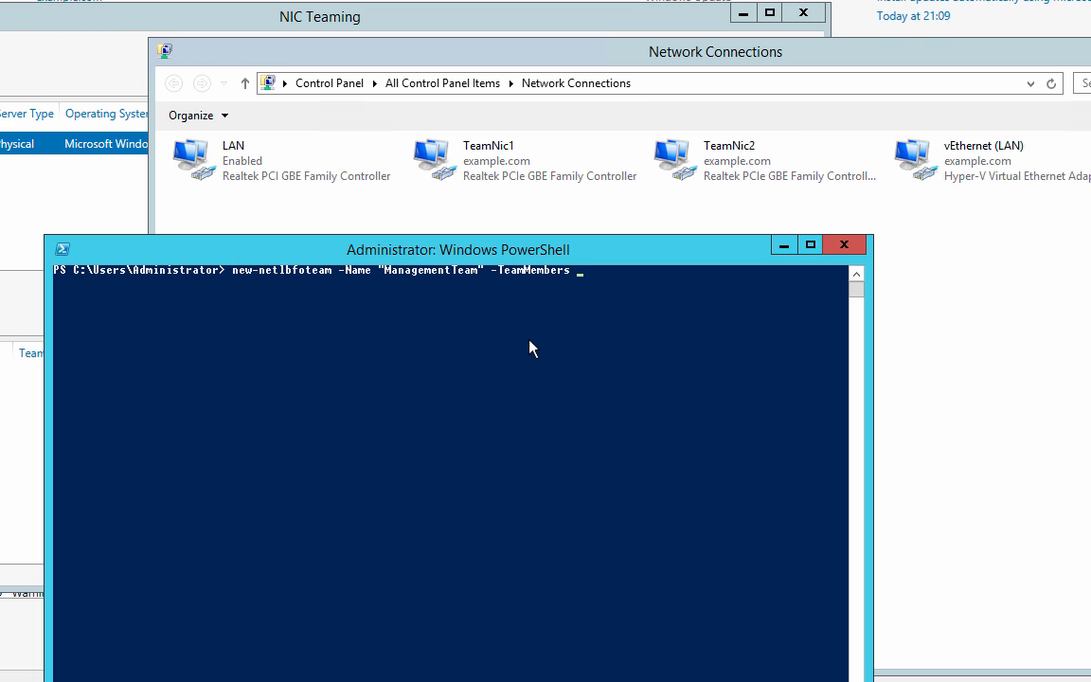
{"action": "type", "text": "TeamNic"}
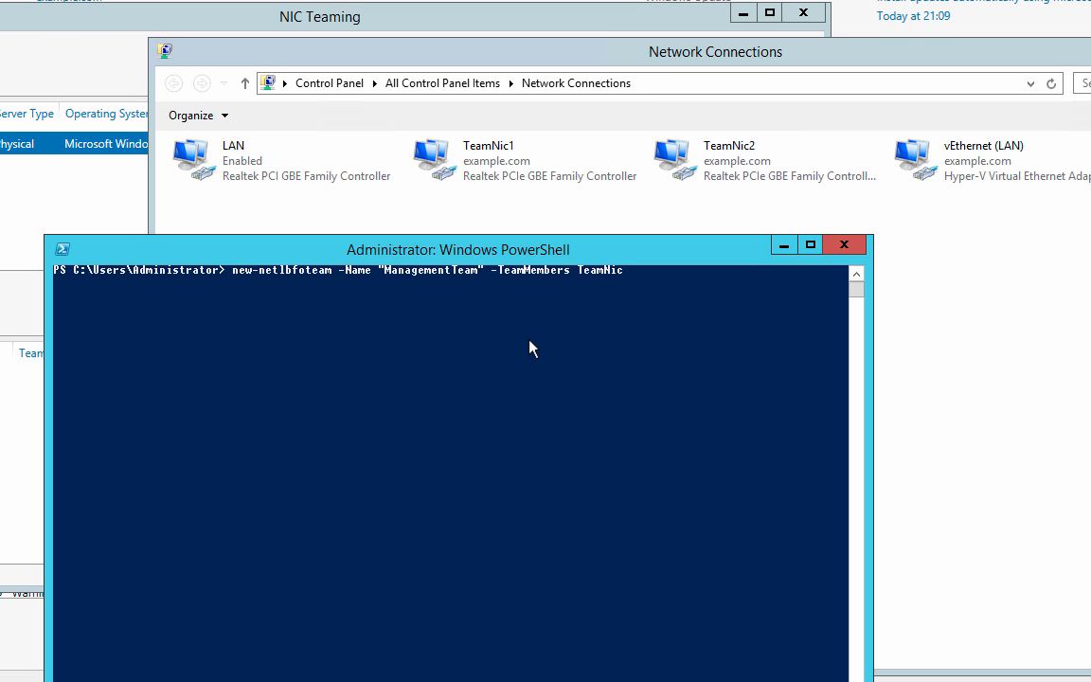
{"action": "type", "text": "1,TeamN"}
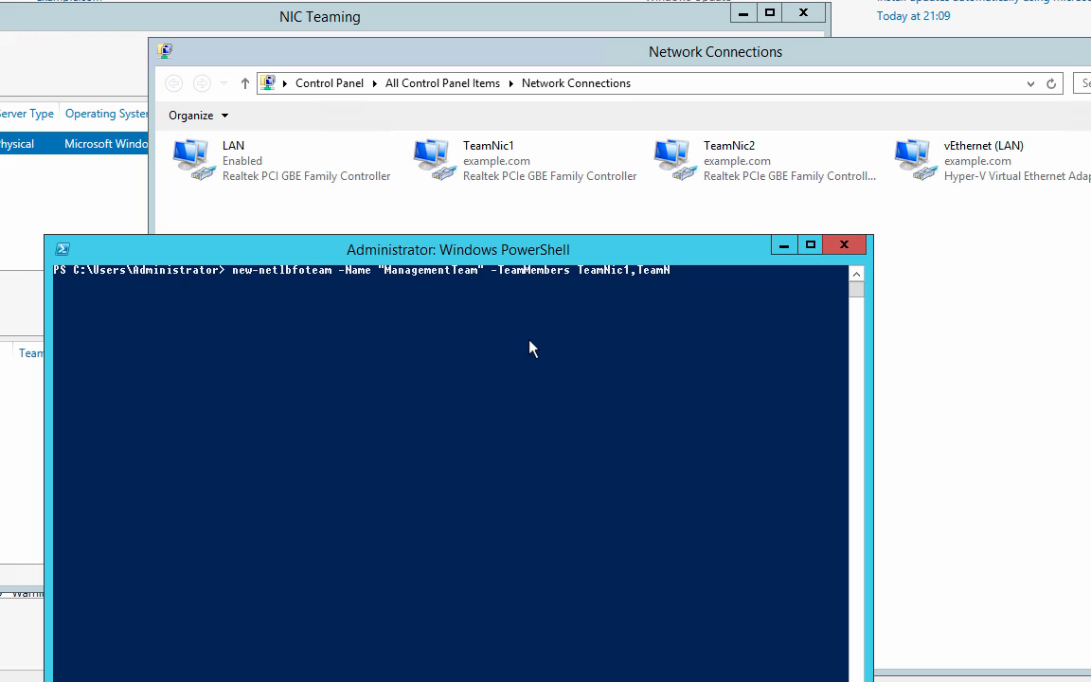
{"action": "type", "text": "ic2"}
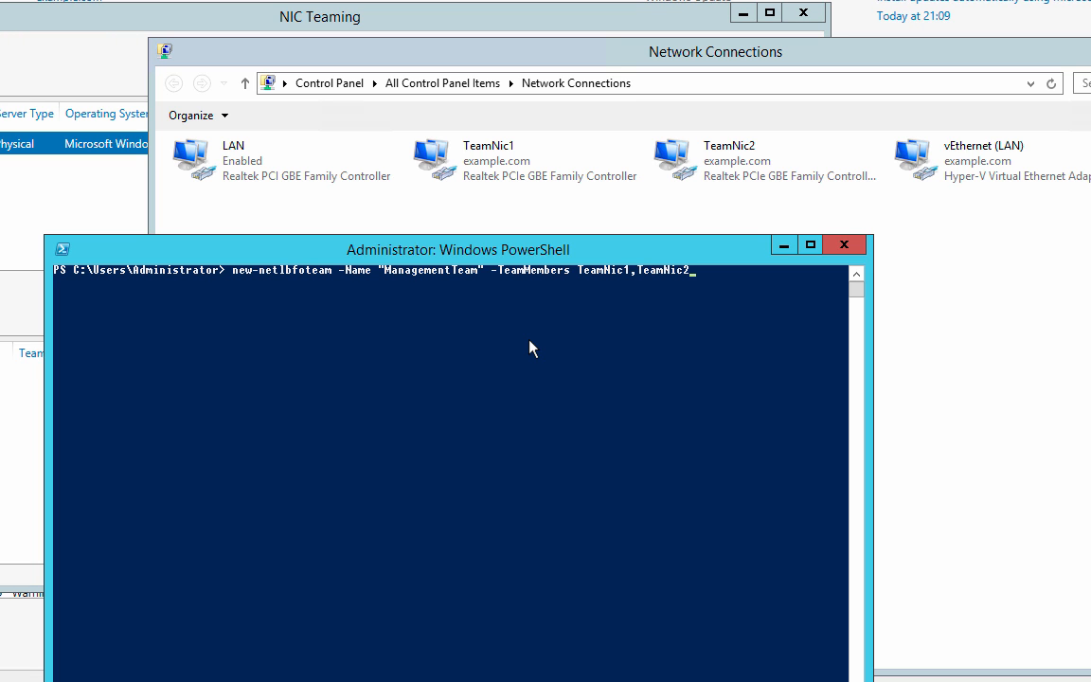
- Append -TeamingMode SwitchIndependent -LoadBalancingAlgorithm Dynamic -Confirm:$false to the command
{"action": "type", "text": "-teami"}
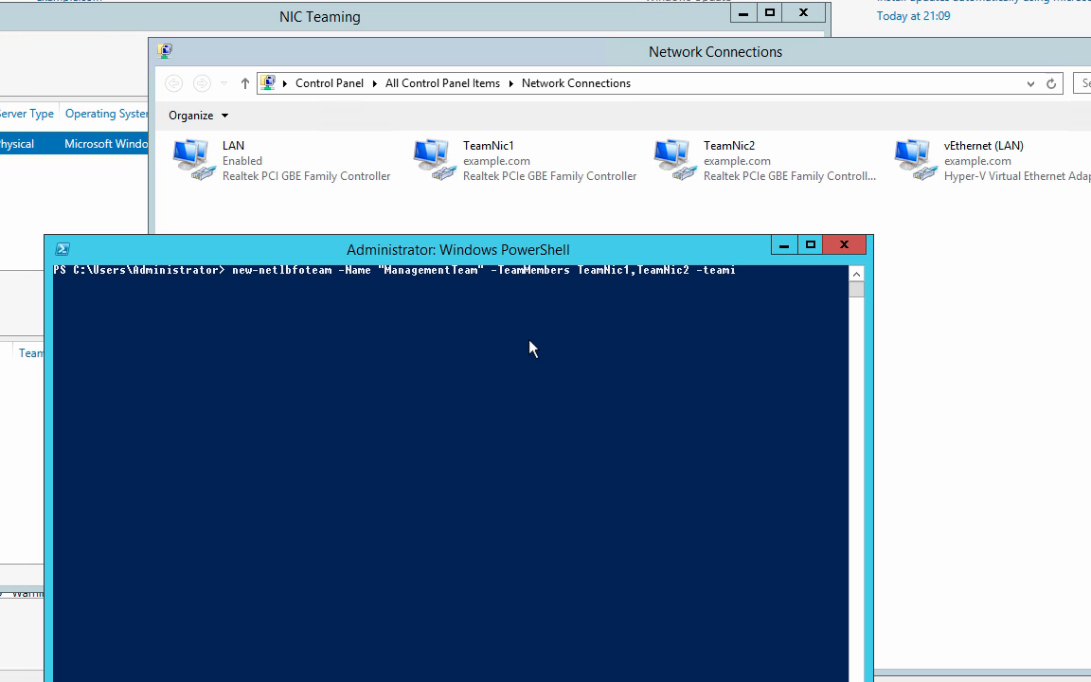
{"action": "type", "text": "ngMode"}
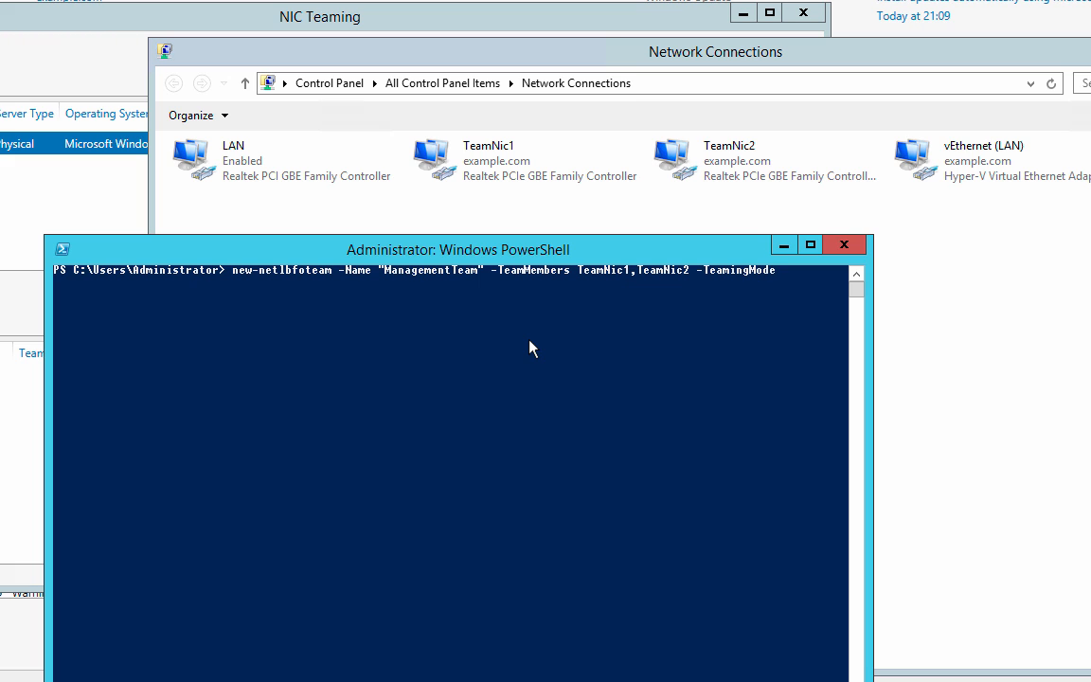
{"action": "type", "text": "switchIndependent"}
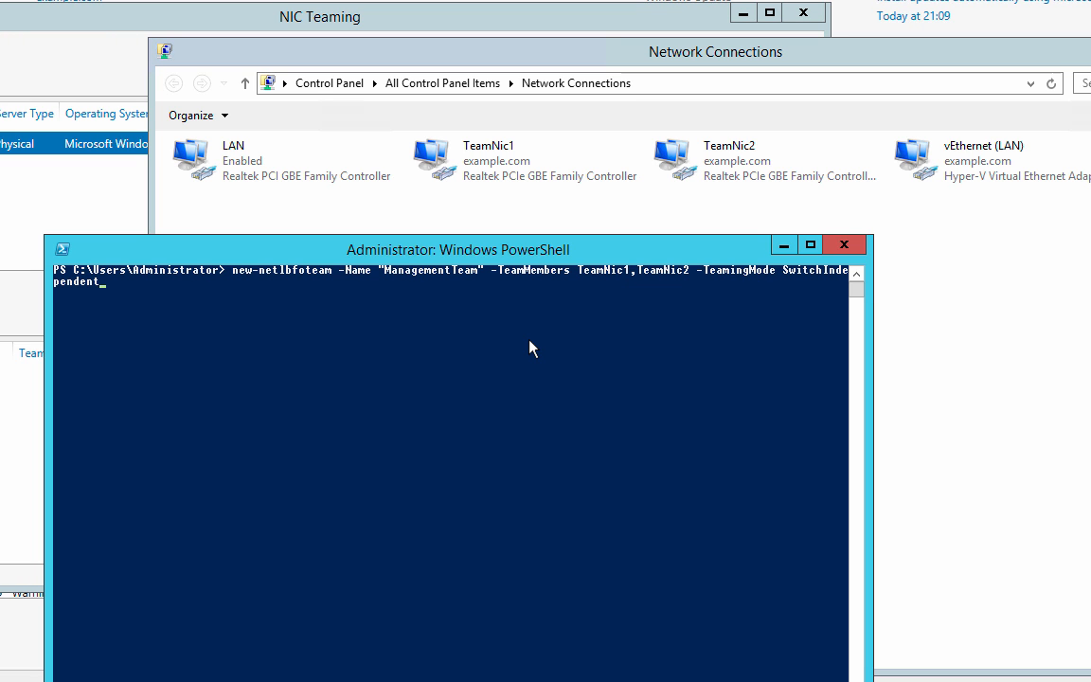
{"action": "type", "text": "-lo"}
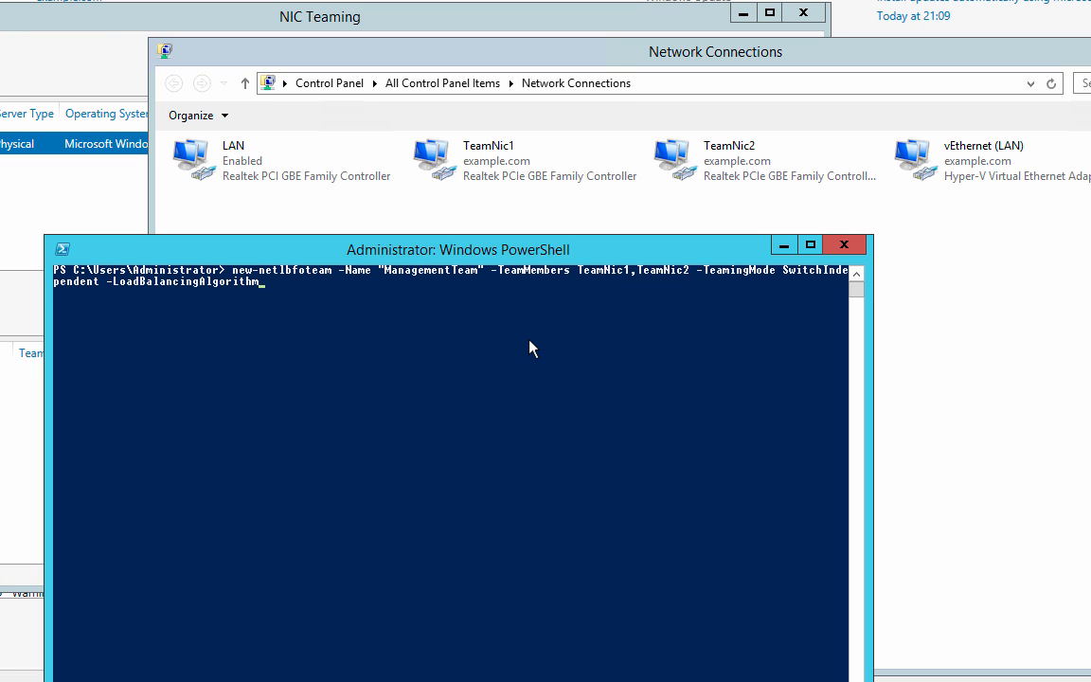
{"action": "type", "text": "Dy"}
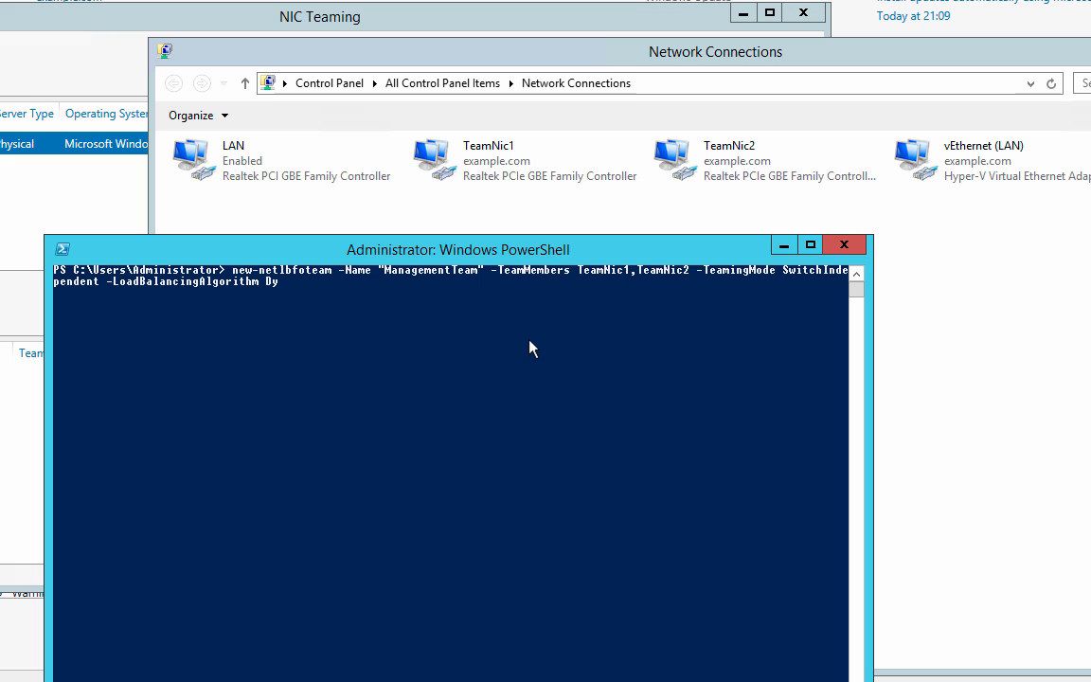
{"action": "type", "text": "namic"}
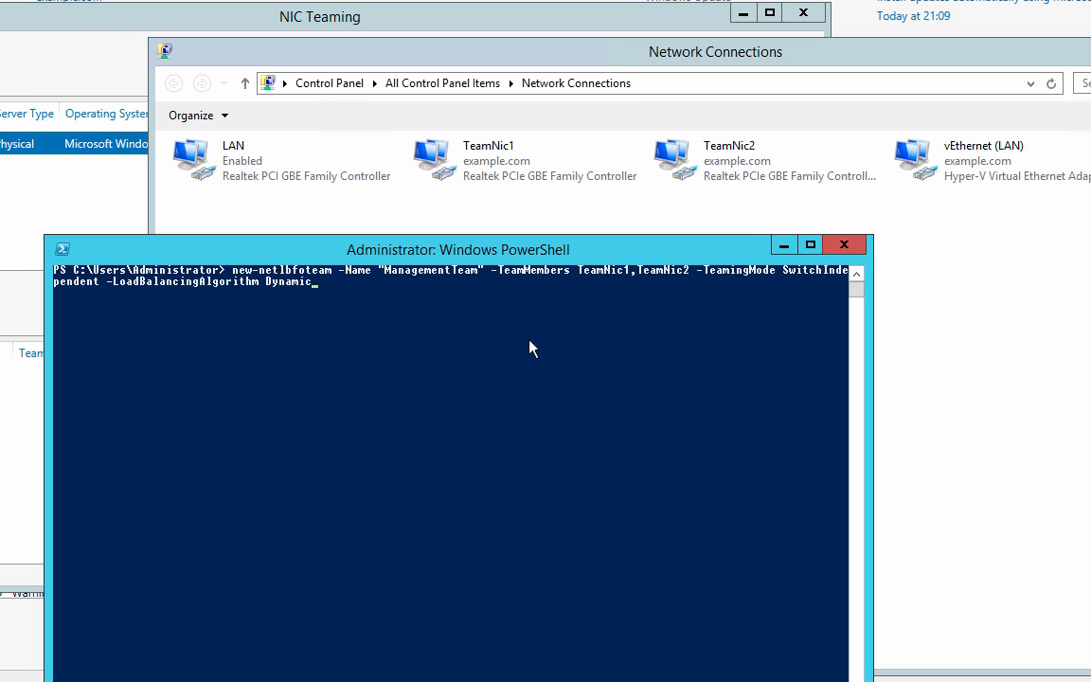
{"action": "type", "text": "-con"}
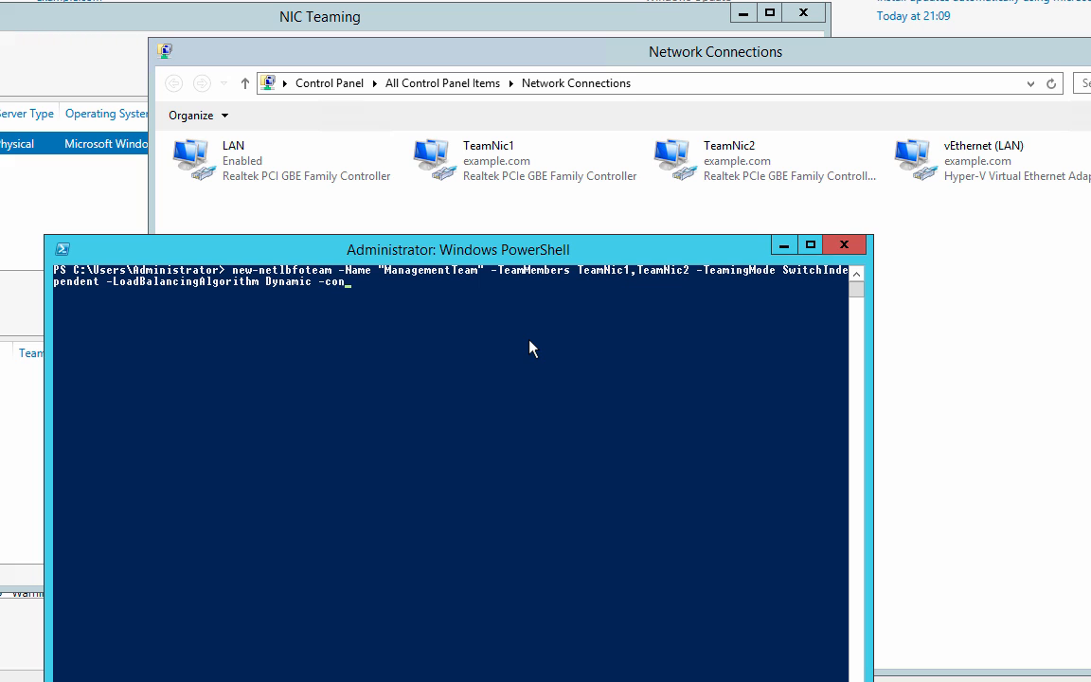
{"action": "type", "text": "firm:$"}
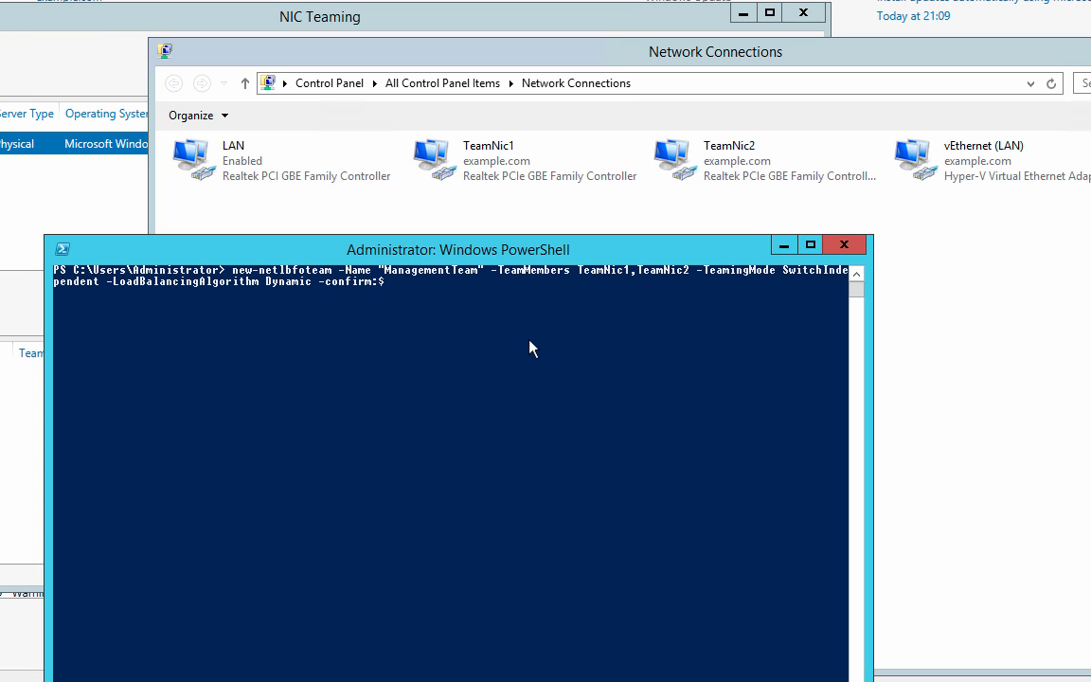
{"action": "type", "text": "false"}
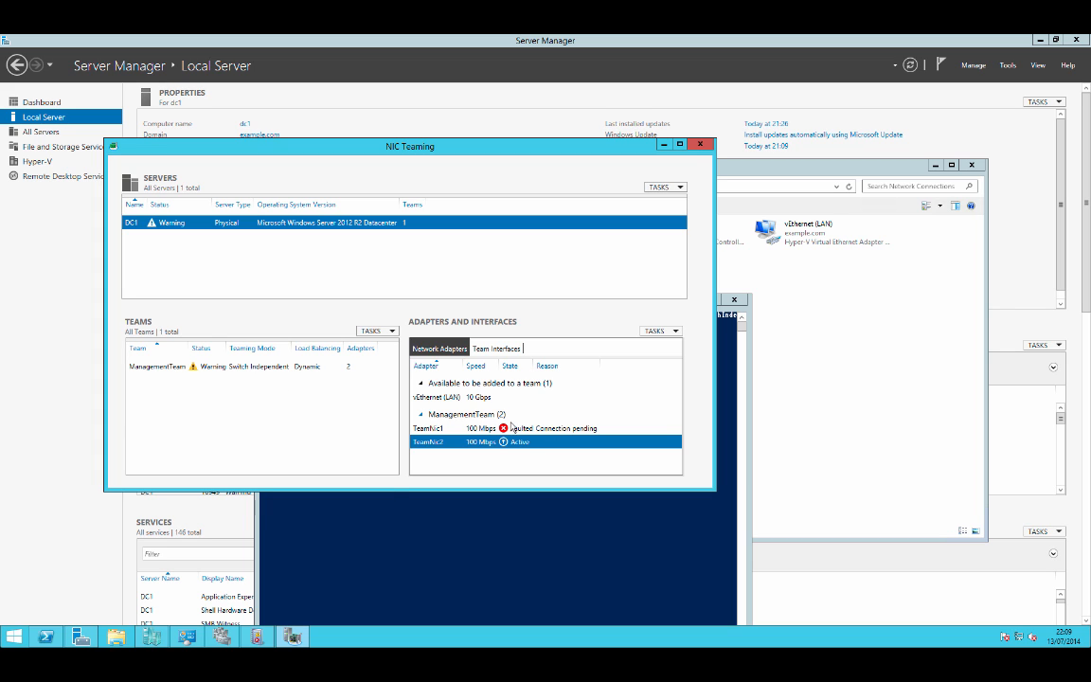
{"action": "left_click", "coordinate": [428, 428]}
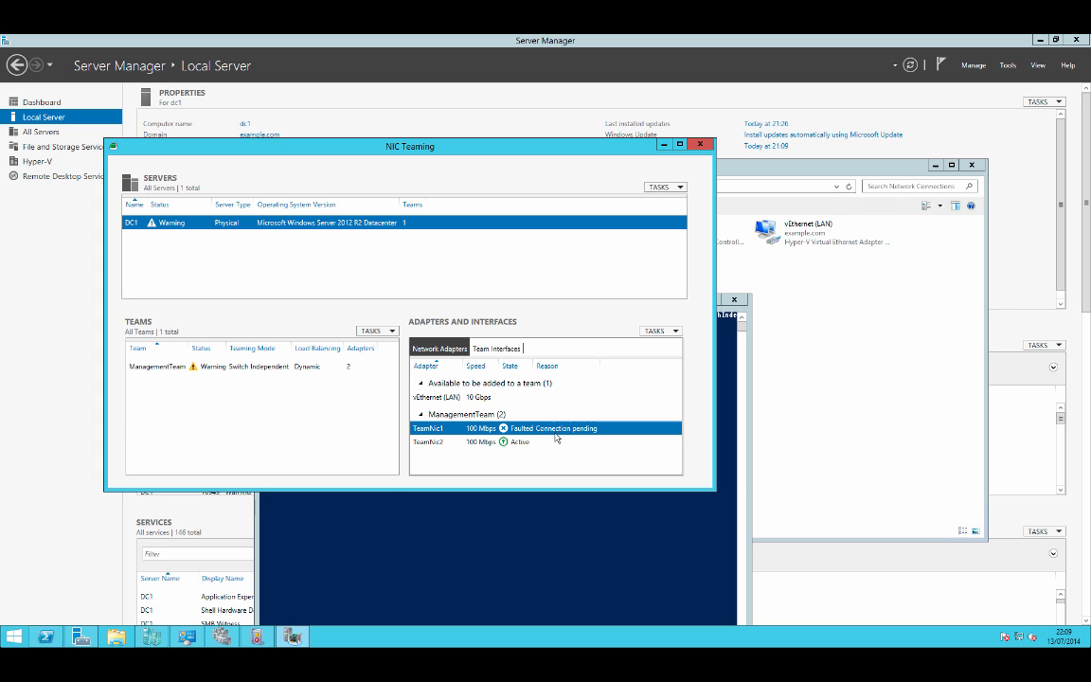
{"action": "left_click", "coordinate": [157, 367]}
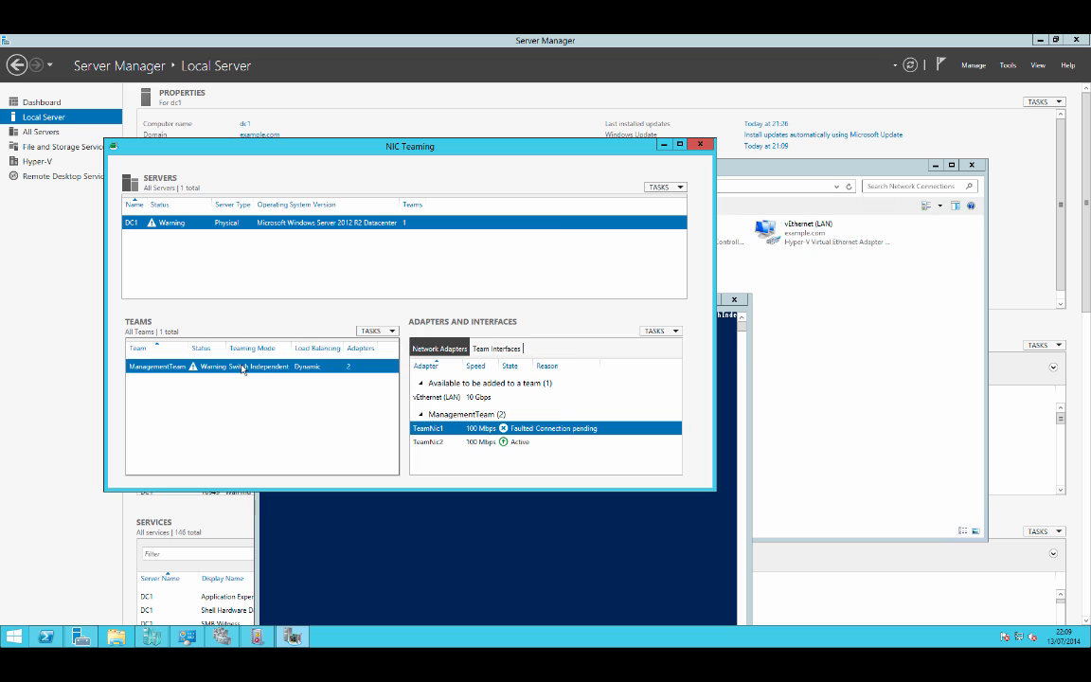
{"action": "double_click", "coordinate": [158, 368]}
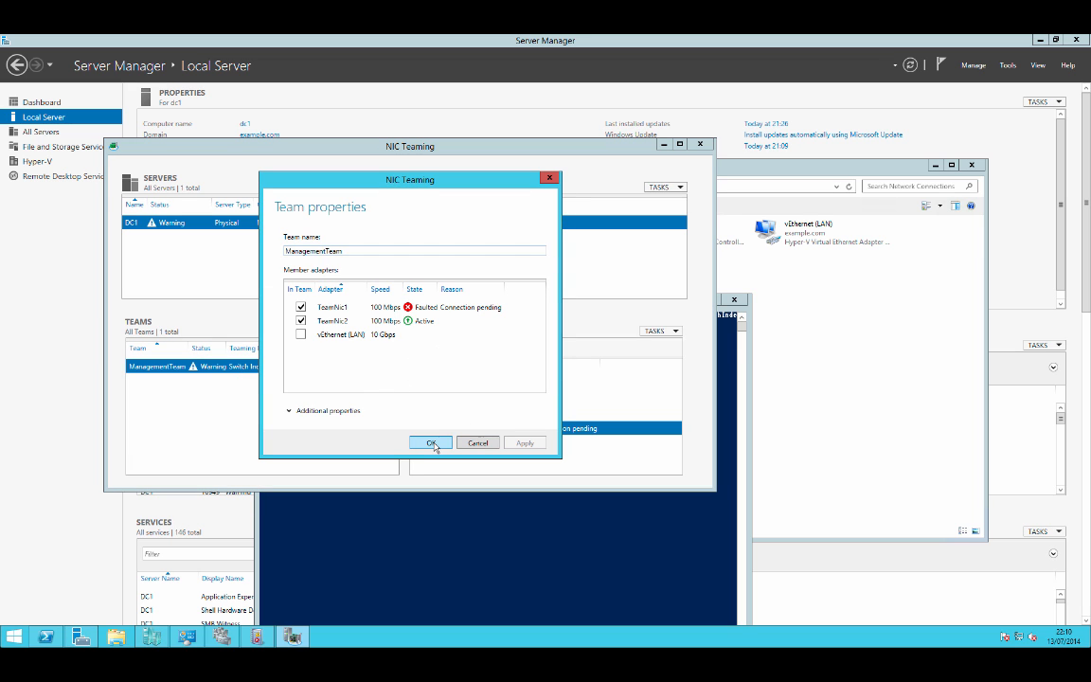
{"action": "left_click", "coordinate": [432, 443]}
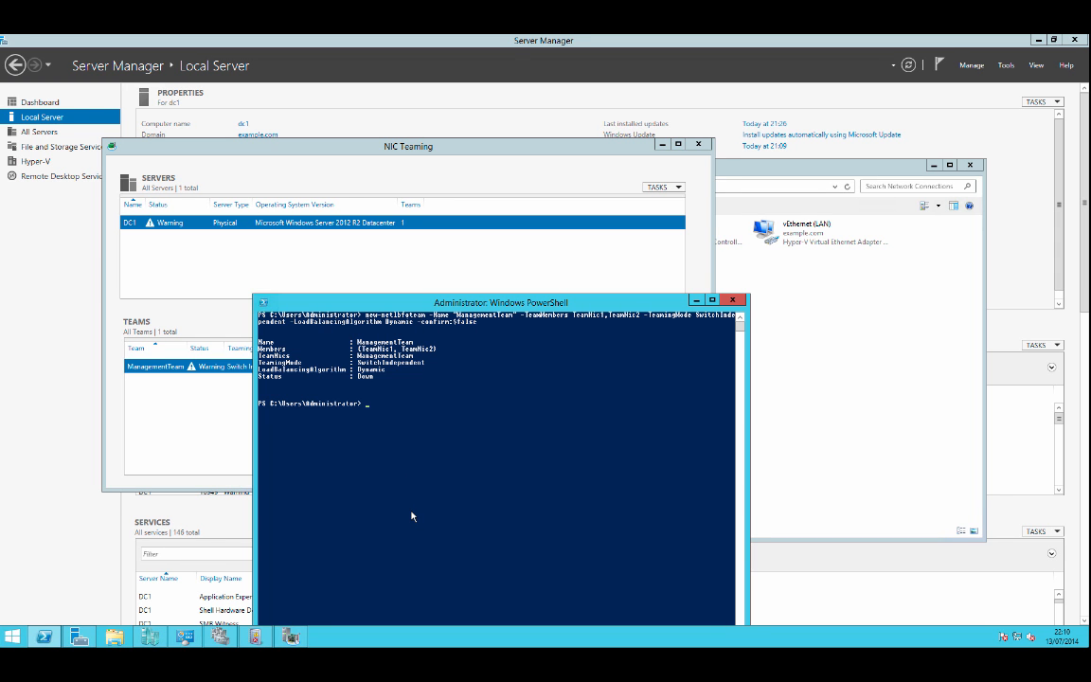
{"action": "mouse_move", "coordinate": [407, 515]}
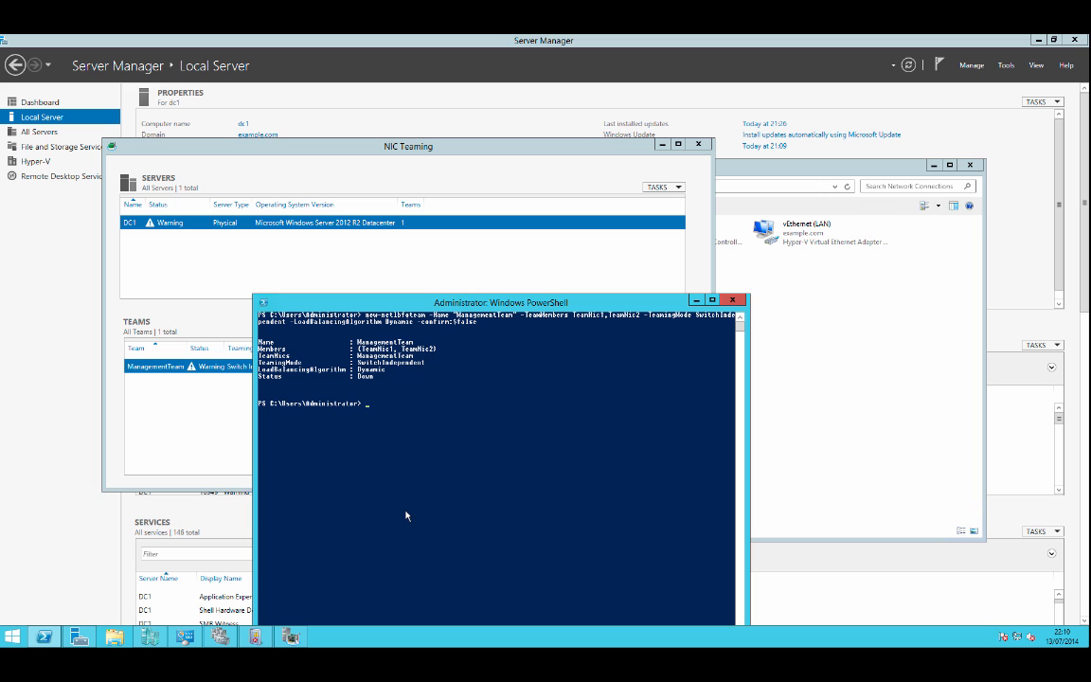
{"action": "mouse_move", "coordinate": [732, 288]}
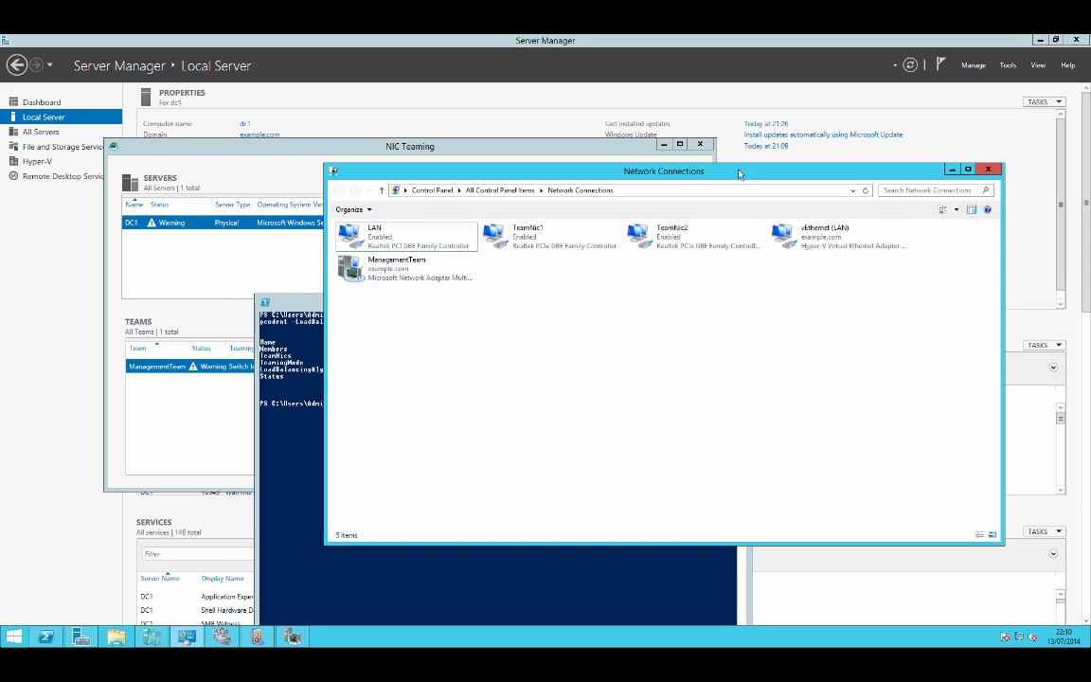
{"action": "mouse_move", "coordinate": [398, 269]}
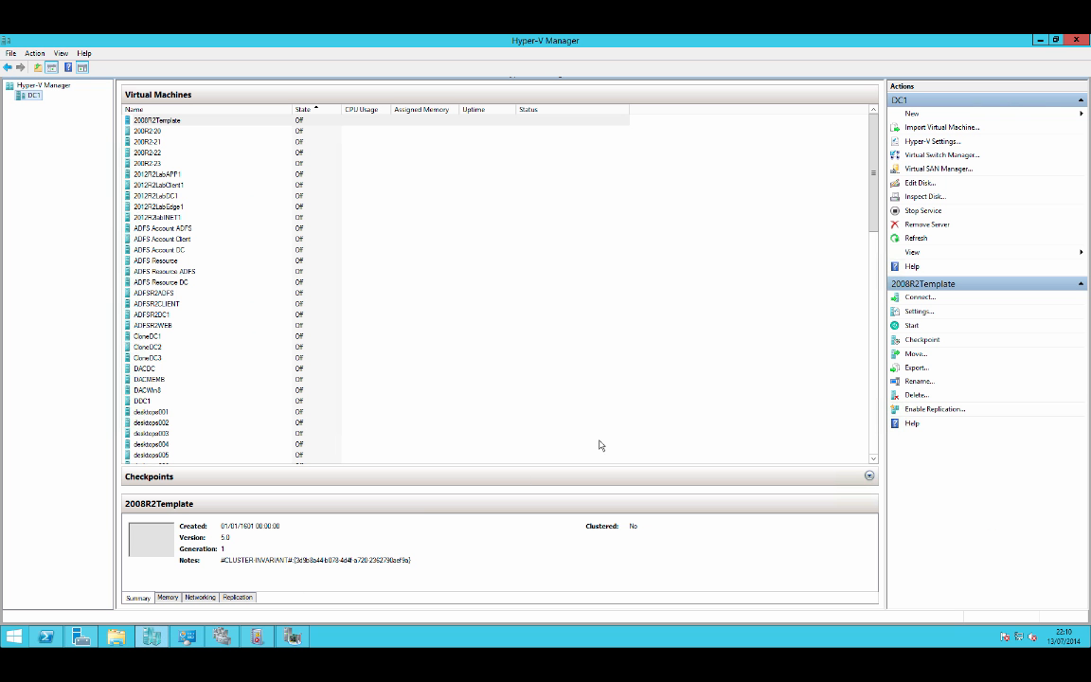
- Bring up DC1's Virtual Switch Manager, then return to the PowerShell window
{"action": "left_click", "coordinate": [941, 155]}
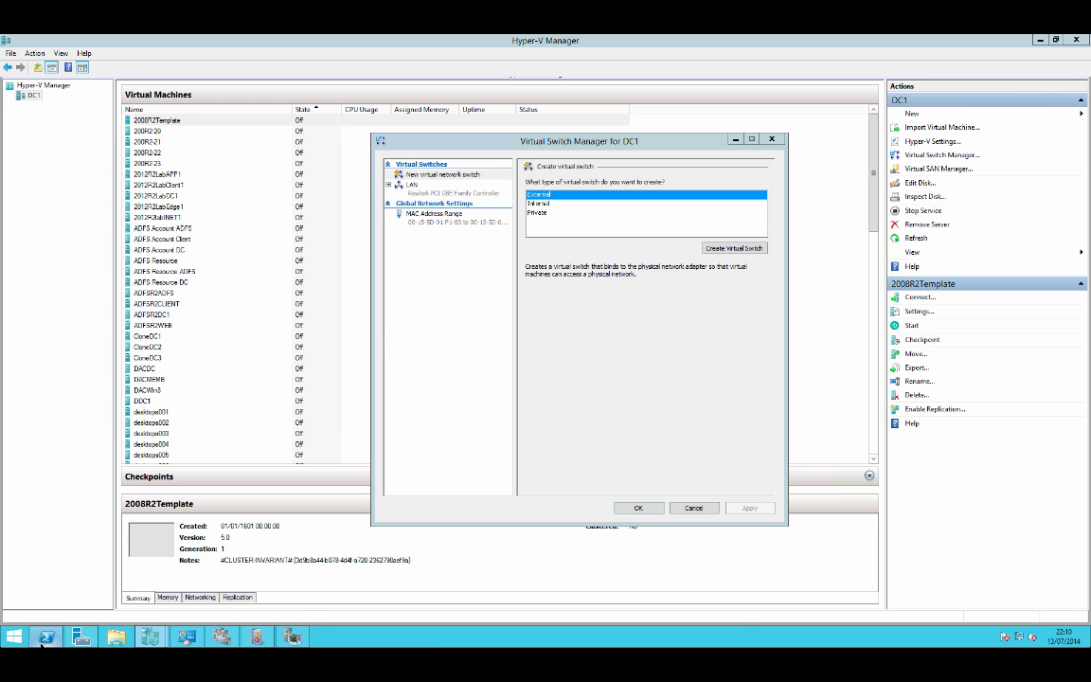
{"action": "left_click", "coordinate": [45, 637]}
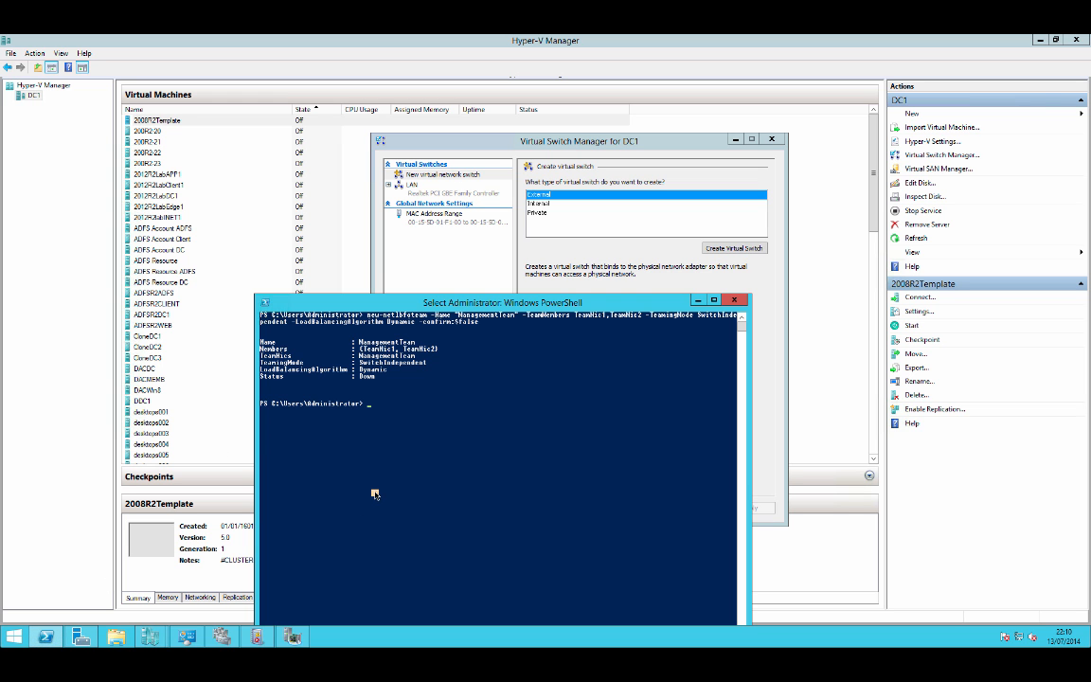
- Compose New-VMSwitch "ConvergedNetSwitch" -MinimumBandwidthMode weight
{"action": "type", "text": "new-"}
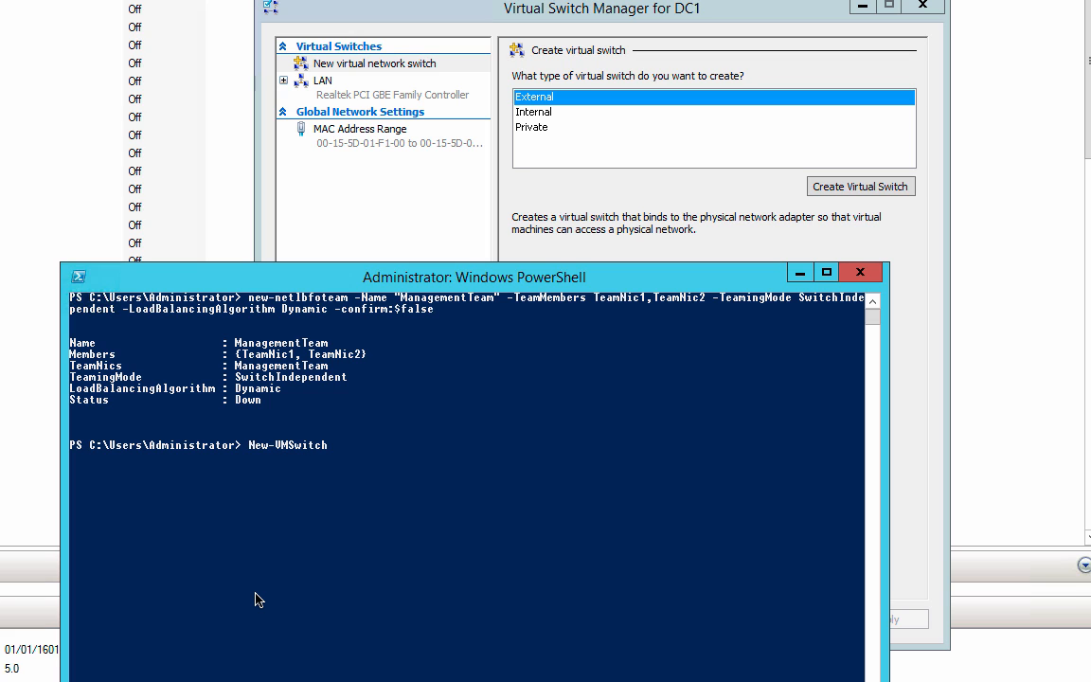
{"action": "type", "text": "\""}
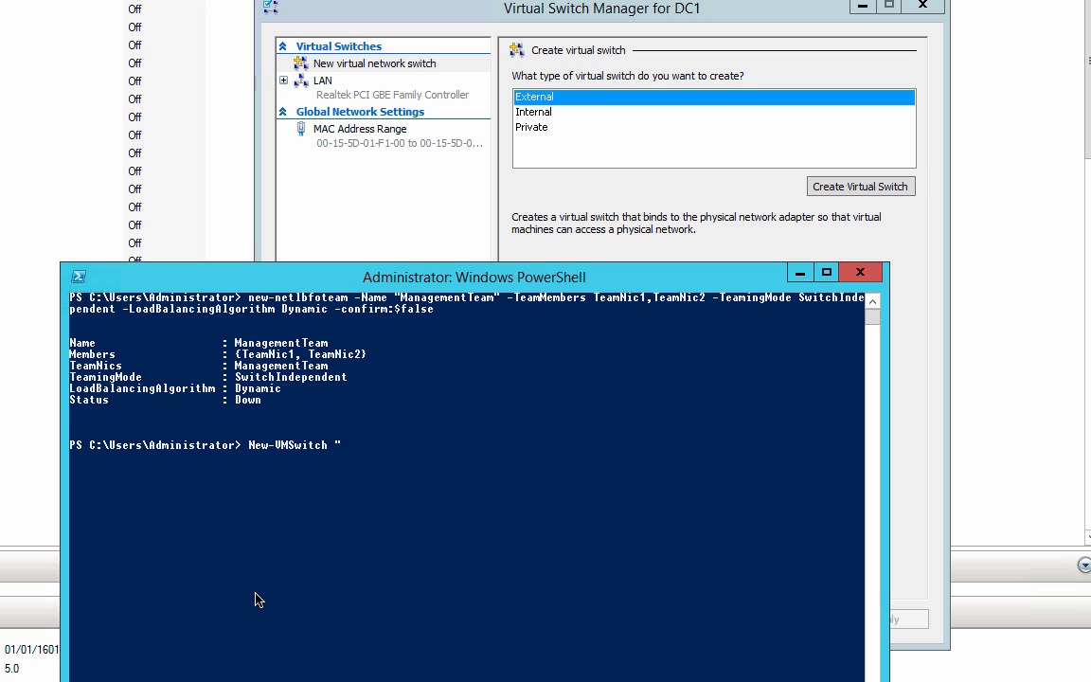
{"action": "type", "text": "ConvergedNetSwitch"}
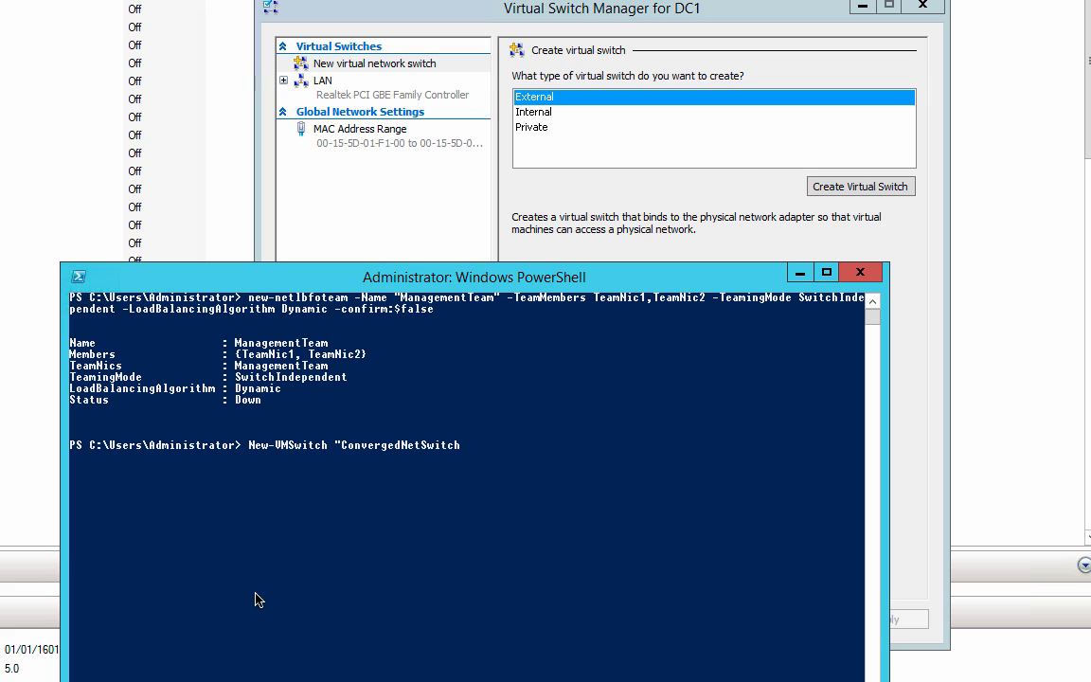
{"action": "type", "text": "\""}
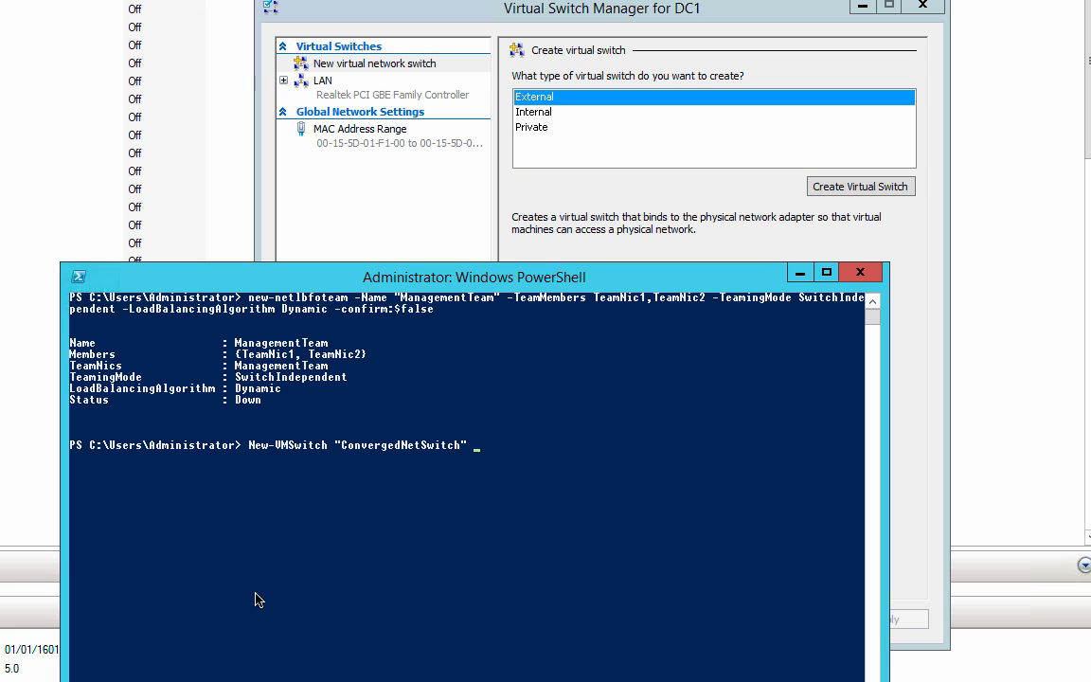
{"action": "type", "text": "-minimumBandwidthMode"}
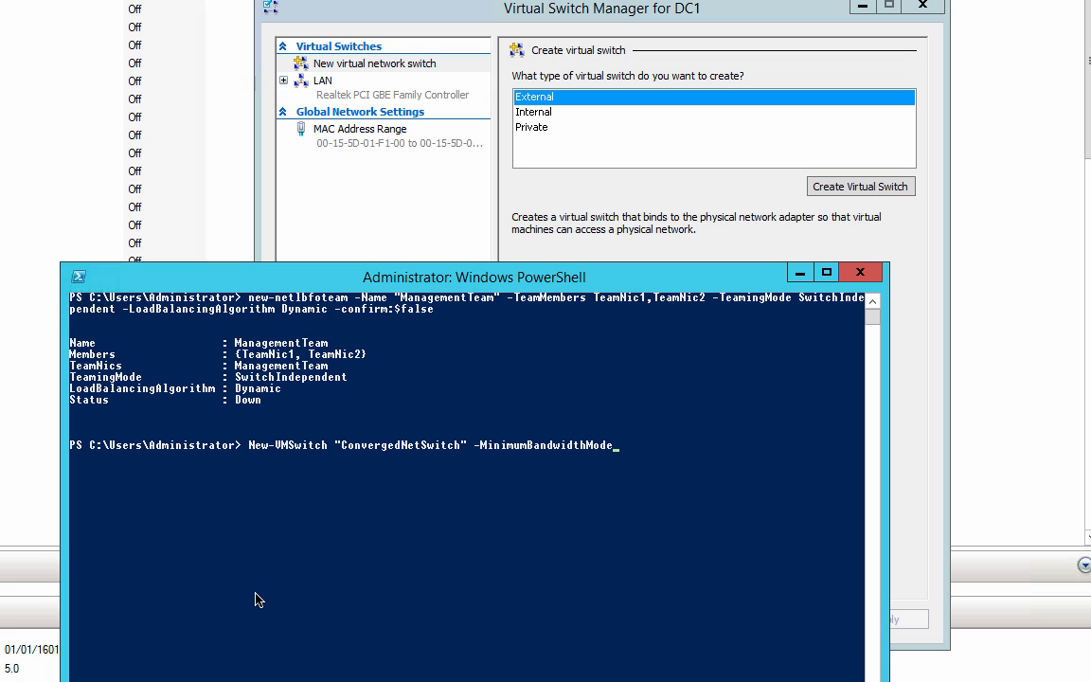
{"action": "type", "text": "weight"}
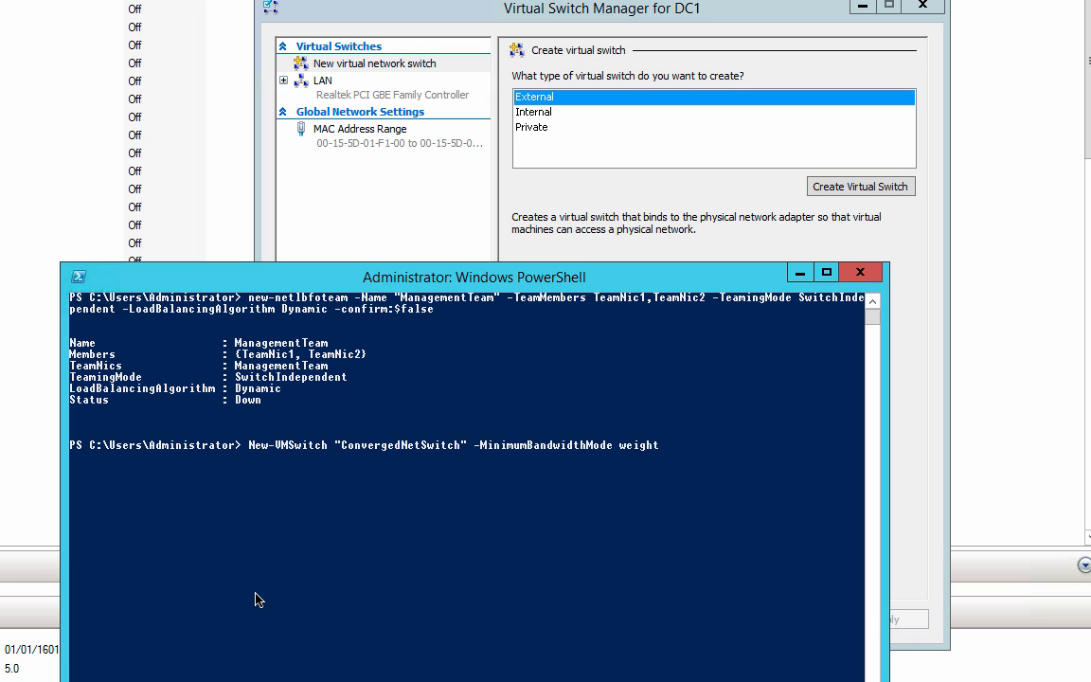
- Append -NetAdapterName "ManagementTeam" -AllowManagementOS $False to the command
{"action": "type", "text": "-n"}
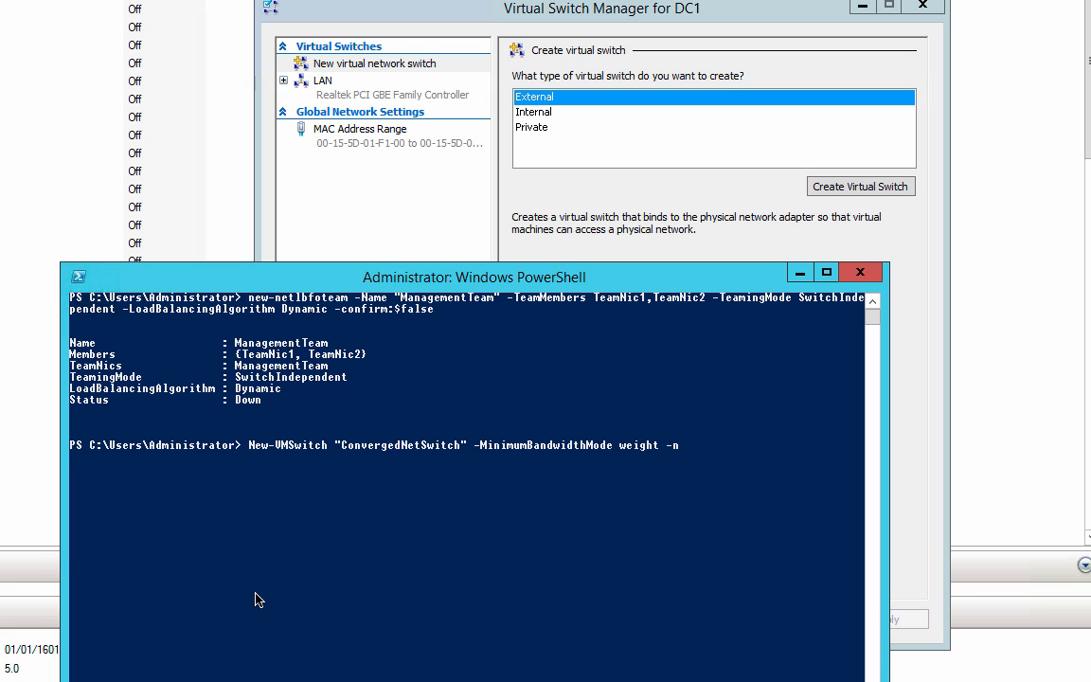
{"action": "type", "text": "etada"}
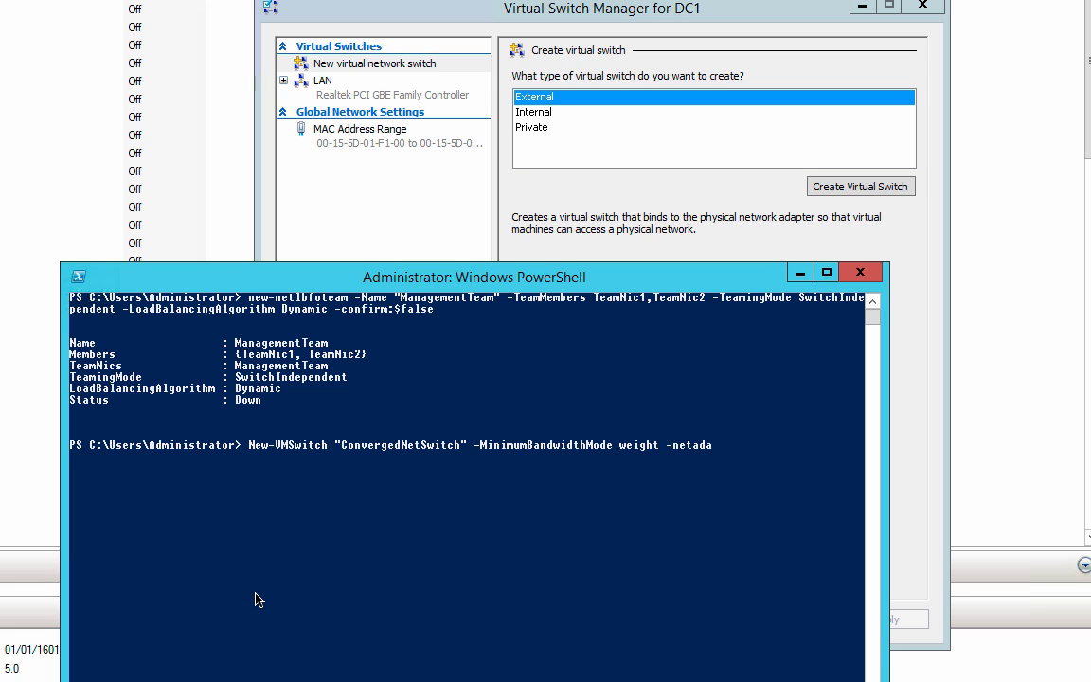
{"action": "type", "text": "pterName"}
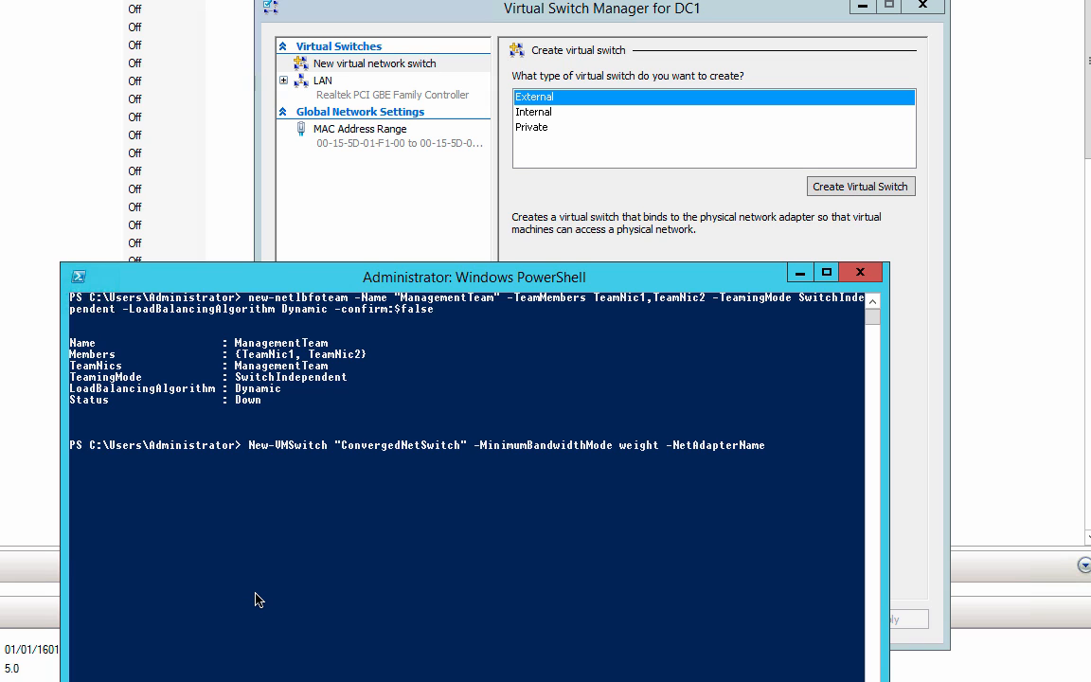
{"action": "type", "text": "\"ManagementTeam"}
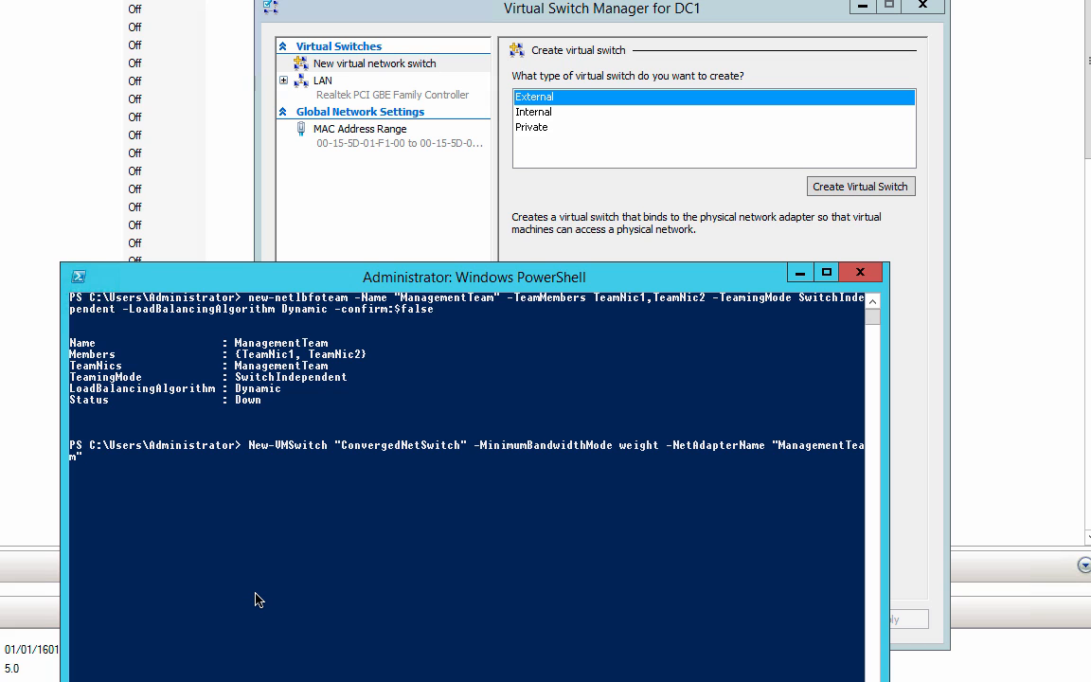
{"action": "type", "text": "-AllowManagementOS"}
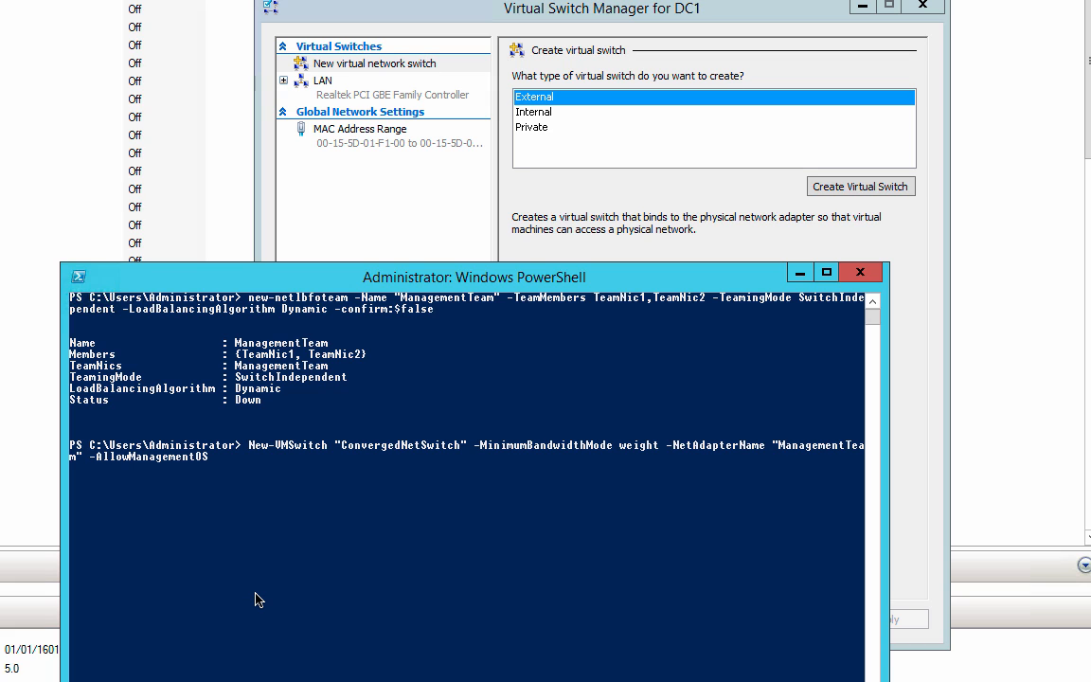
{"action": "key", "text": "BackSpace"}
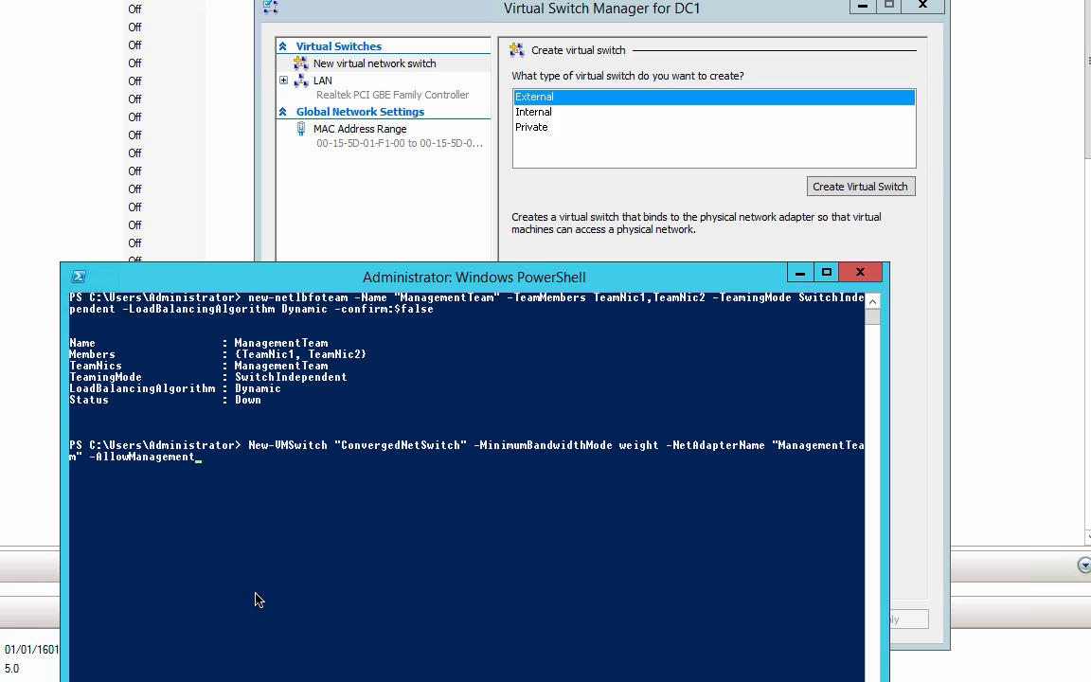
{"action": "type", "text": "$Fals"}
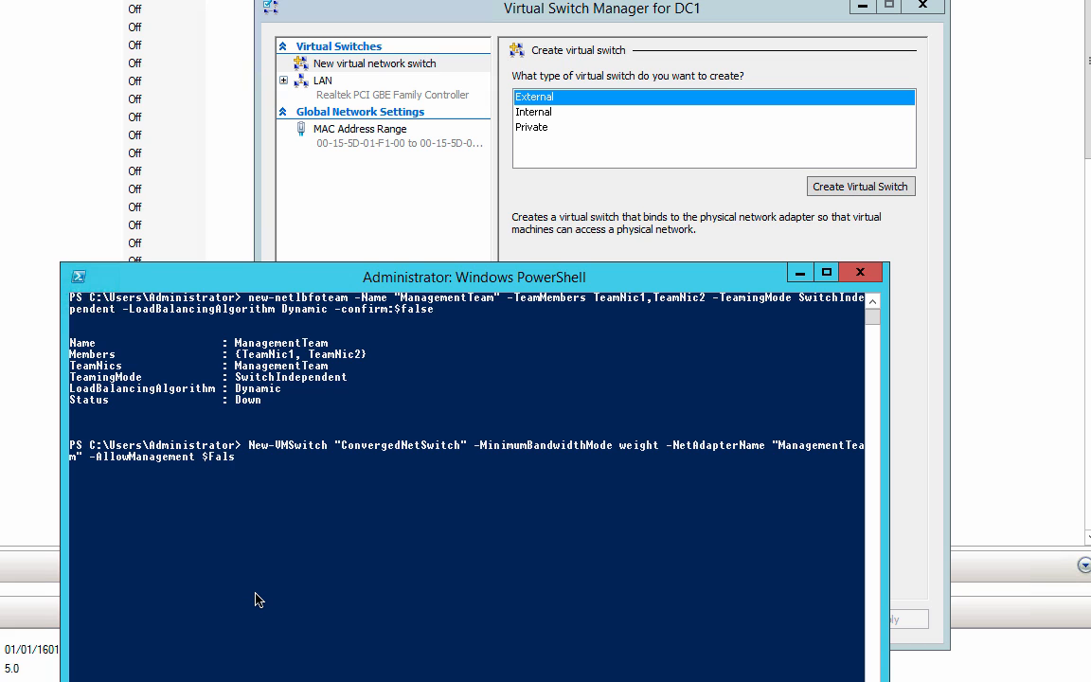
{"action": "type", "text": "e"}
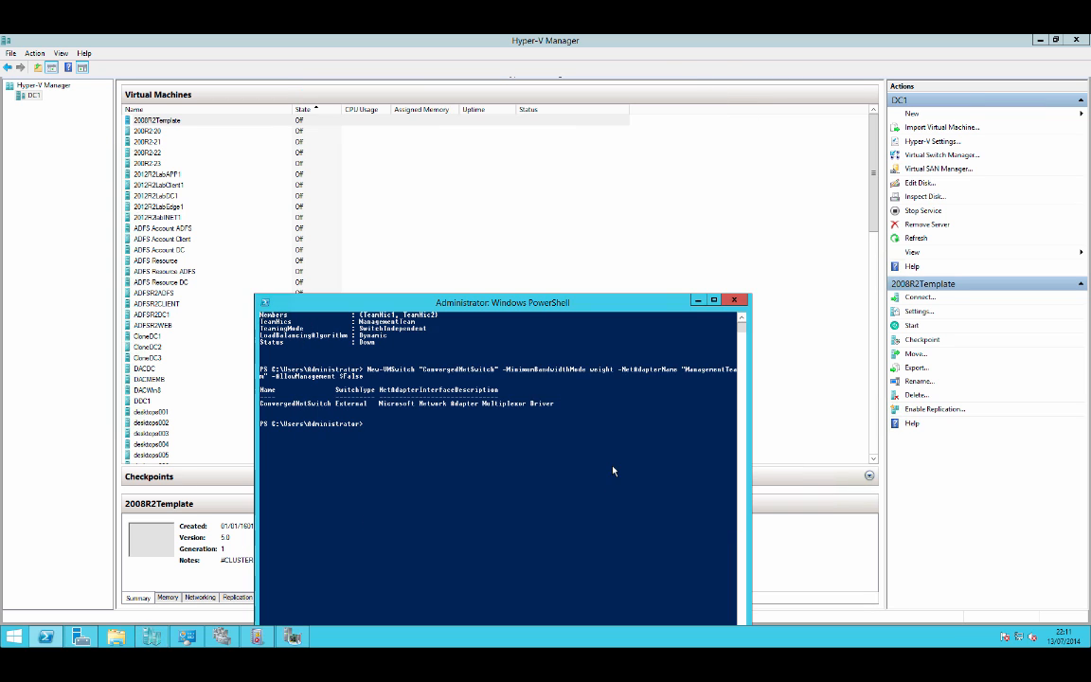
{"action": "mouse_move", "coordinate": [928, 159]}
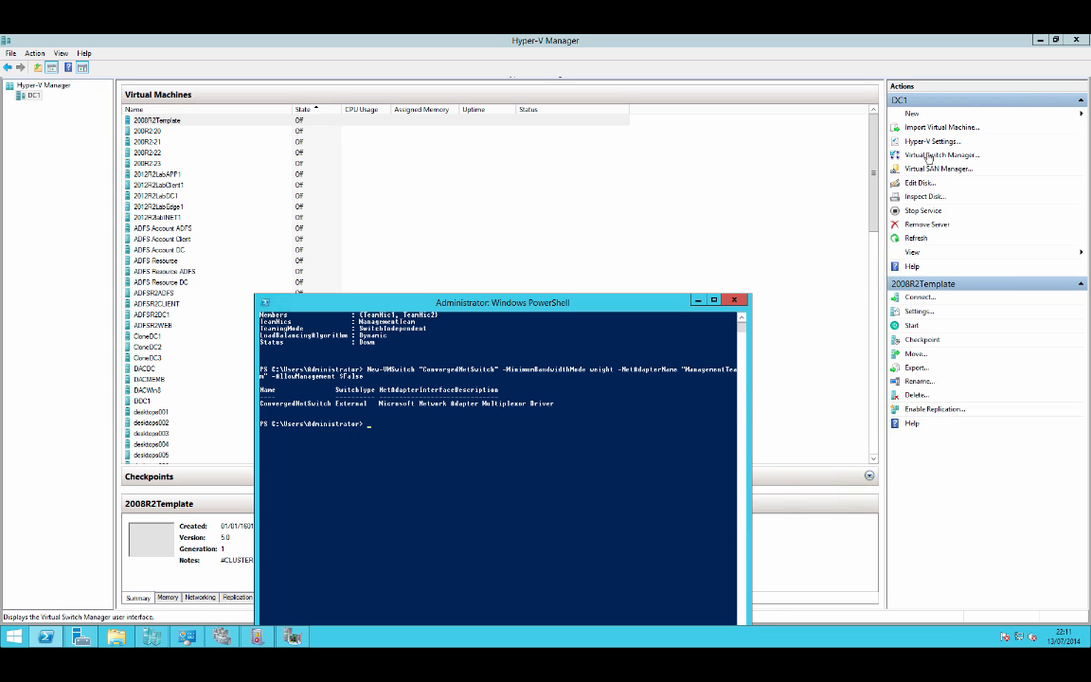
- Inspect ConvergedNetSwitch in Virtual Switch Manager, keeping the multiplexor adapter as uplink, and cancel
{"action": "left_click", "coordinate": [939, 156]}
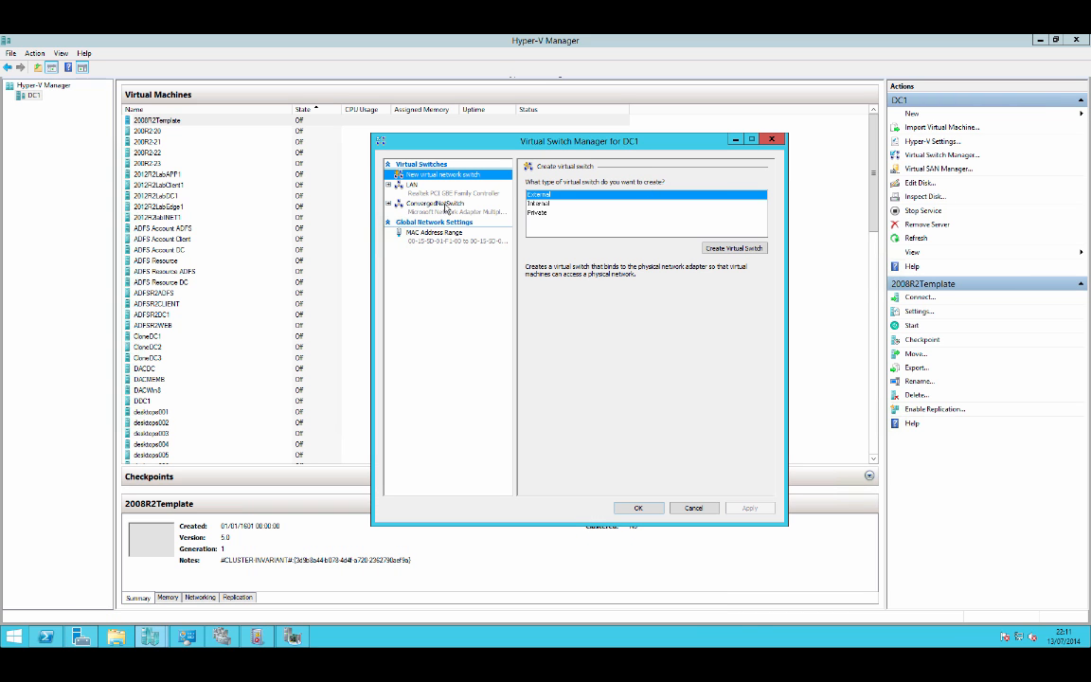
{"action": "left_click", "coordinate": [437, 204]}
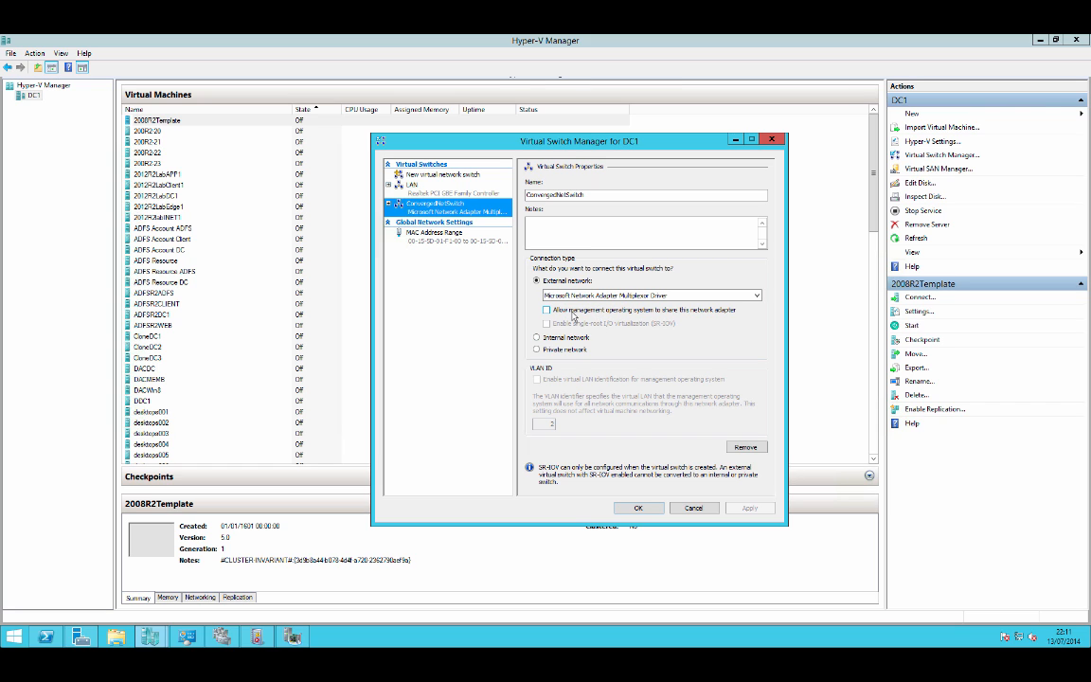
{"action": "left_click", "coordinate": [546, 310]}
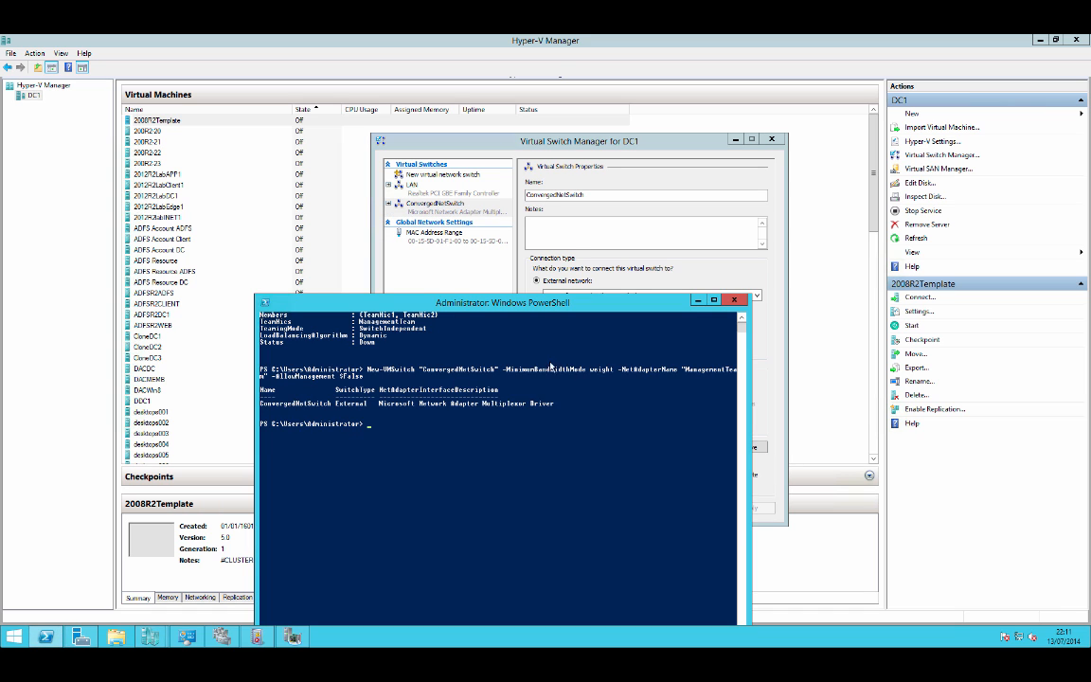
{"action": "left_click", "coordinate": [644, 232]}
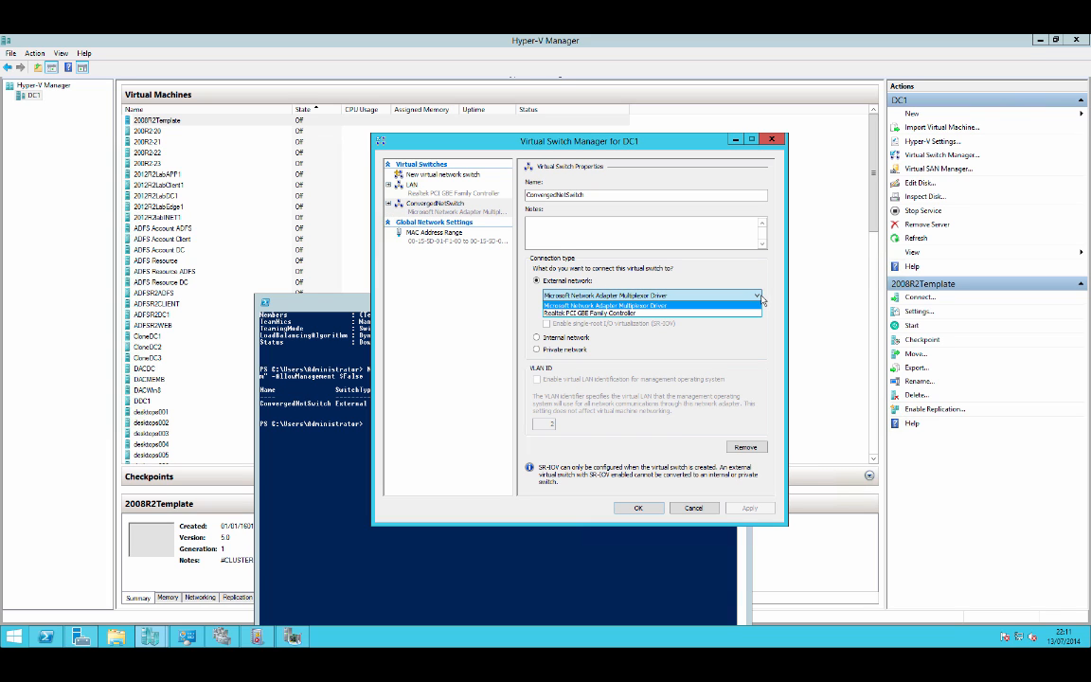
{"action": "left_click", "coordinate": [652, 295]}
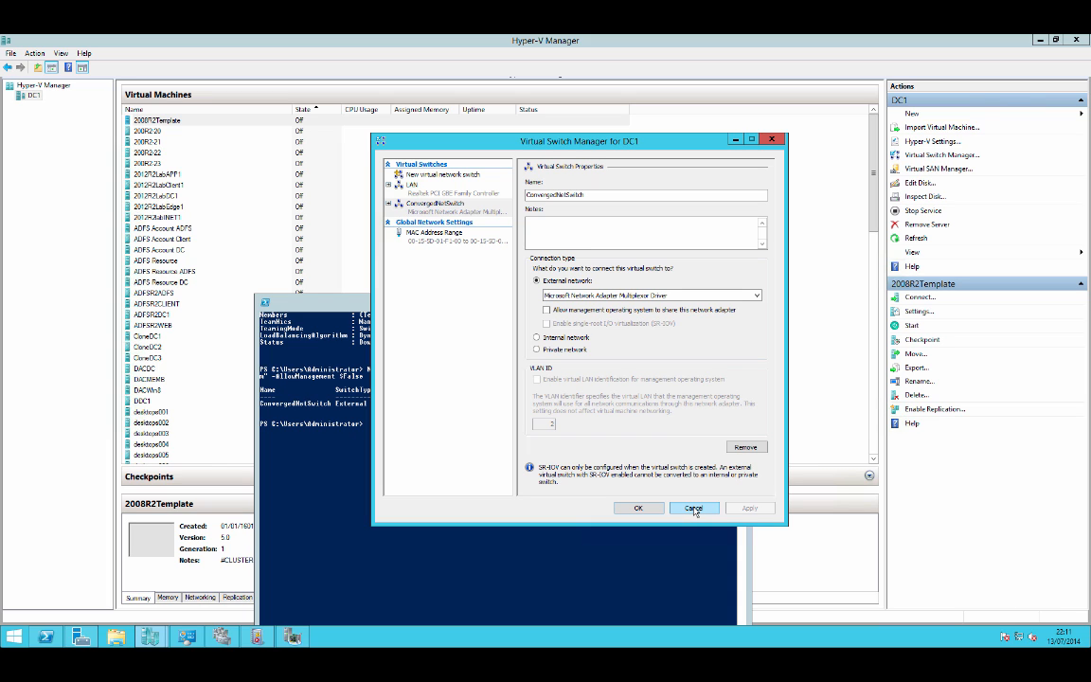
{"action": "left_click", "coordinate": [693, 508]}
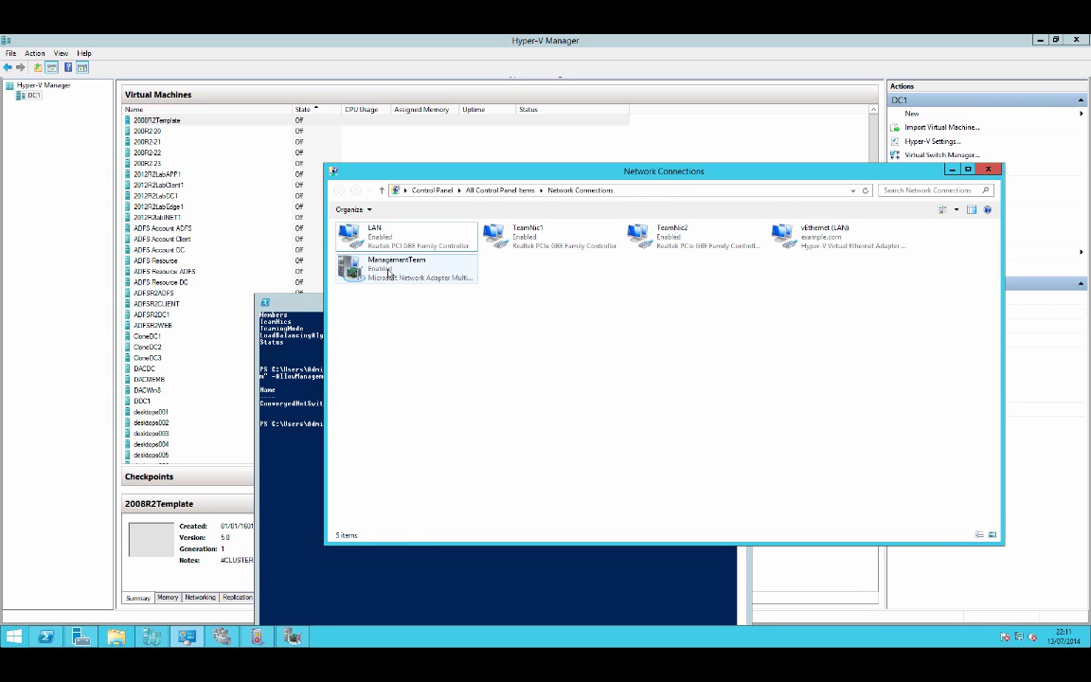
- Reopen Virtual Switch Manager and select ConvergedNetSwitch again
{"action": "left_click", "coordinate": [405, 269]}
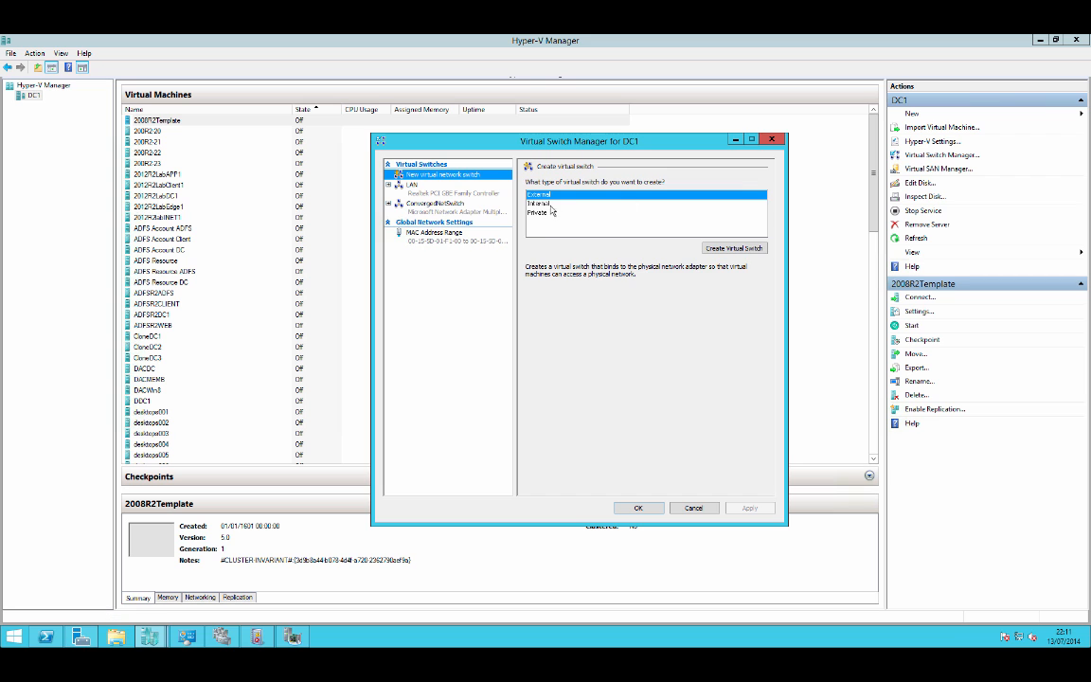
{"action": "left_click", "coordinate": [436, 204]}
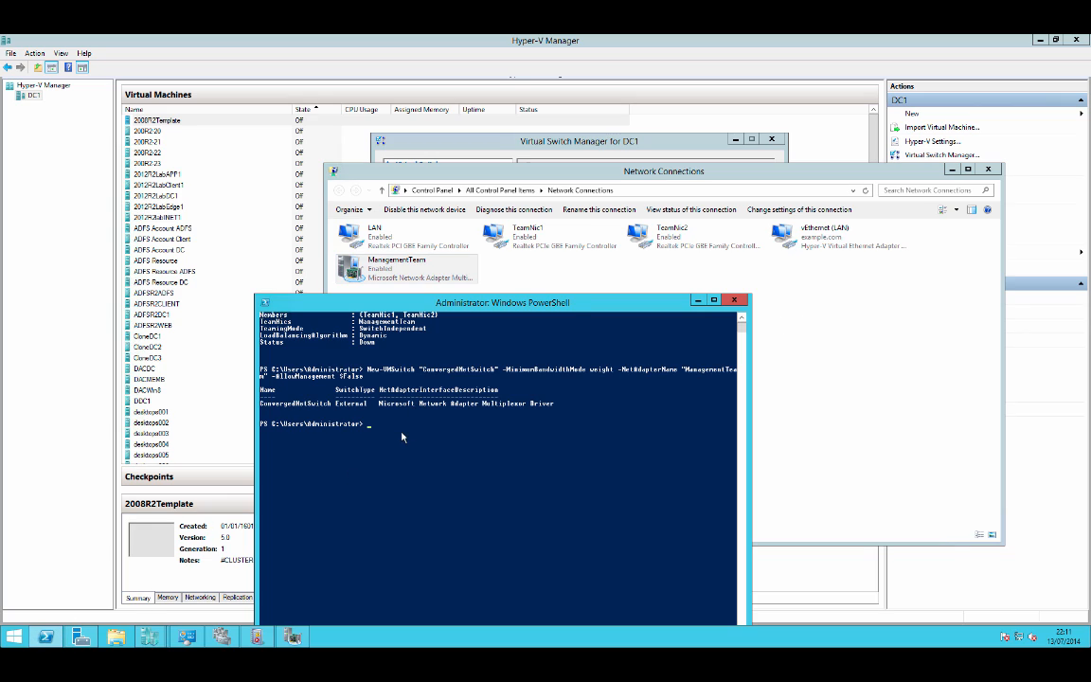
- Compose Add-VMNetworkAdapter -ManagementOS -Name "LiveMigration"
{"action": "type", "text": "a"}
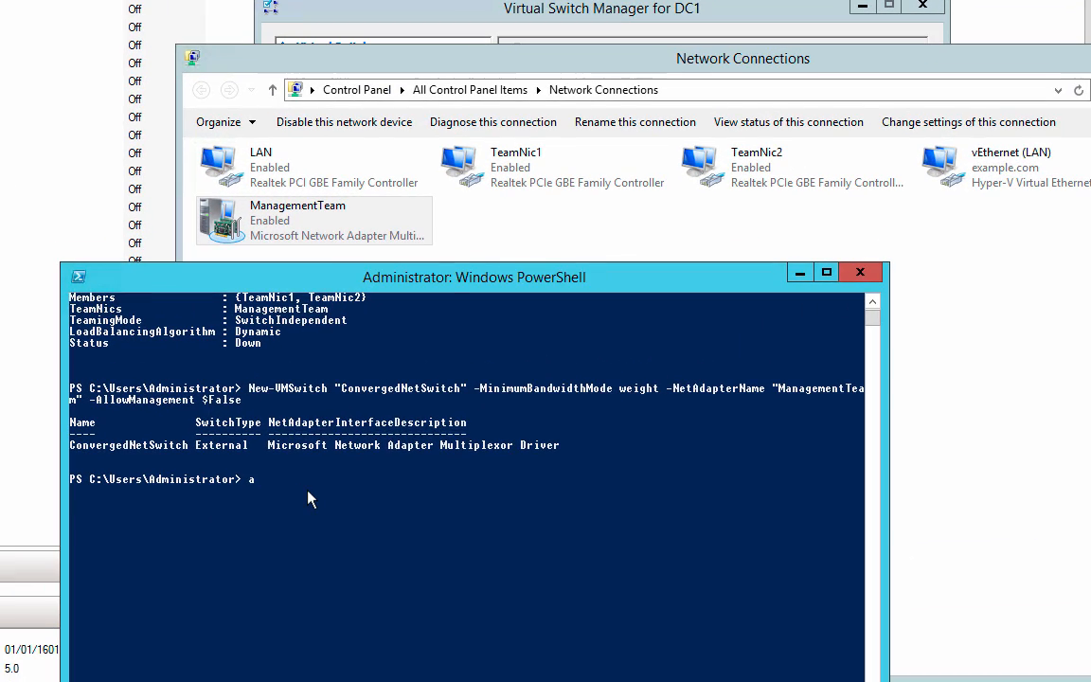
{"action": "type", "text": "dd-vm"}
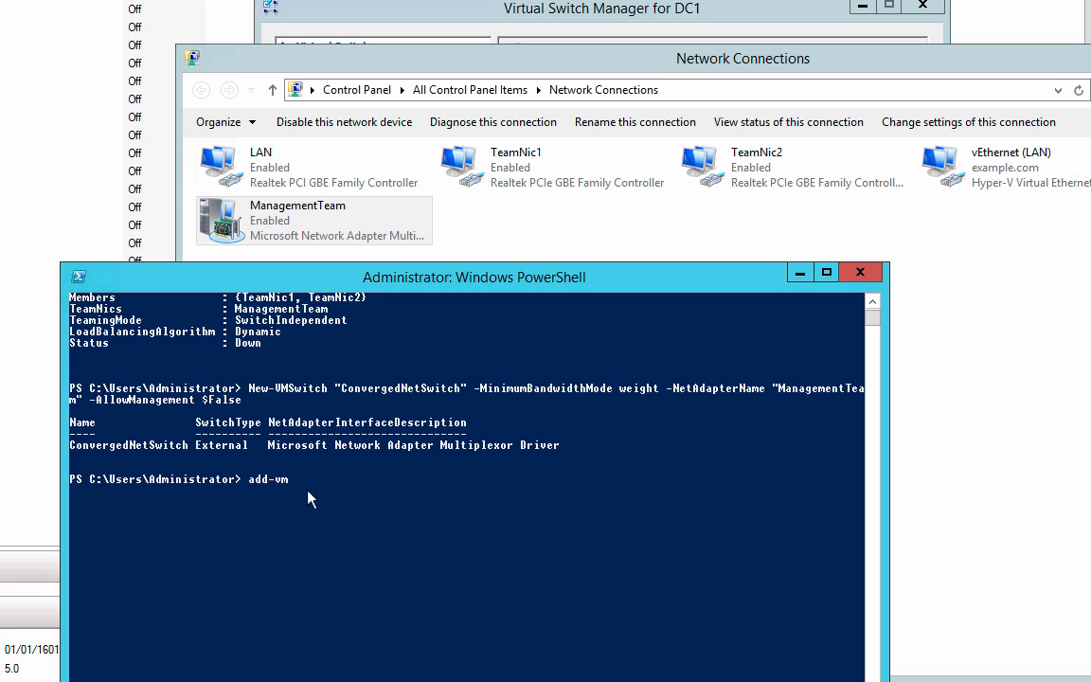
{"action": "type", "text": "net"}
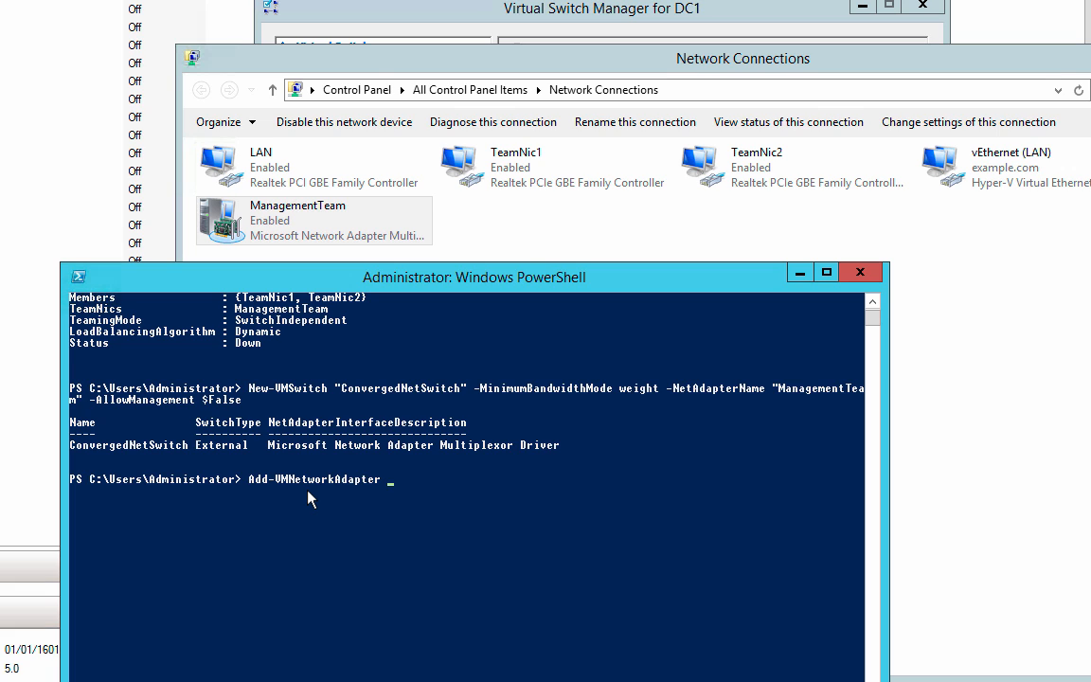
{"action": "type", "text": "-Managemen"}
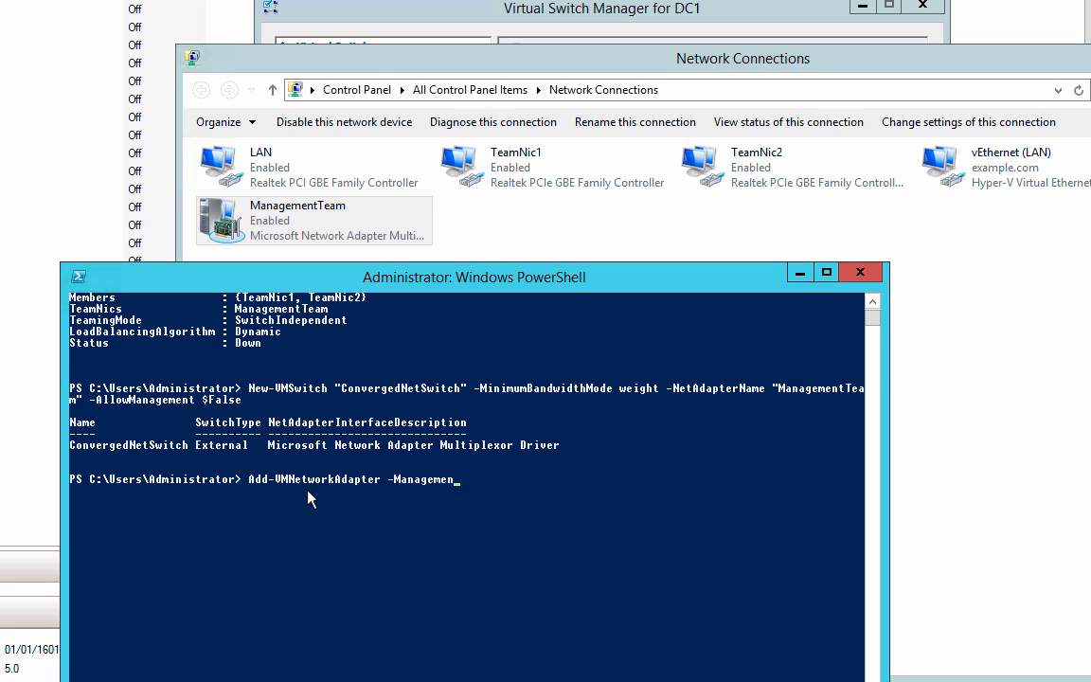
{"action": "type", "text": "tos"}
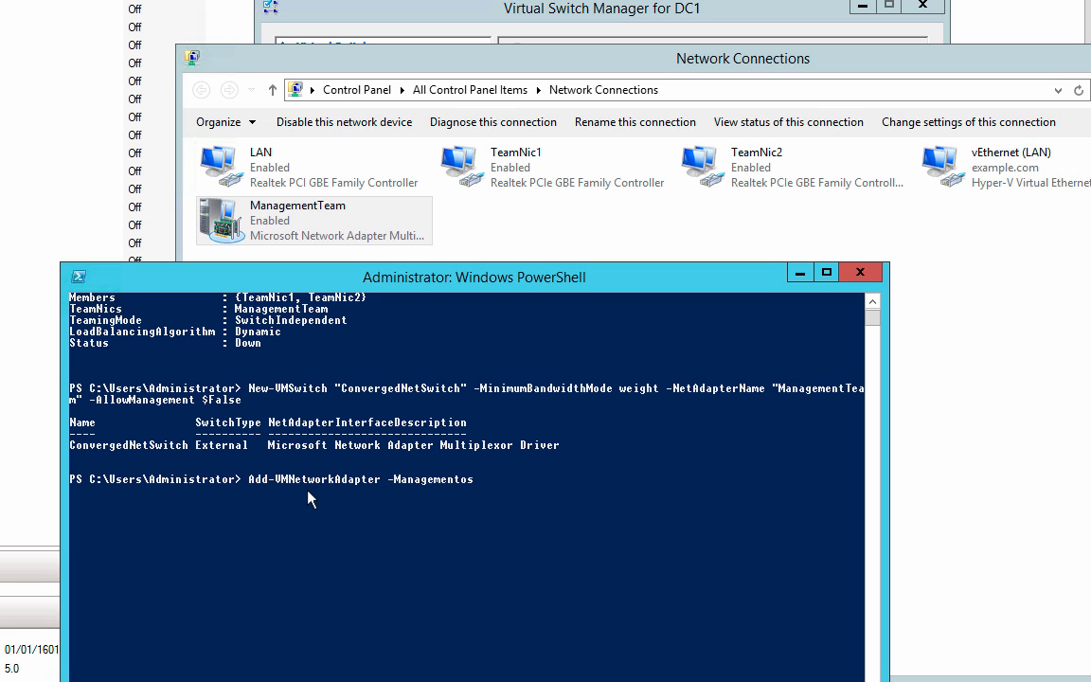
{"action": "type", "text": "-name \""}
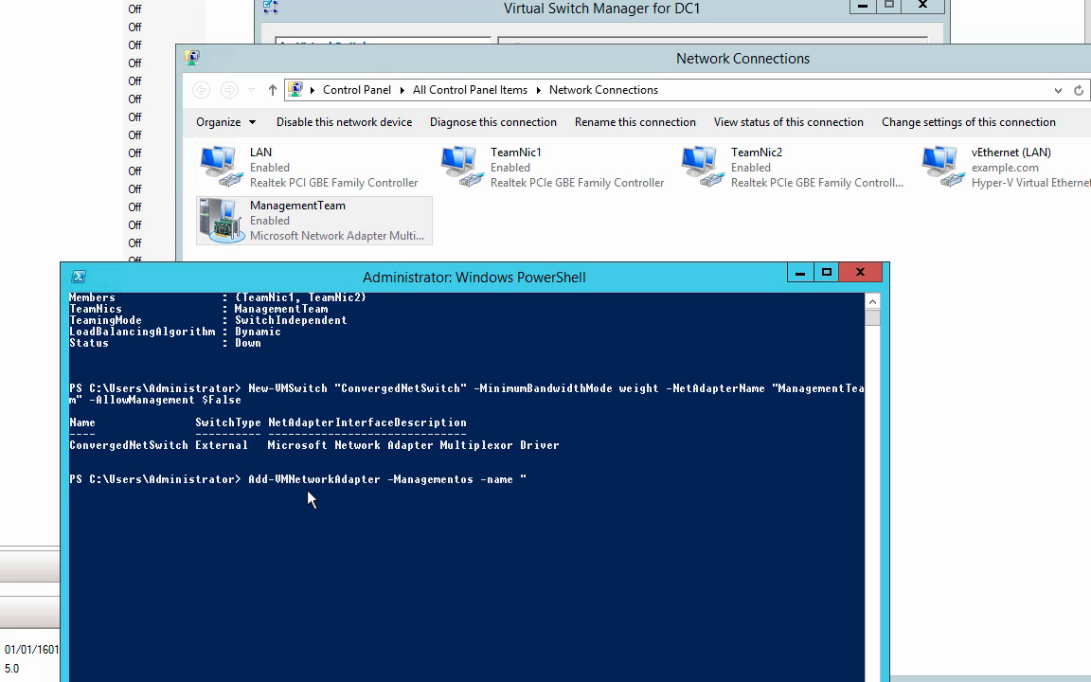
{"action": "type", "text": "LiveMigratio"}
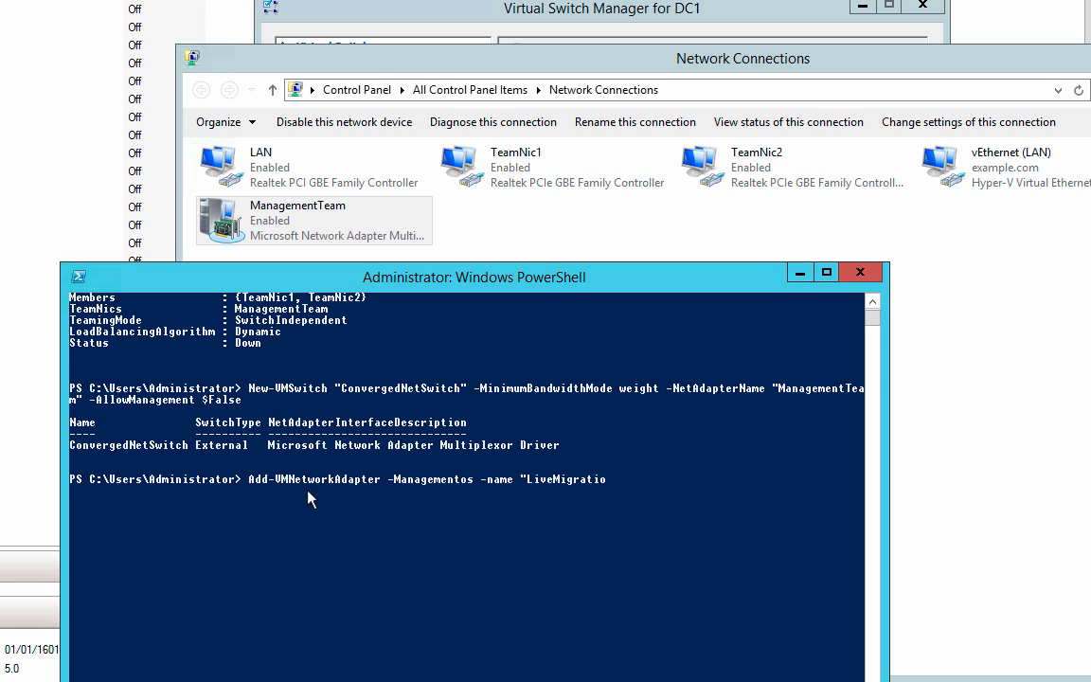
{"action": "type", "text": "n\""}
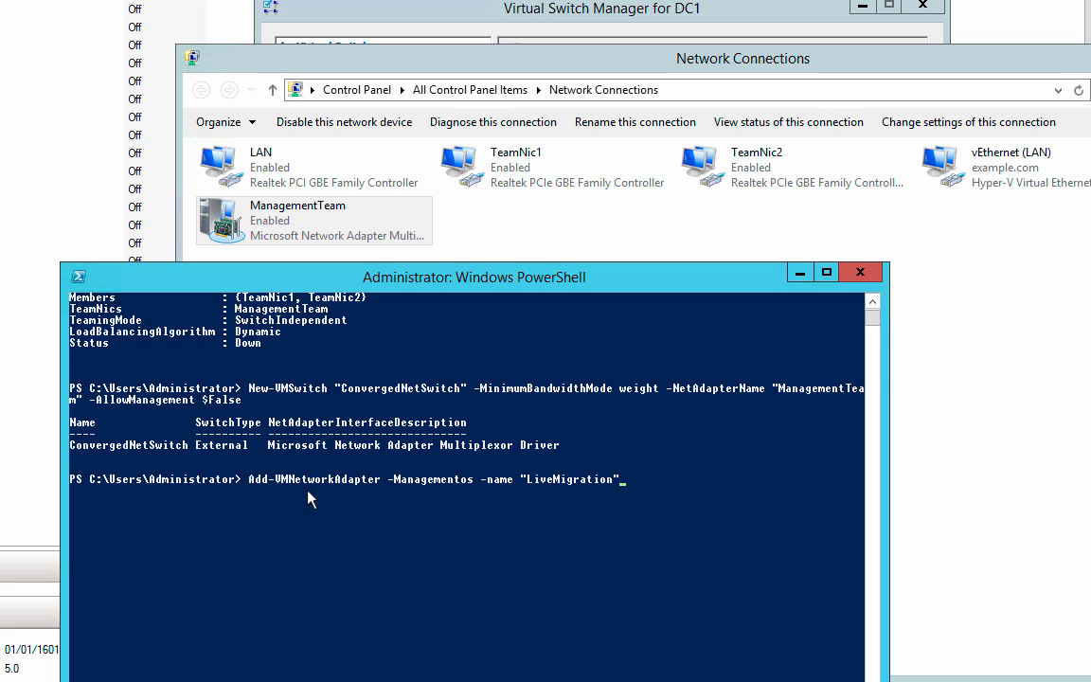
- Complete -SwitchName "ConvergedNetSwitch" and run the command to add the LiveMigration host adapter
{"action": "type", "text": "-Switch"}
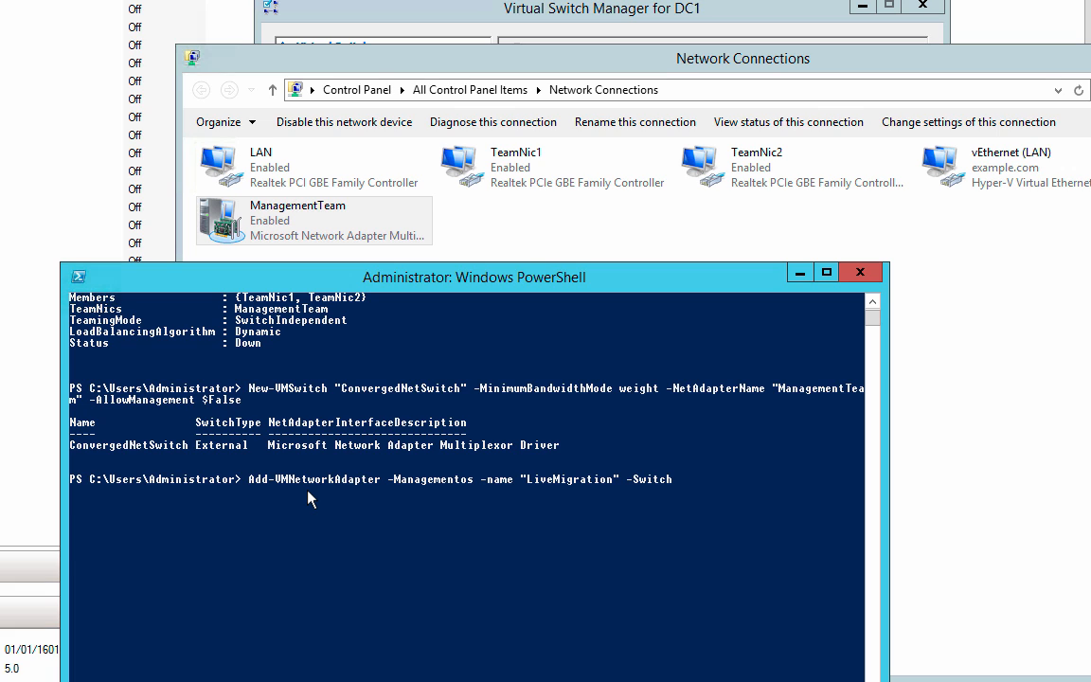
{"action": "type", "text": "name"}
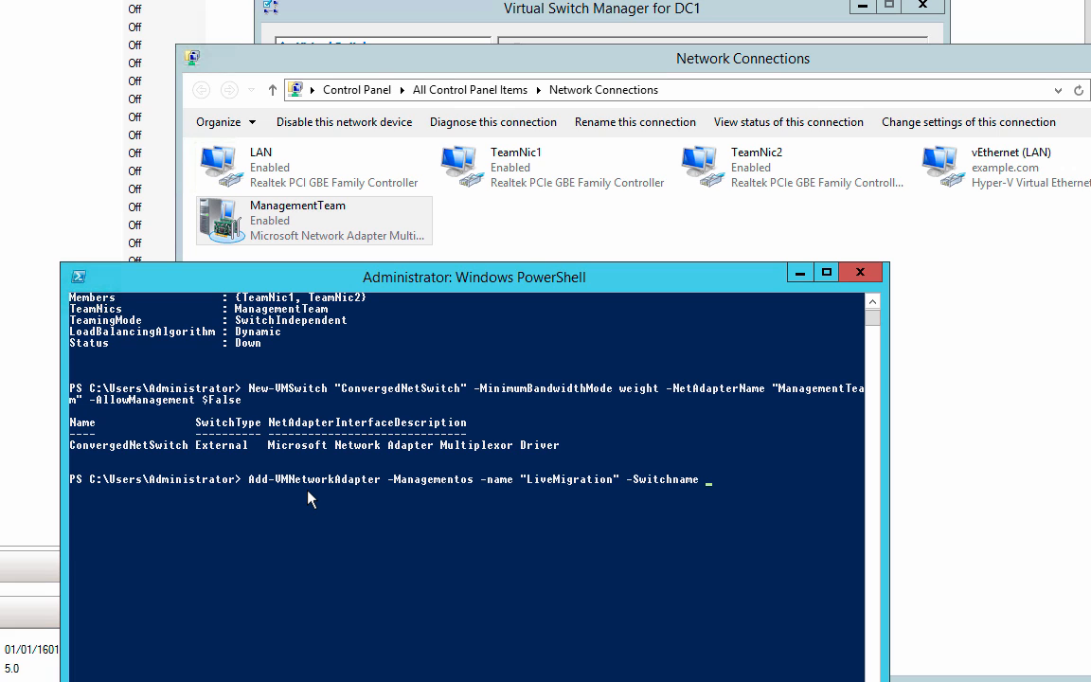
{"action": "type", "text": "\".\\Contacts\""}
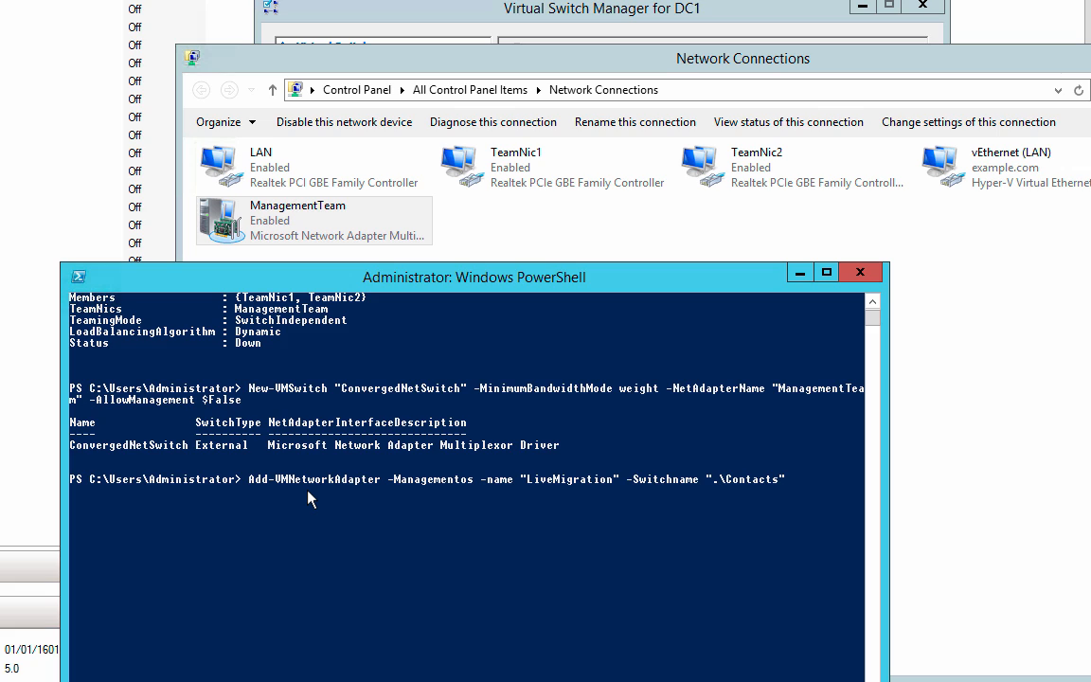
{"action": "key", "text": "Backspace"}
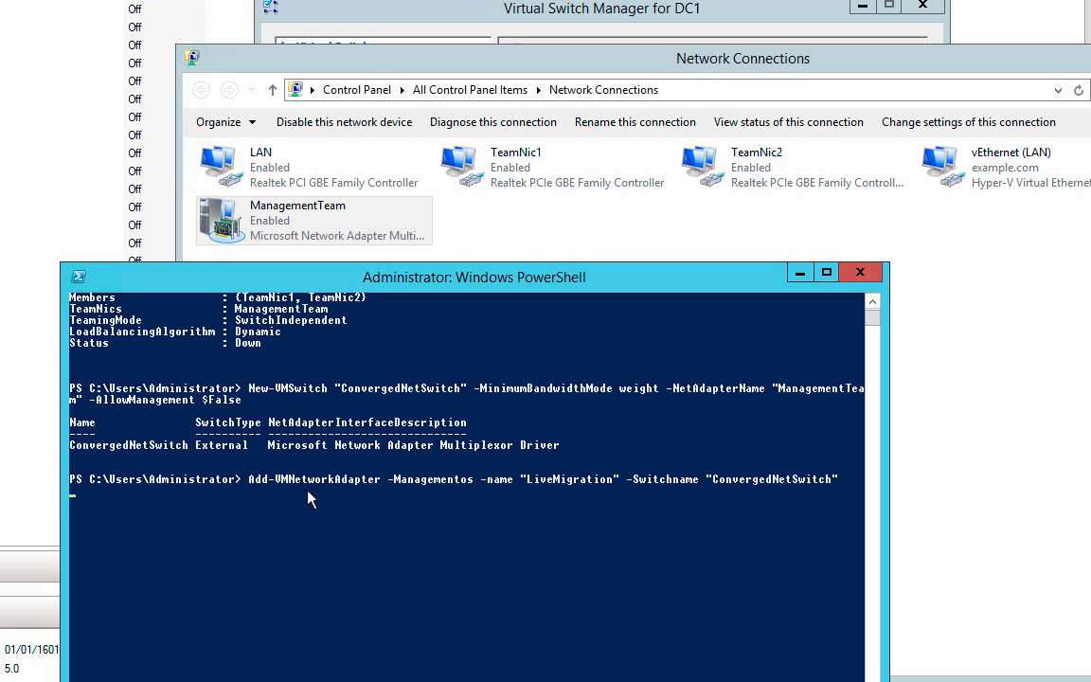
{"action": "key", "text": "enter"}
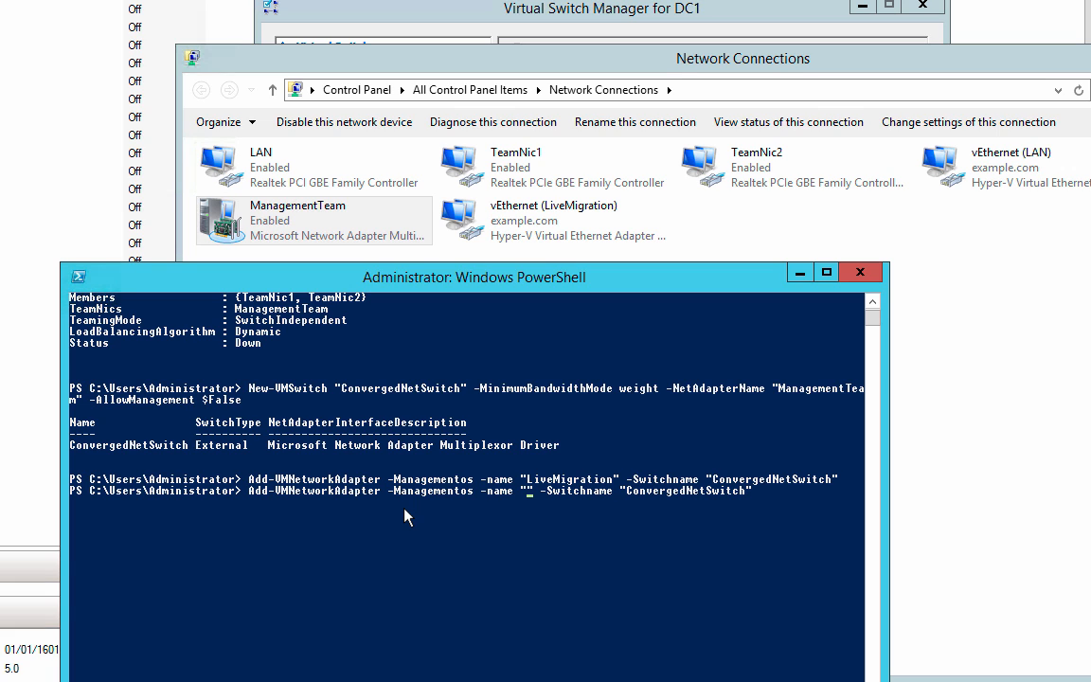
- Rerun the command with -Name "Cluster" and then "CSV" to add both host adapters on ConvergedNetSwitch
{"action": "type", "text": "Cluct"}
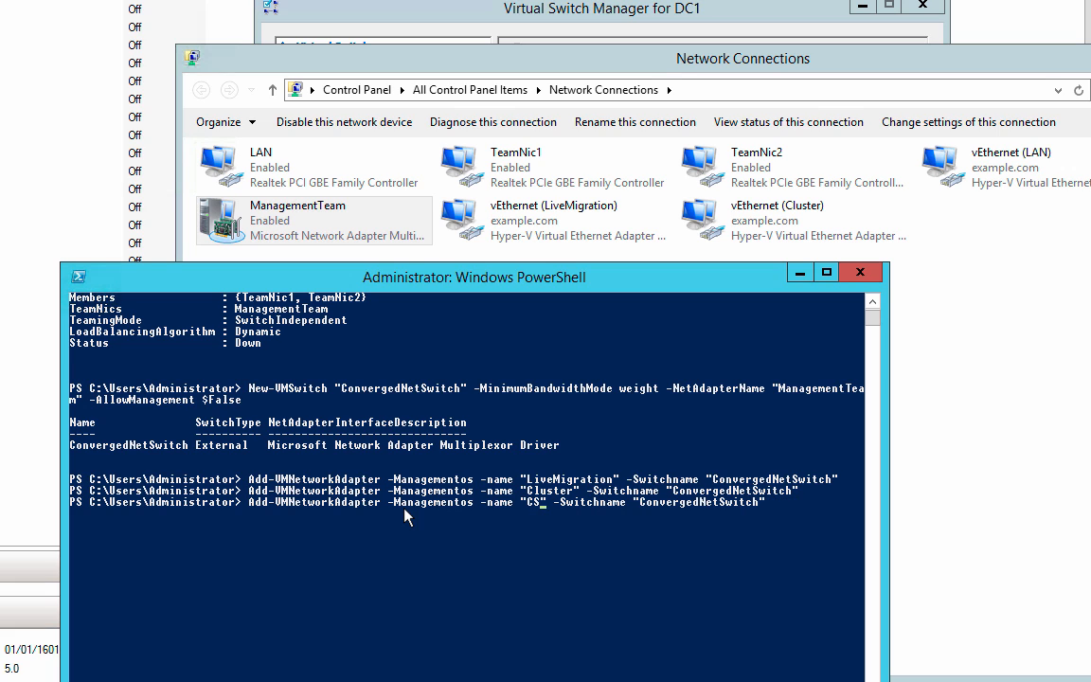
{"action": "type", "text": "V"}
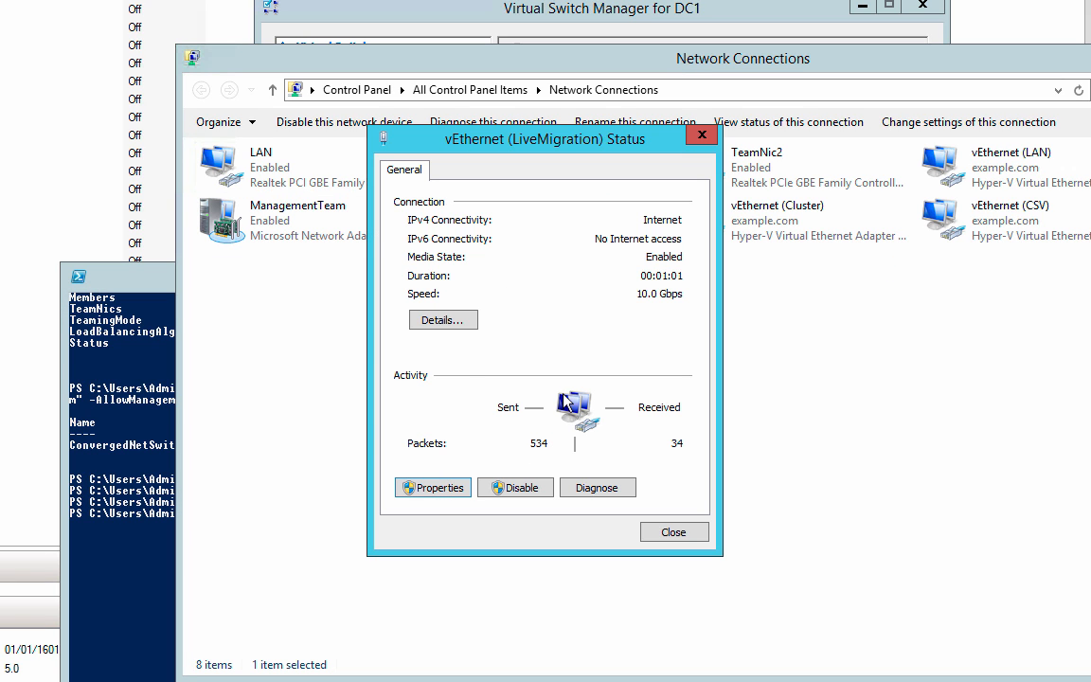
- Assign the LiveMigration adapter static IPv4 192.168.3.3 / 255.255.255.0 with the default gateway cleared
{"action": "left_click", "coordinate": [432, 486]}
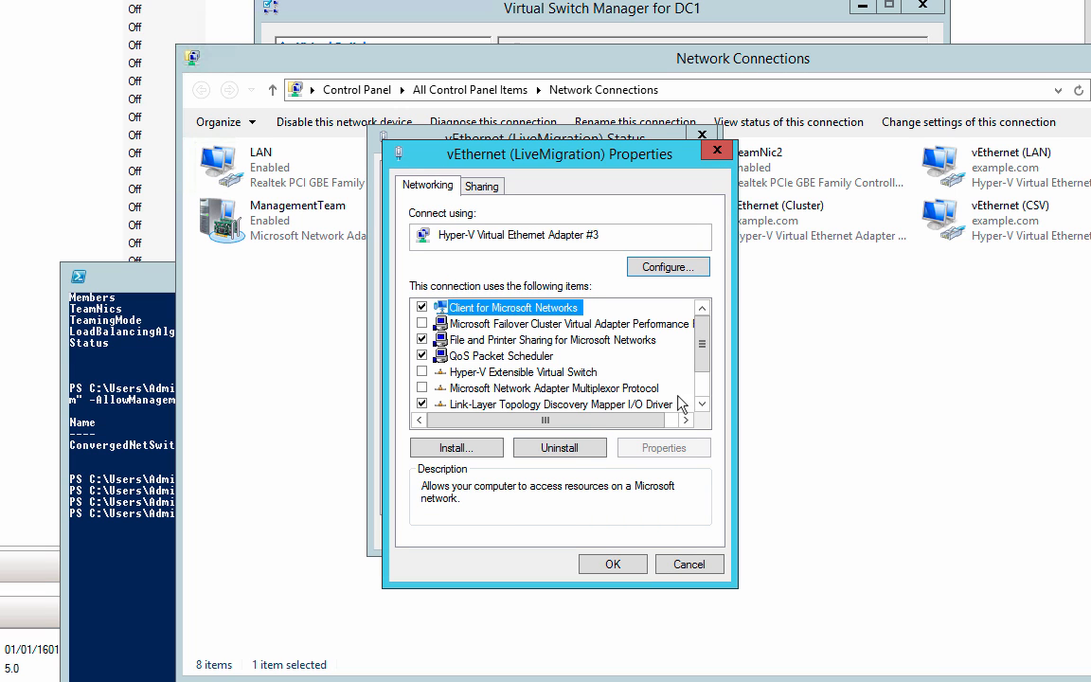
{"action": "scroll", "scroll_direction": "down", "scroll_amount": 3}
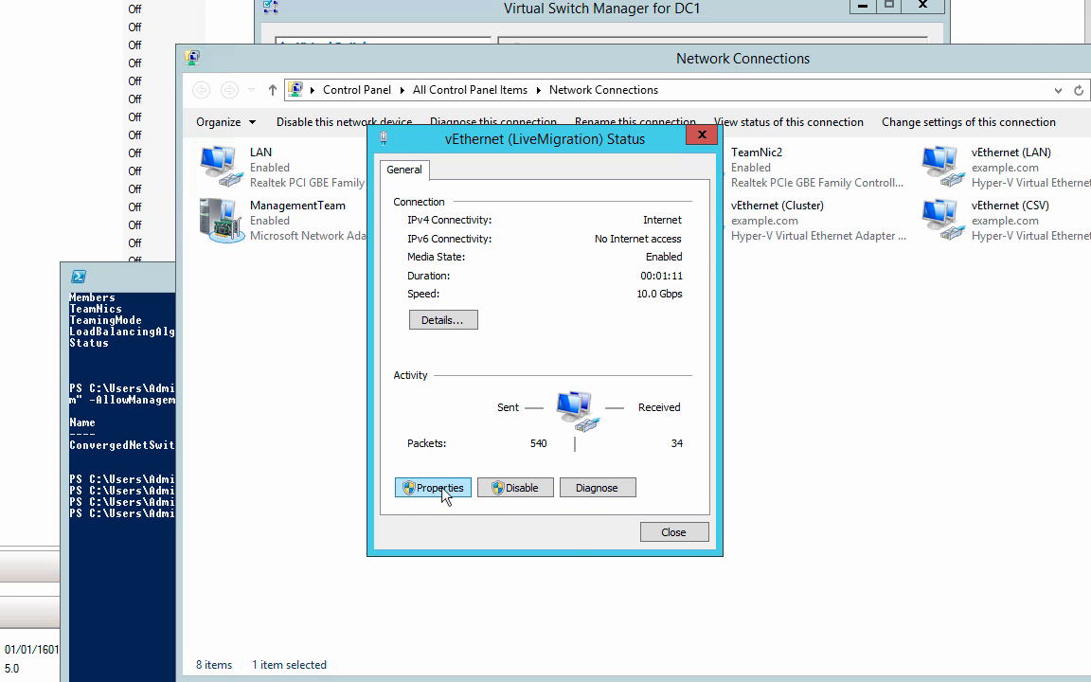
{"action": "left_click", "coordinate": [432, 487]}
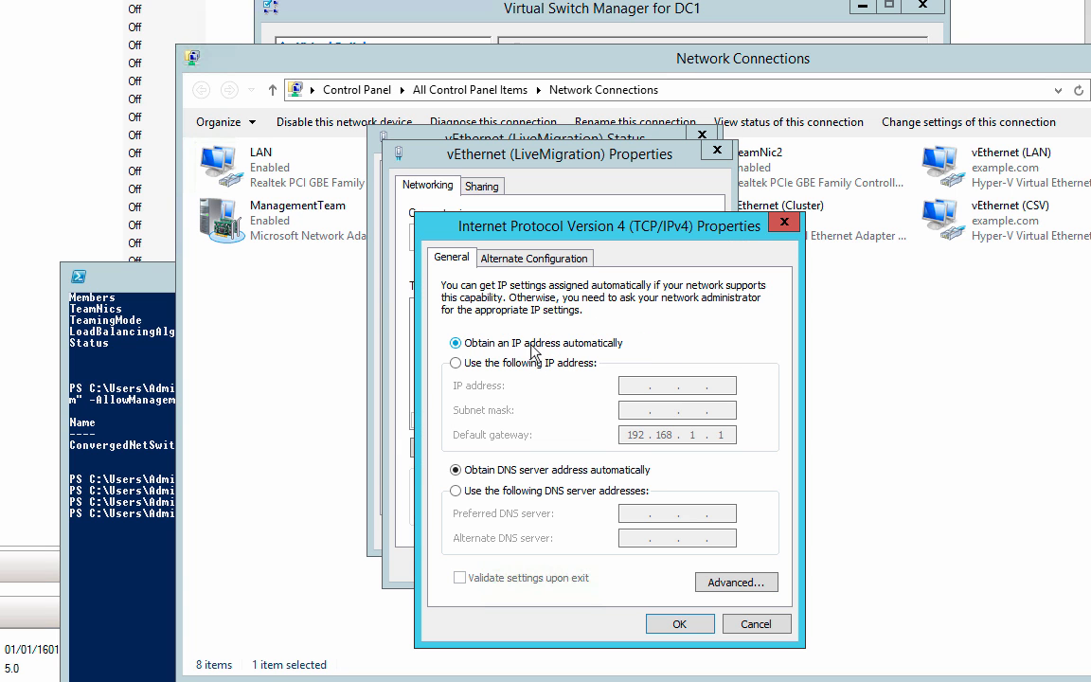
{"action": "left_click", "coordinate": [454, 363]}
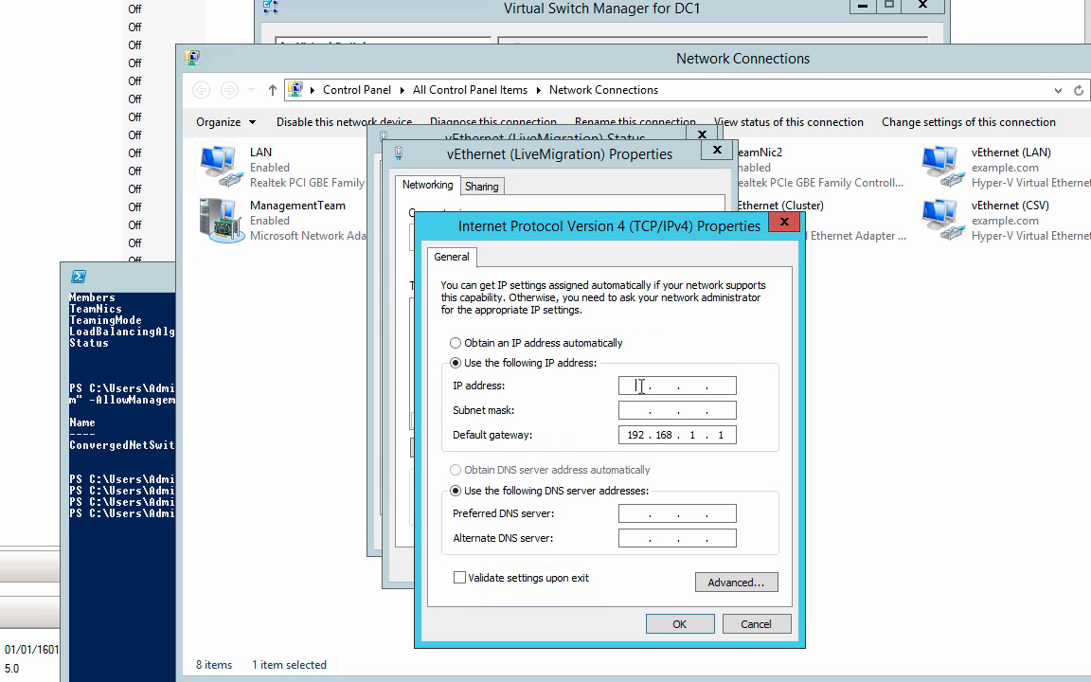
{"action": "type", "text": "192.168"}
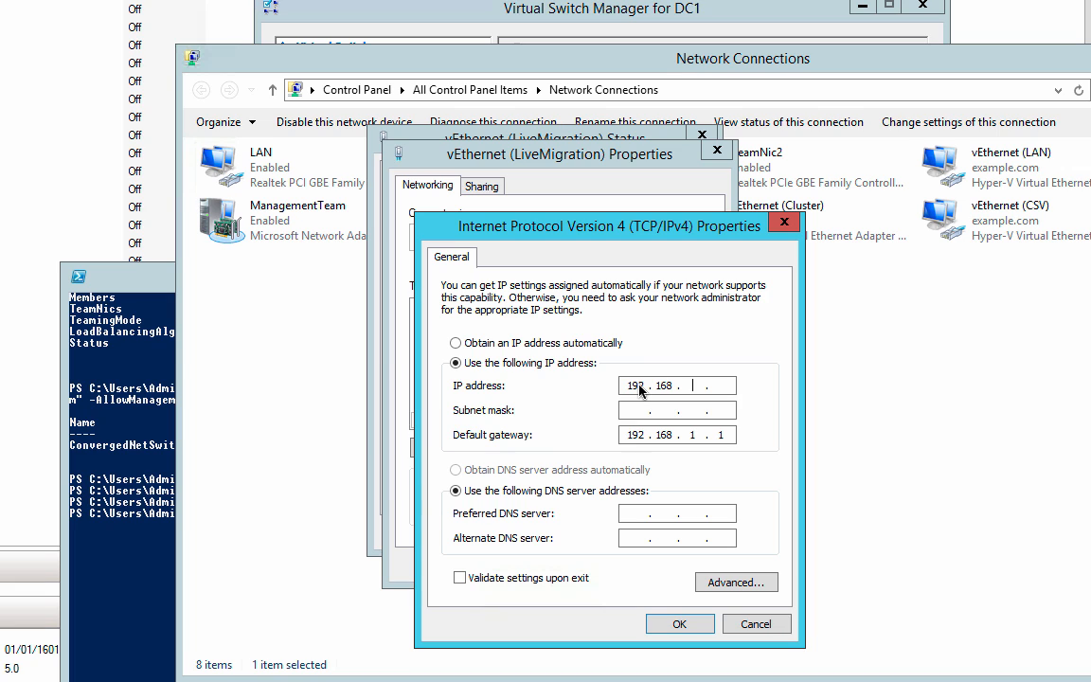
{"action": "type", "text": "16"}
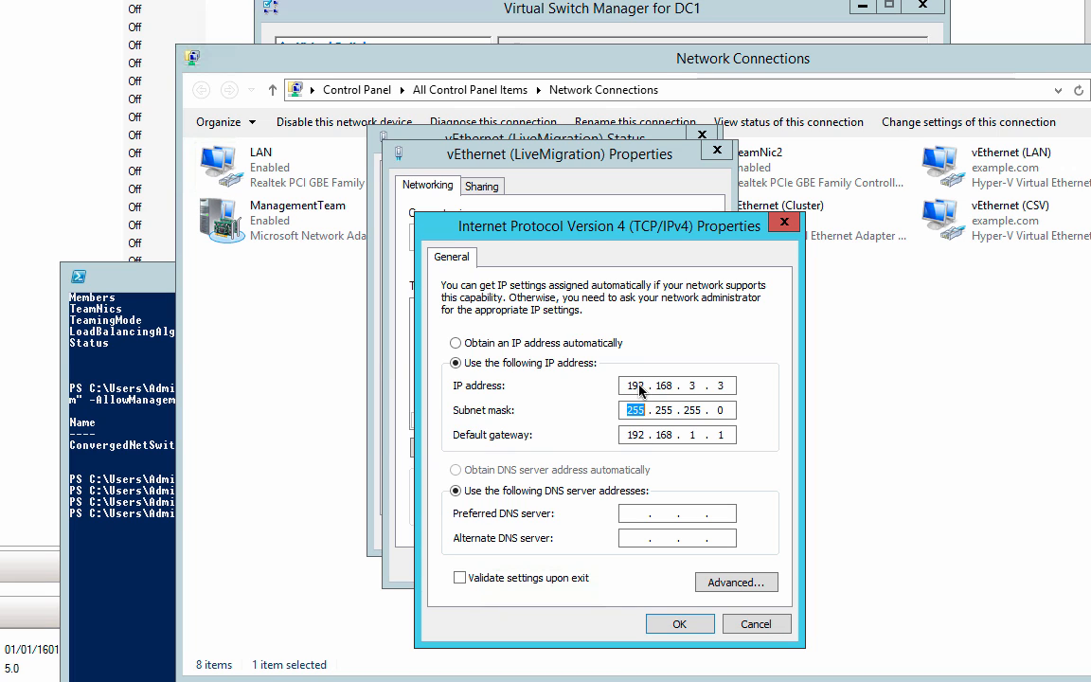
{"action": "left_click", "coordinate": [720, 433]}
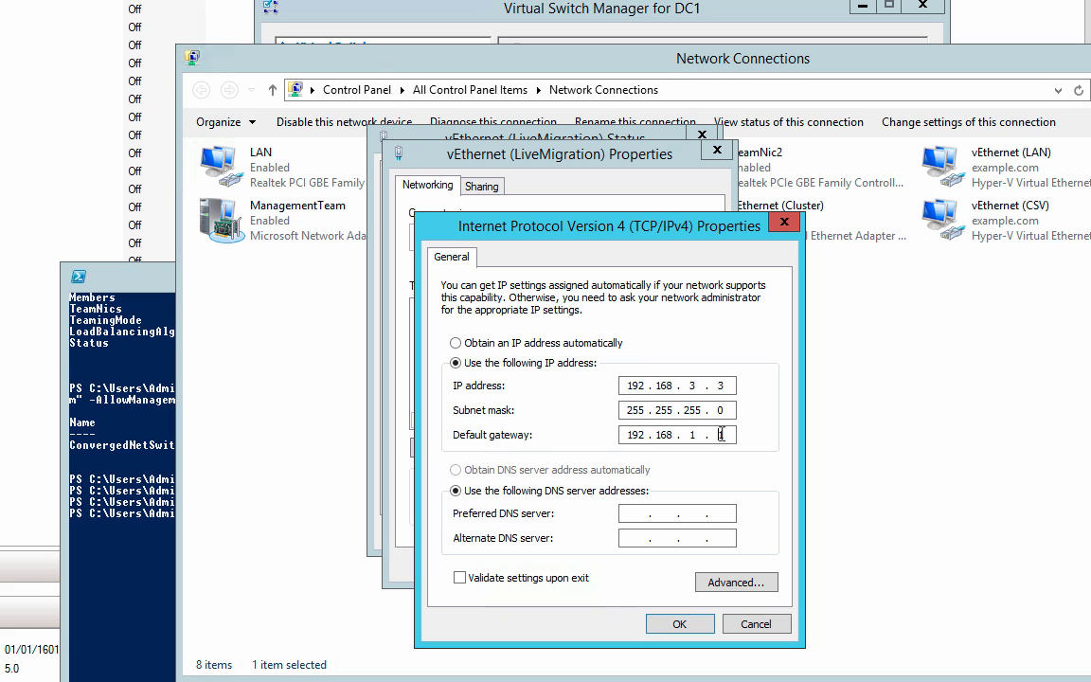
{"action": "key", "text": "Backspace"}
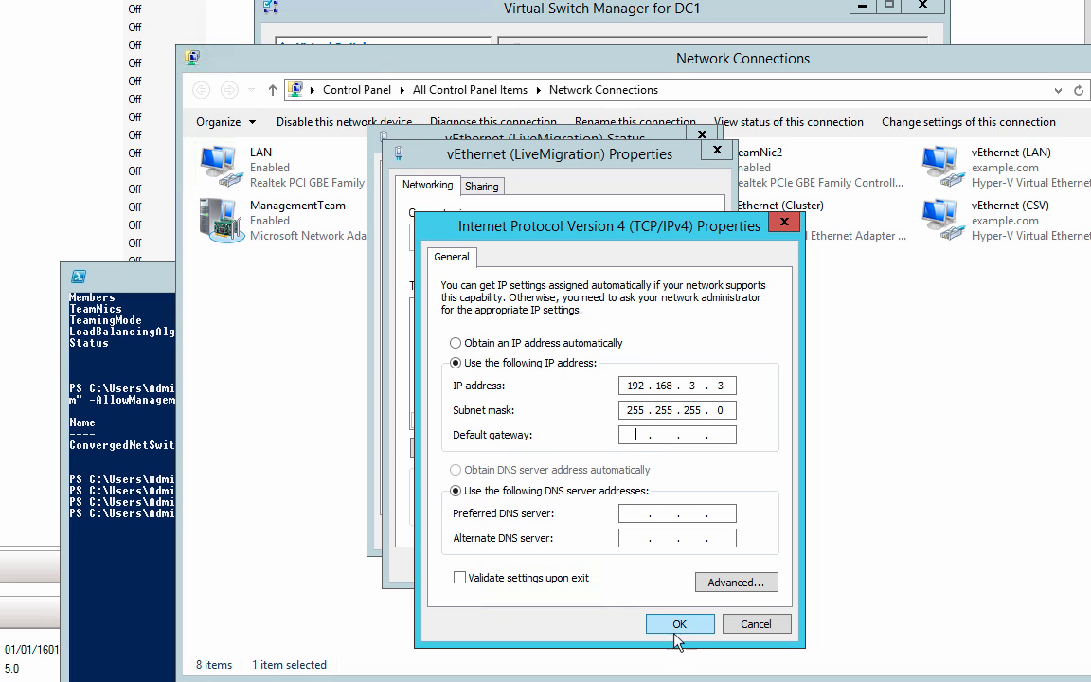
{"action": "left_click", "coordinate": [678, 623]}
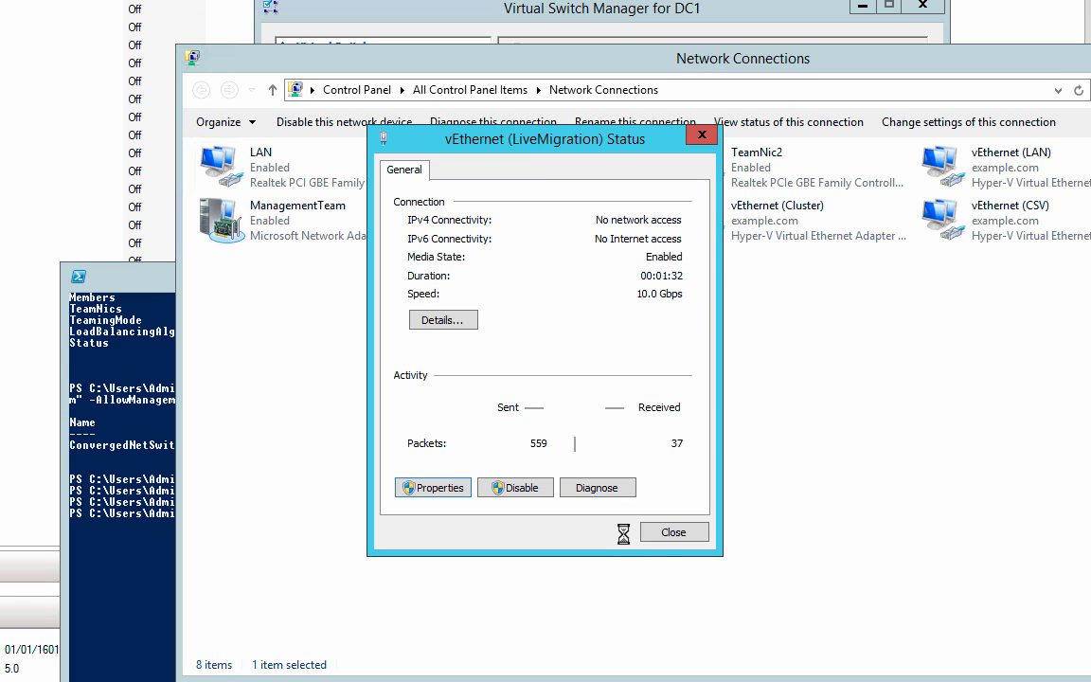
- Assign the CSV adapter static IPv4 192.168.2.2 / 255.255.255.0 and apply its properties
{"action": "left_click", "coordinate": [675, 530]}
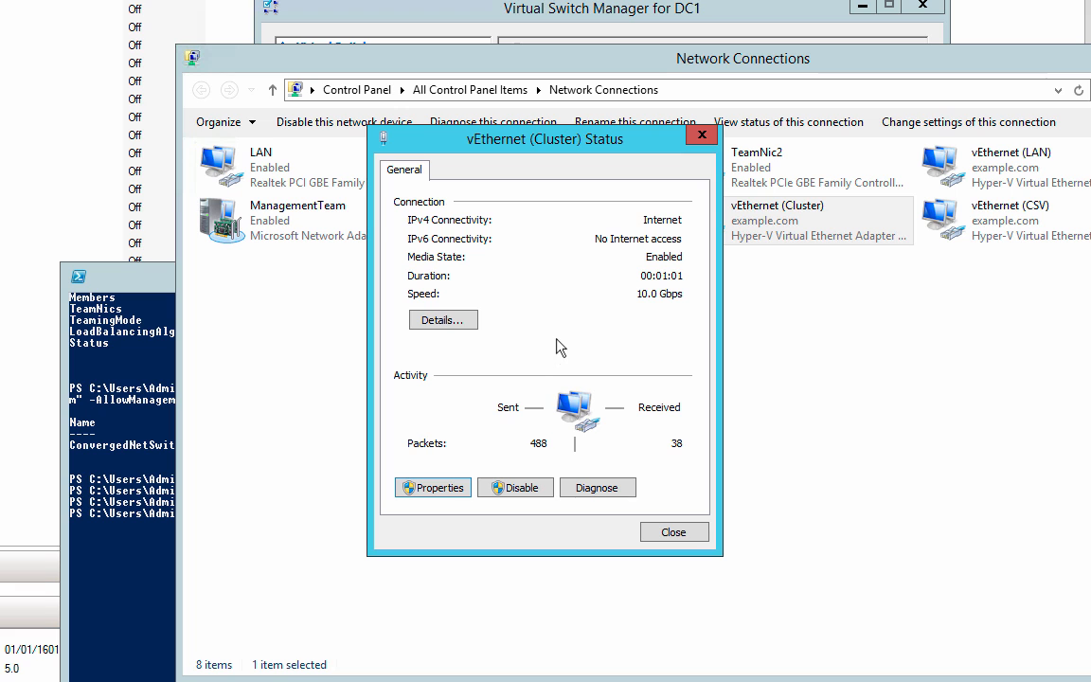
{"action": "left_click", "coordinate": [674, 531]}
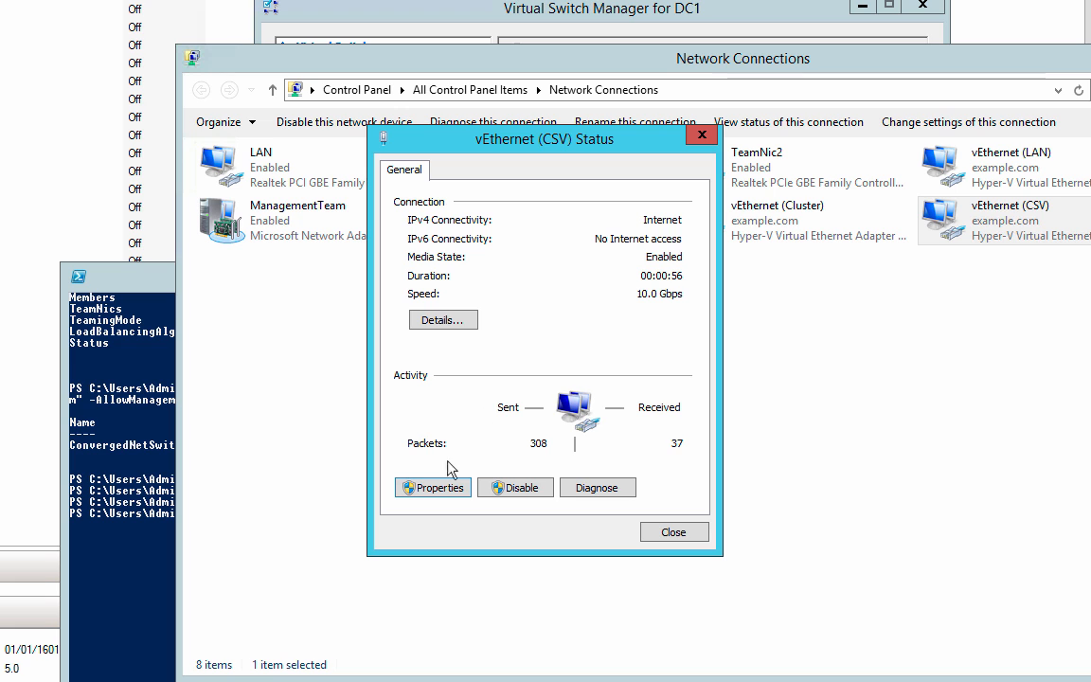
{"action": "left_click", "coordinate": [432, 486]}
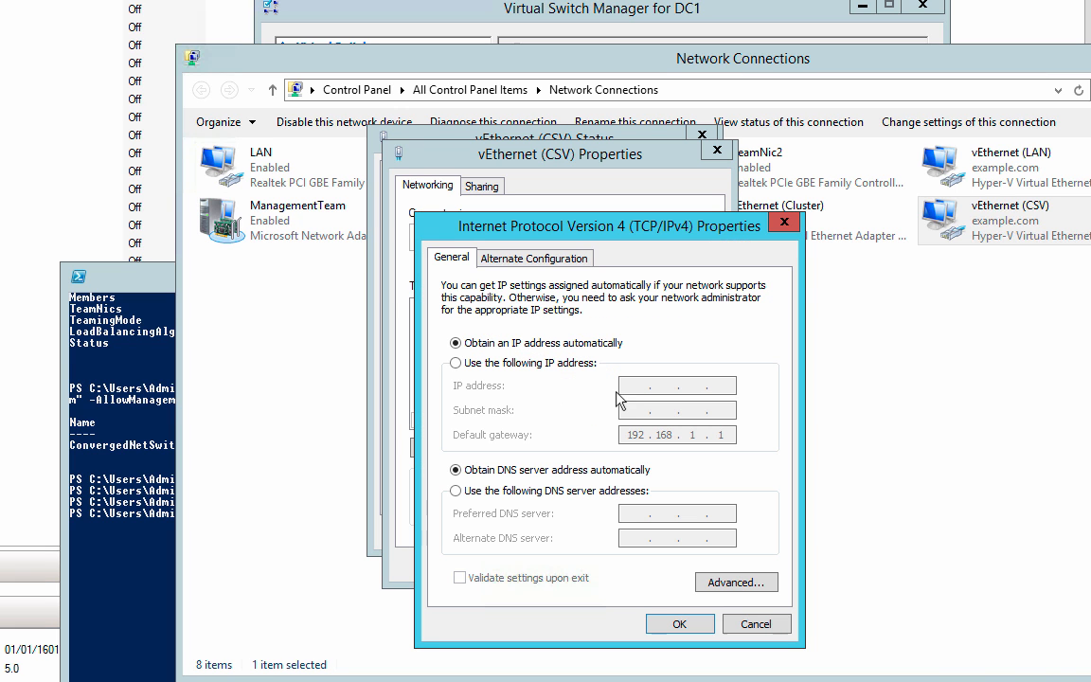
{"action": "left_click", "coordinate": [455, 364]}
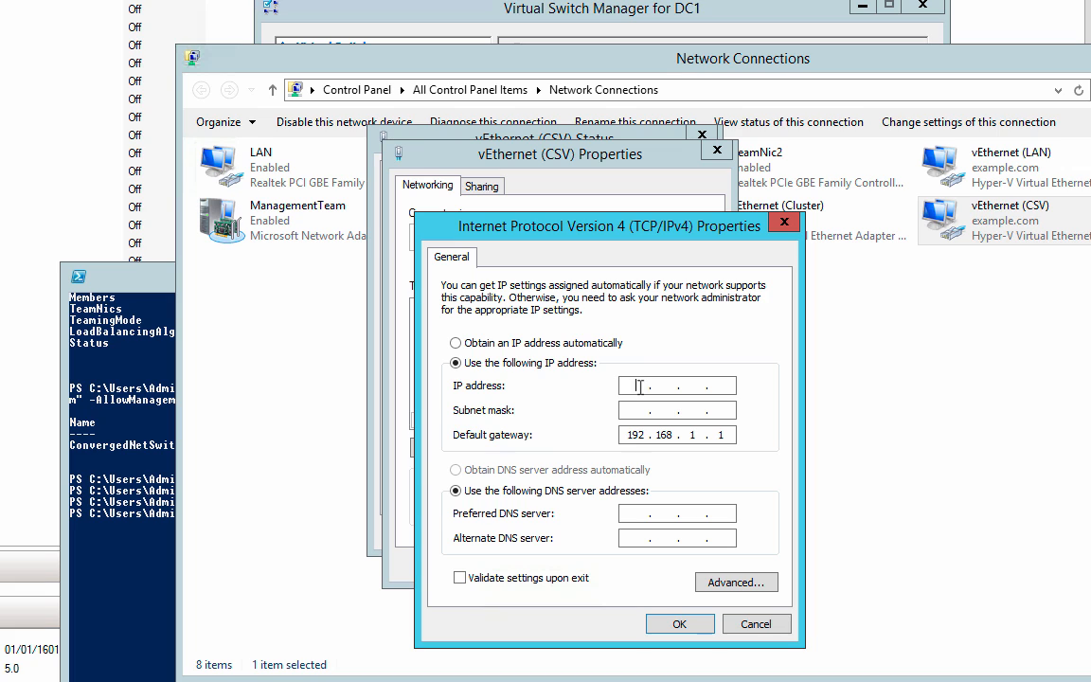
{"action": "type", "text": "192.168.2.2"}
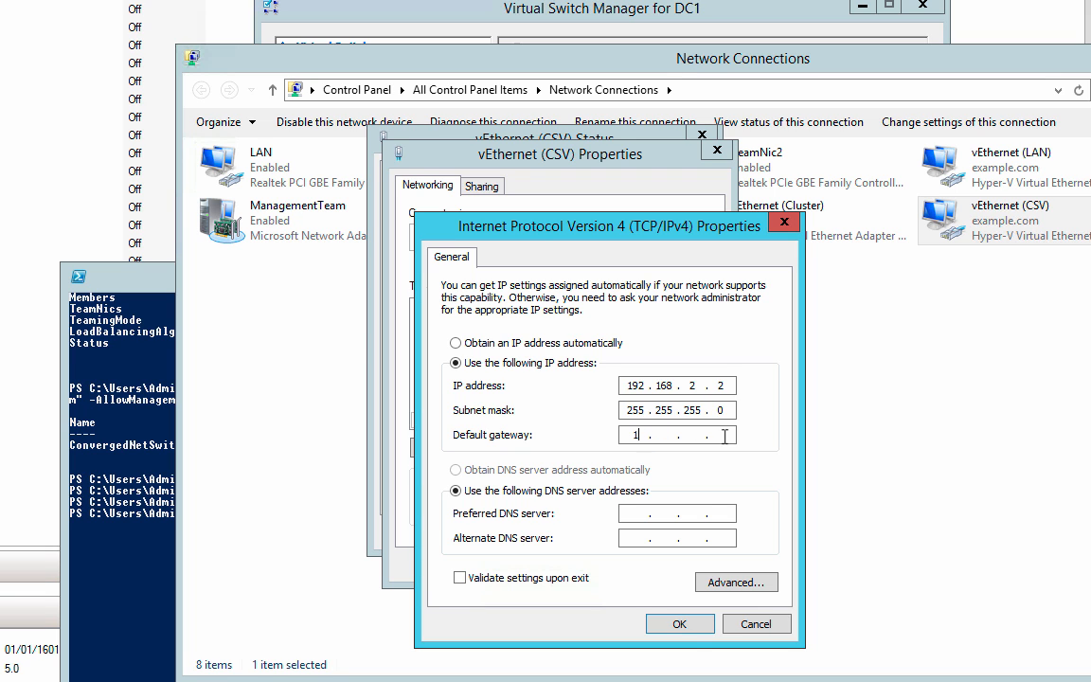
{"action": "left_click", "coordinate": [678, 623]}
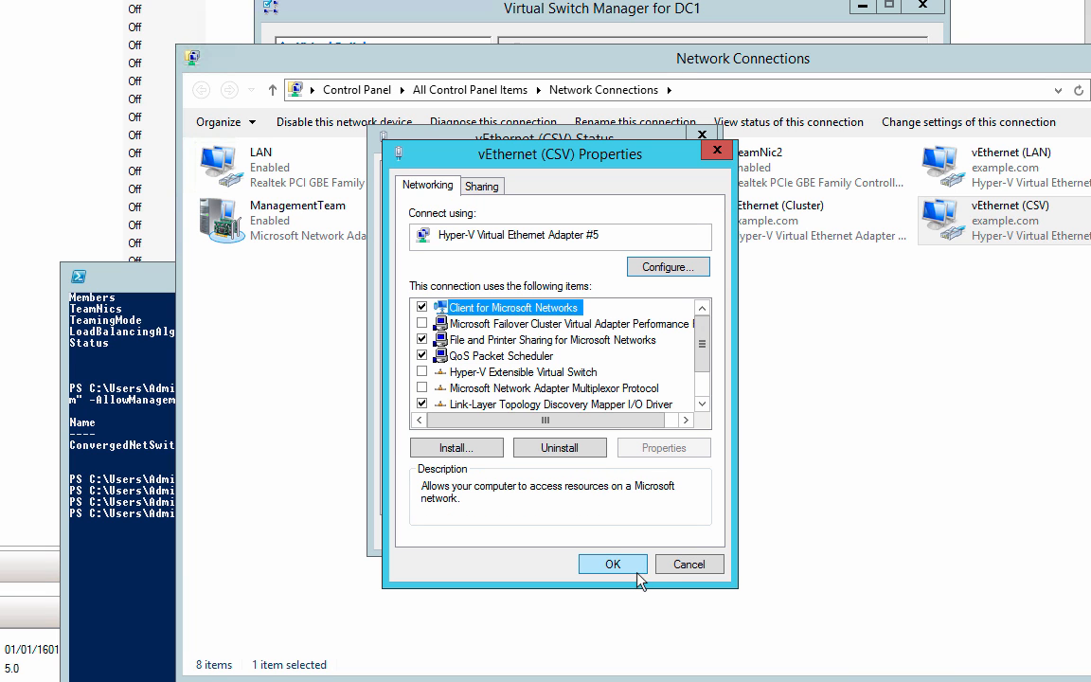
{"action": "left_click", "coordinate": [612, 565]}
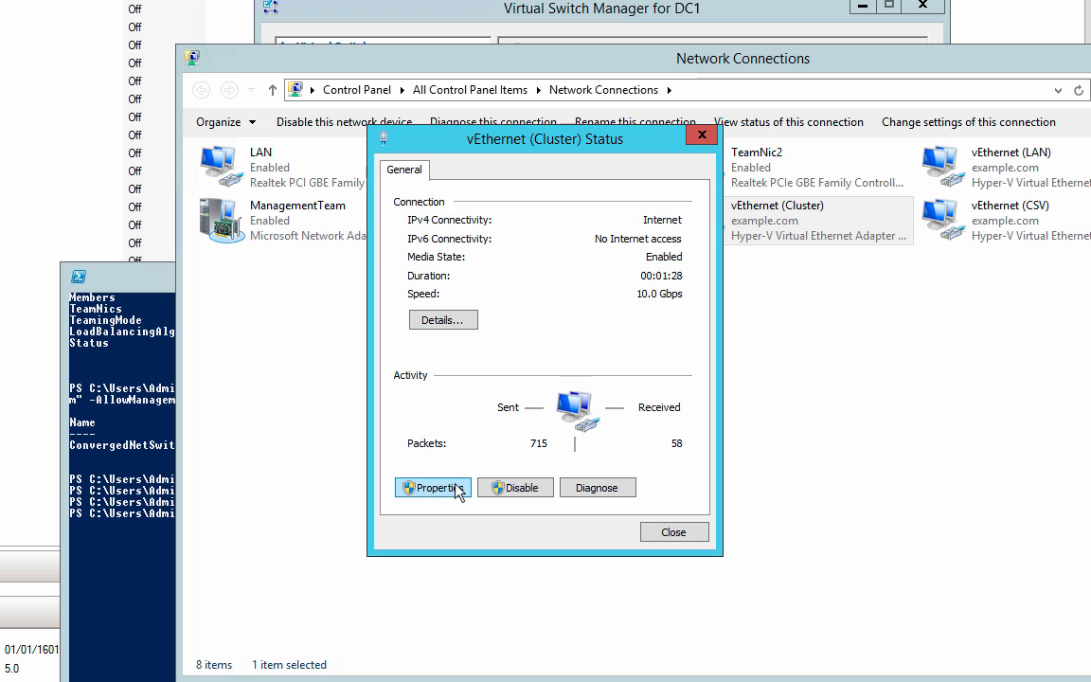
- Assign the Cluster adapter static IPv4 192.168.4.4 / 255.255.255.0, accepting the gateway warning
{"action": "left_click", "coordinate": [432, 487]}
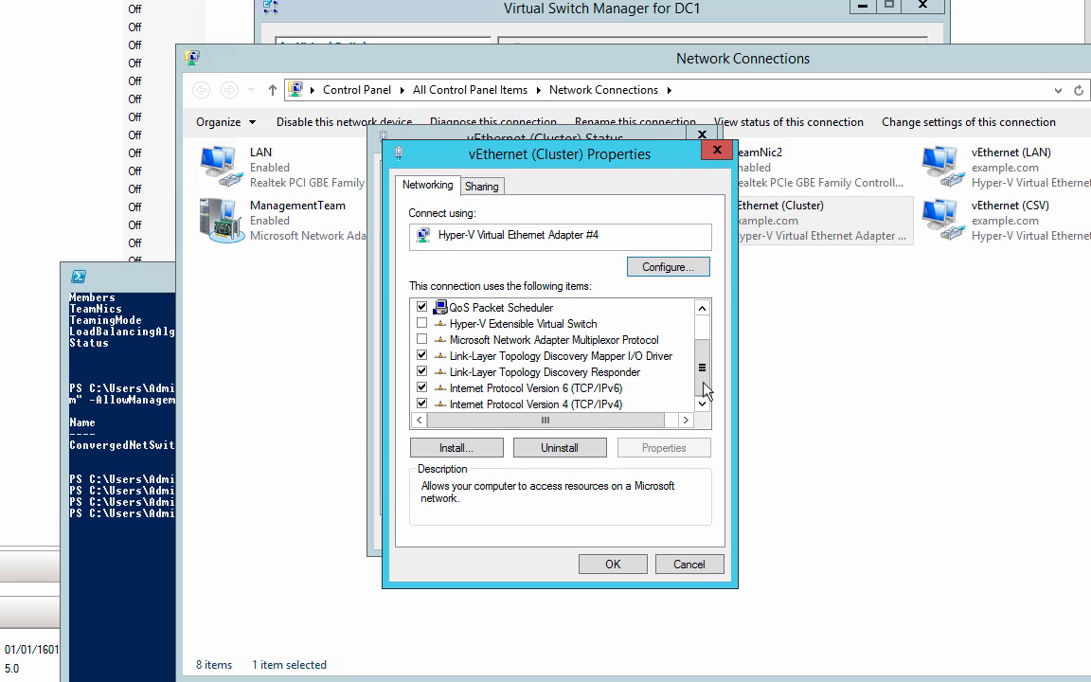
{"action": "double_click", "coordinate": [531, 403]}
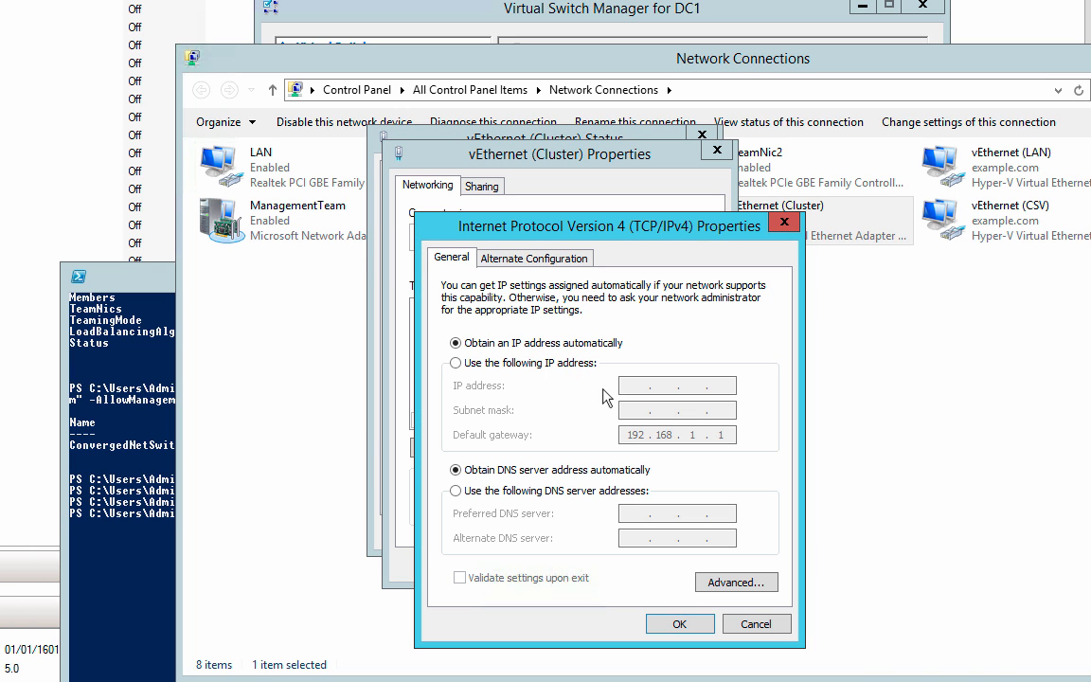
{"action": "left_click", "coordinate": [455, 364]}
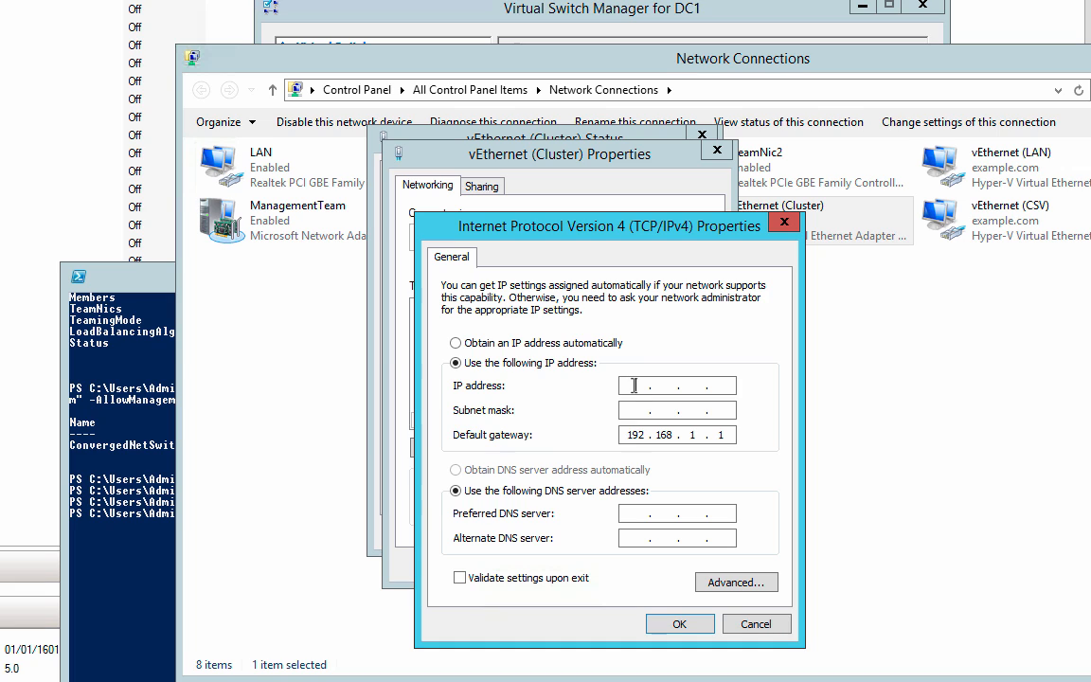
{"action": "type", "text": "192.168"}
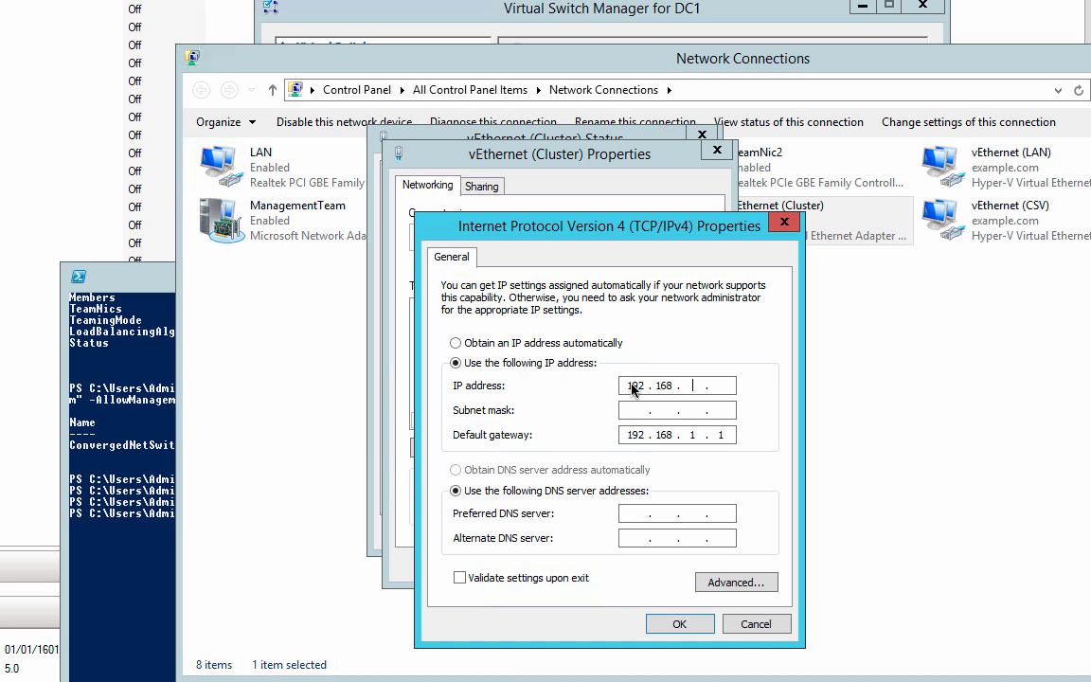
{"action": "type", "text": "4"}
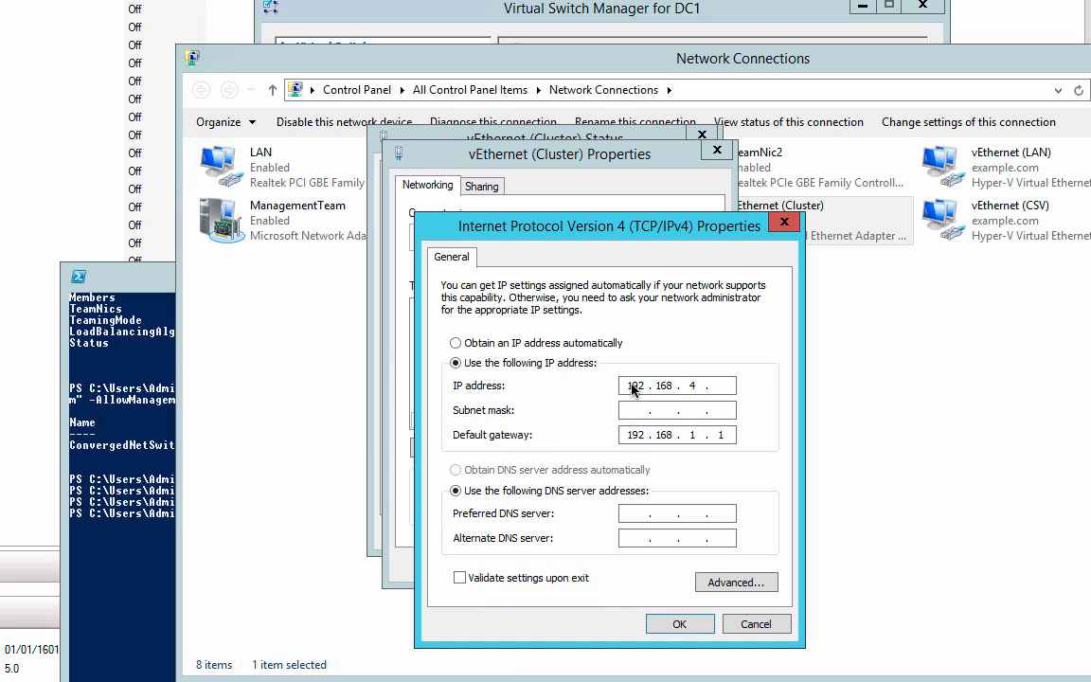
{"action": "type", "text": "255.255.255.0"}
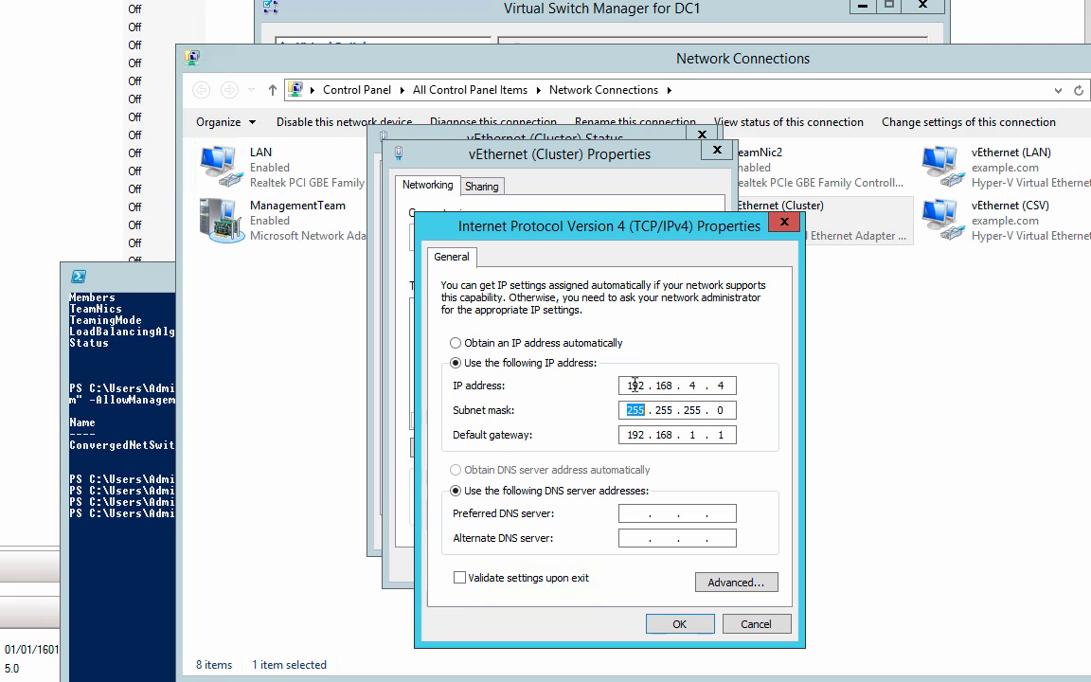
{"action": "left_click", "coordinate": [678, 623]}
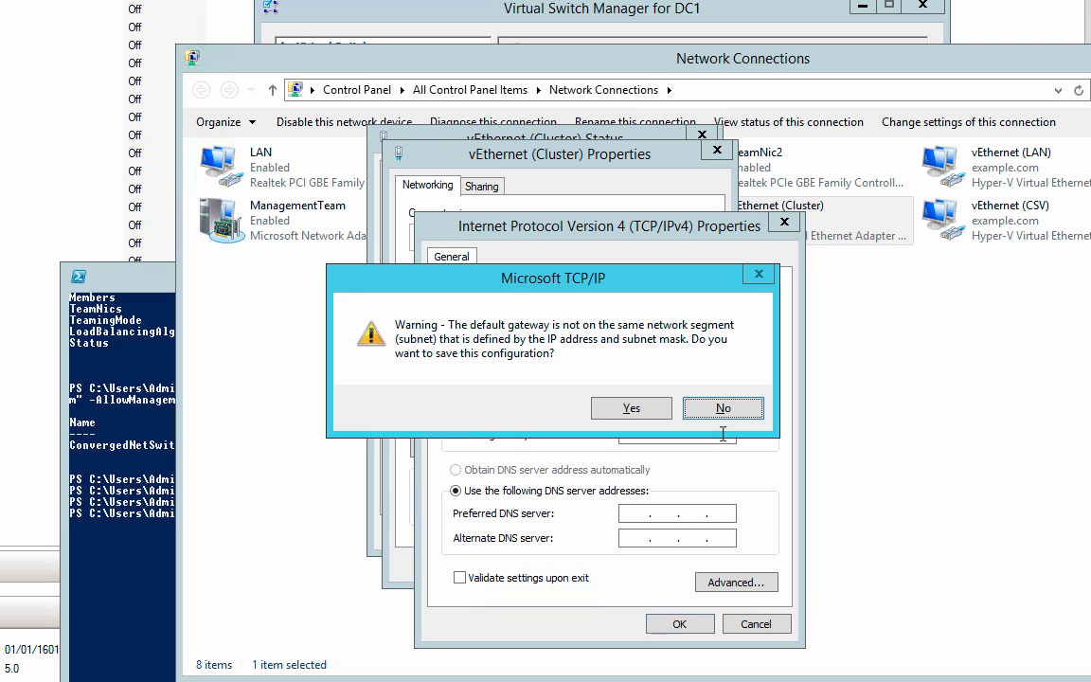
{"action": "left_click", "coordinate": [721, 407]}
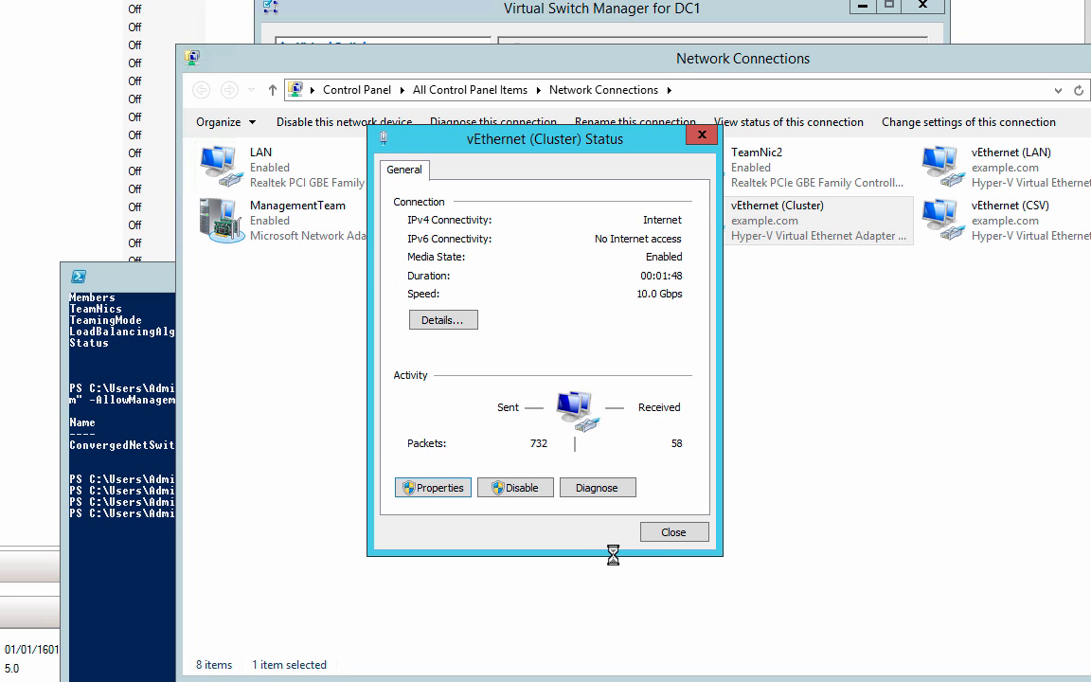
- Run Set-VMNetworkAdapter -ManagementOS for "LiveMigration" with minimum bandwidth weight 30
{"action": "left_click", "coordinate": [674, 530]}
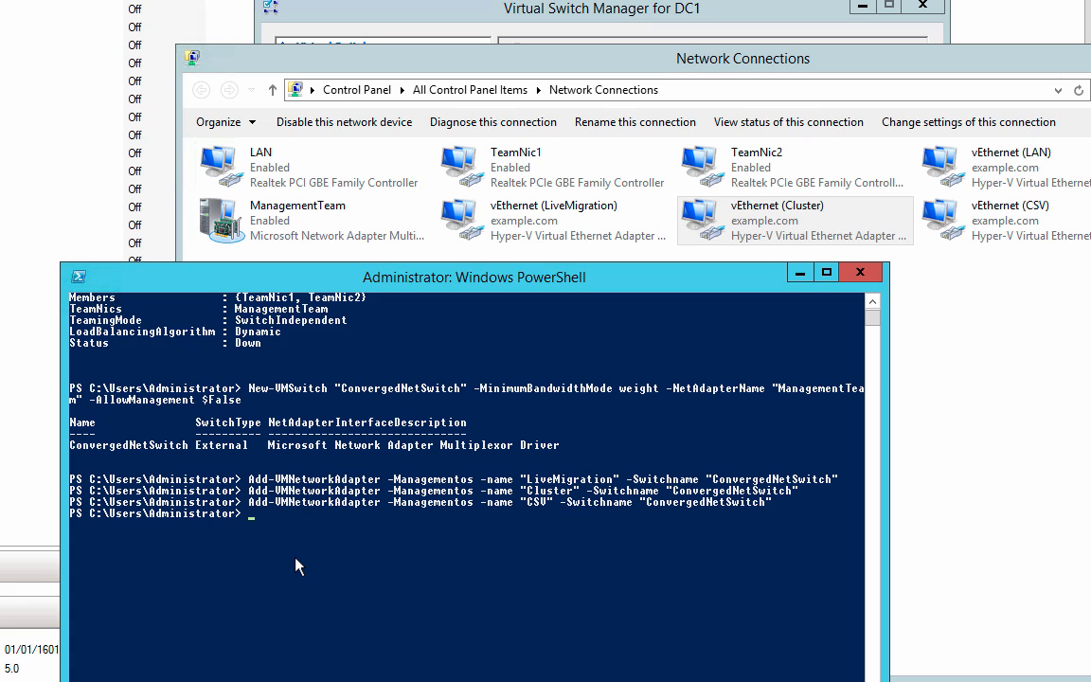
{"action": "type", "text": "set-"}
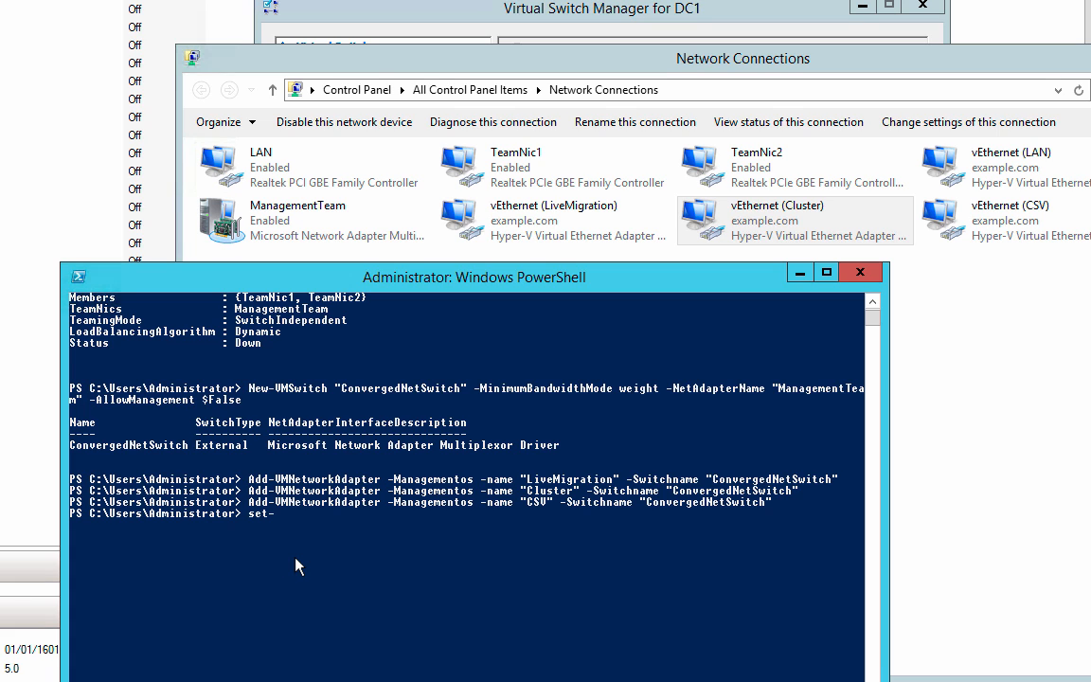
{"action": "type", "text": "vmnetw"}
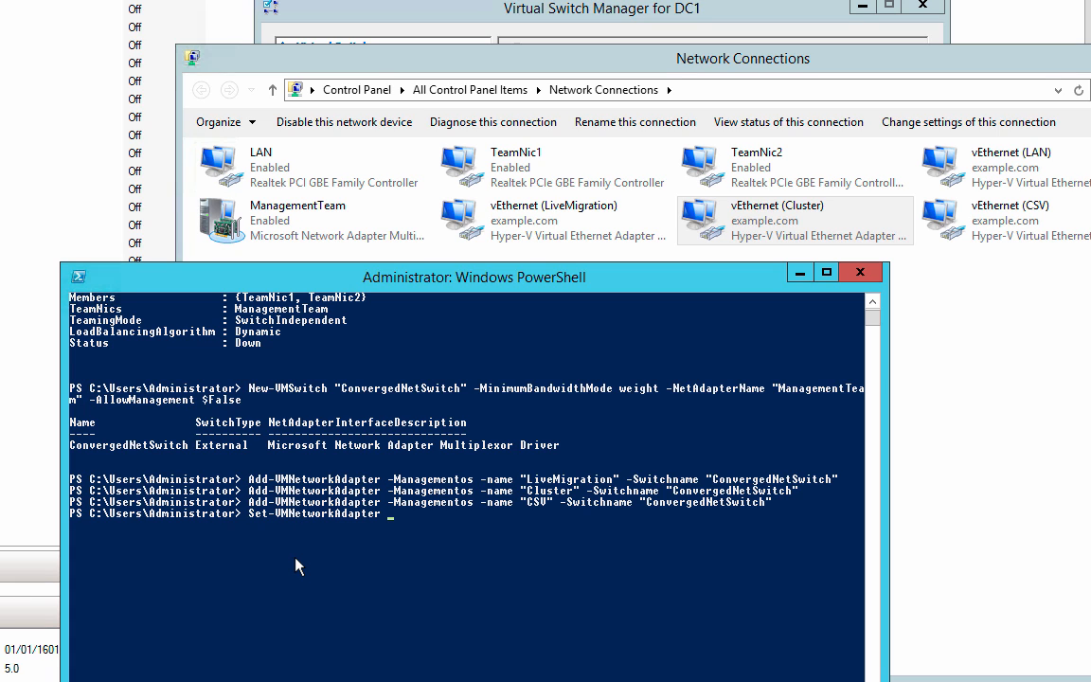
{"action": "type", "text": "-management"}
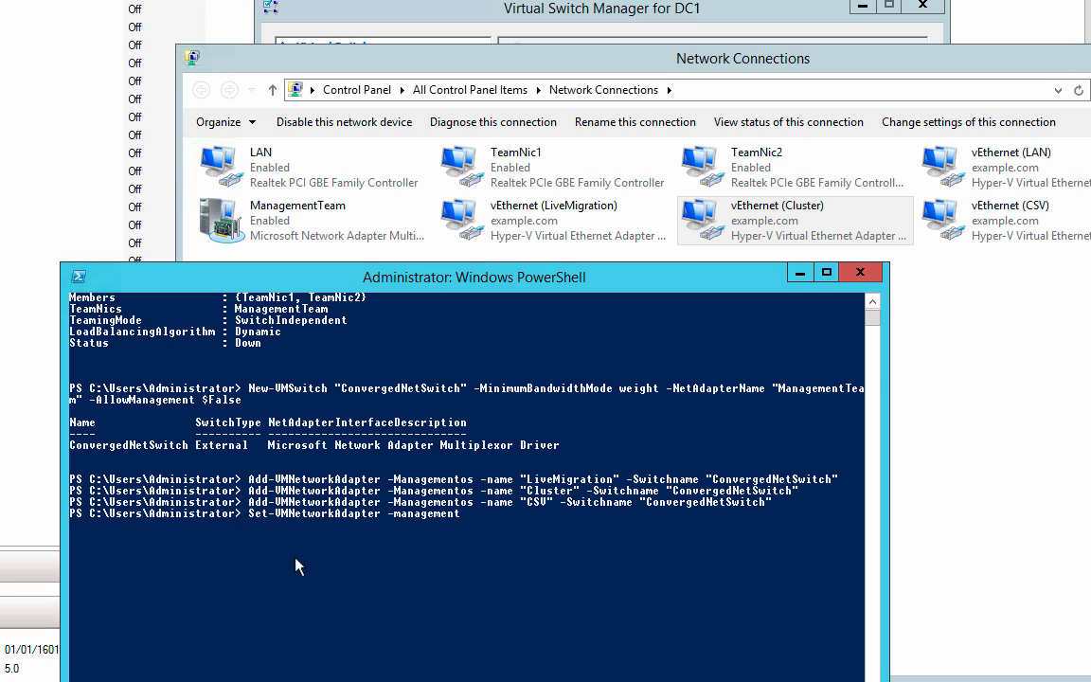
{"action": "type", "text": "os"}
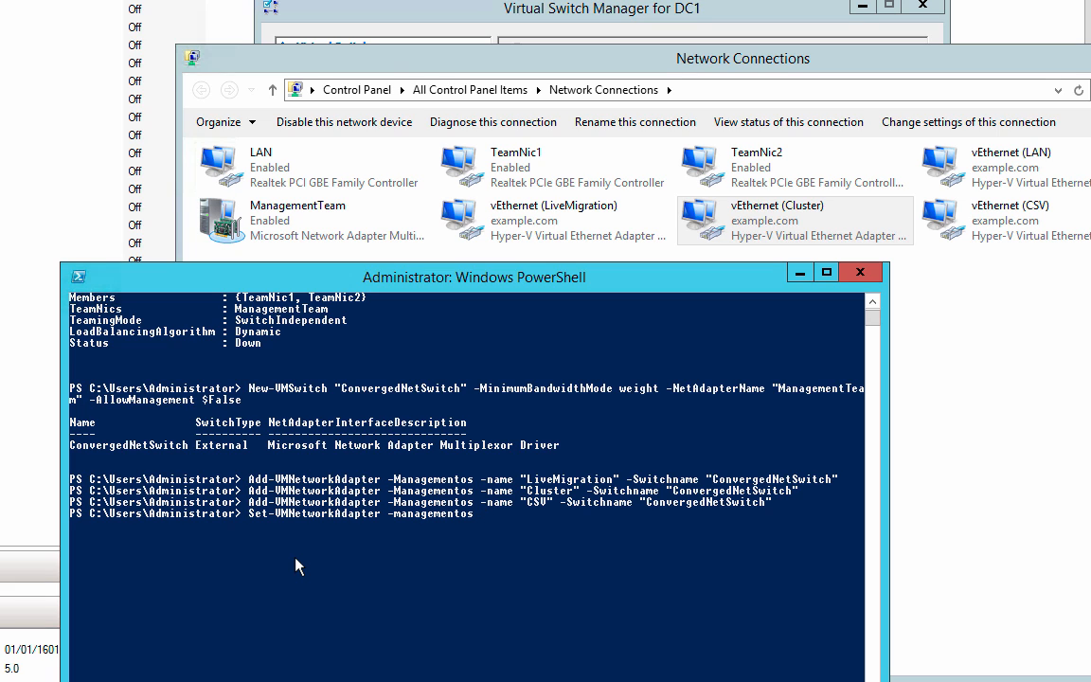
{"action": "type", "text": "-name"}
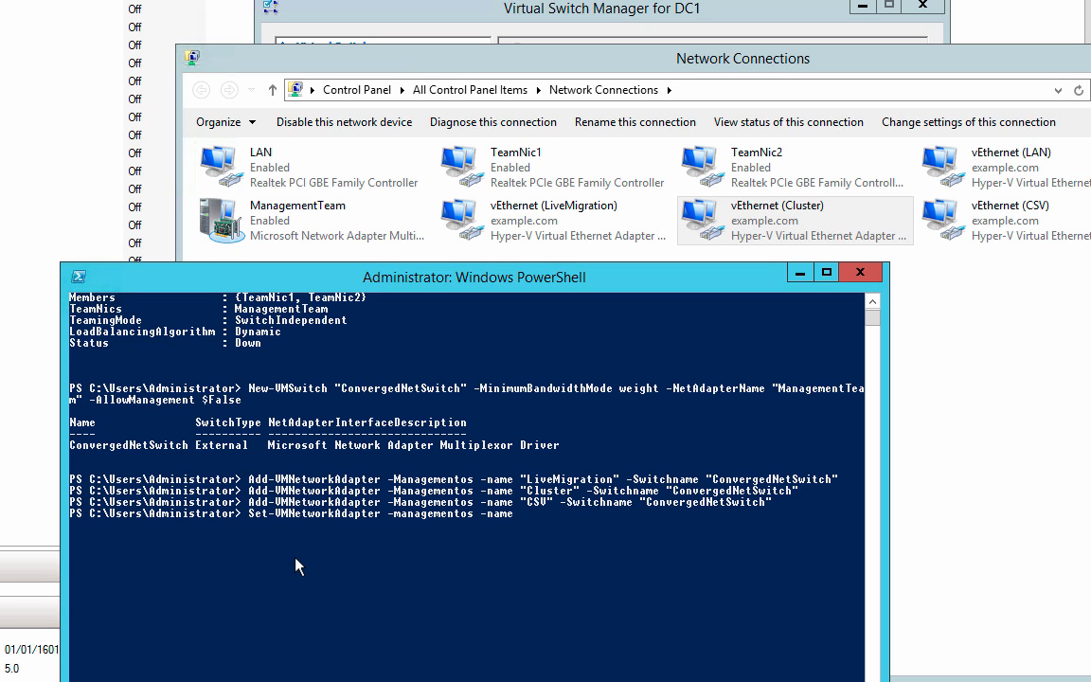
{"action": "type", "text": "Li"}
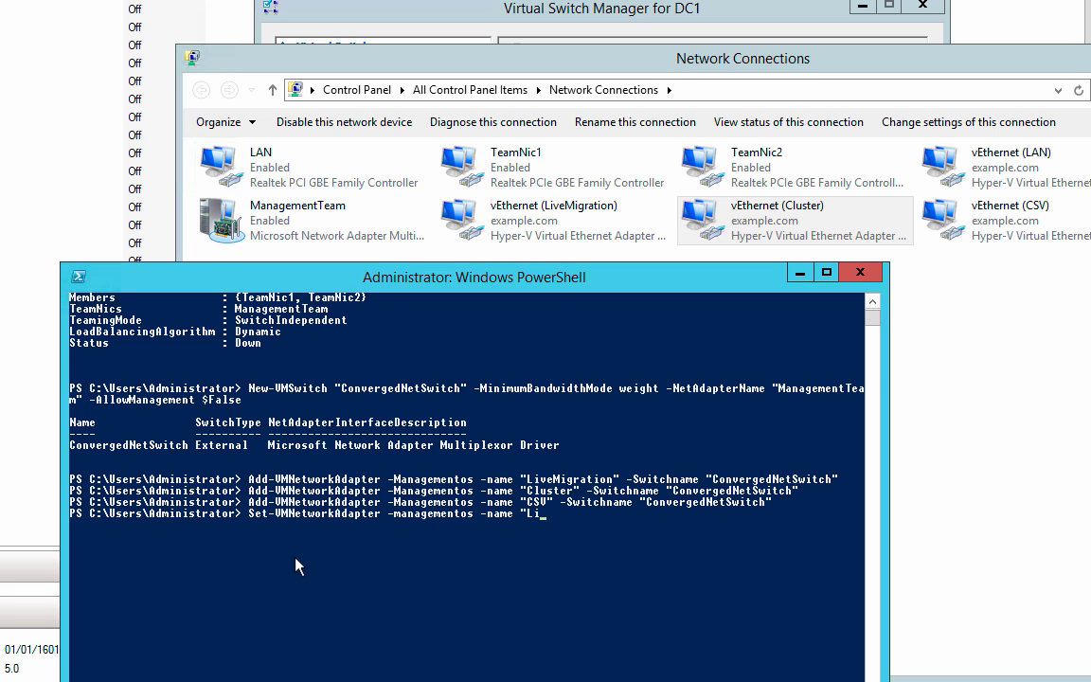
{"action": "type", "text": "veMigration"}
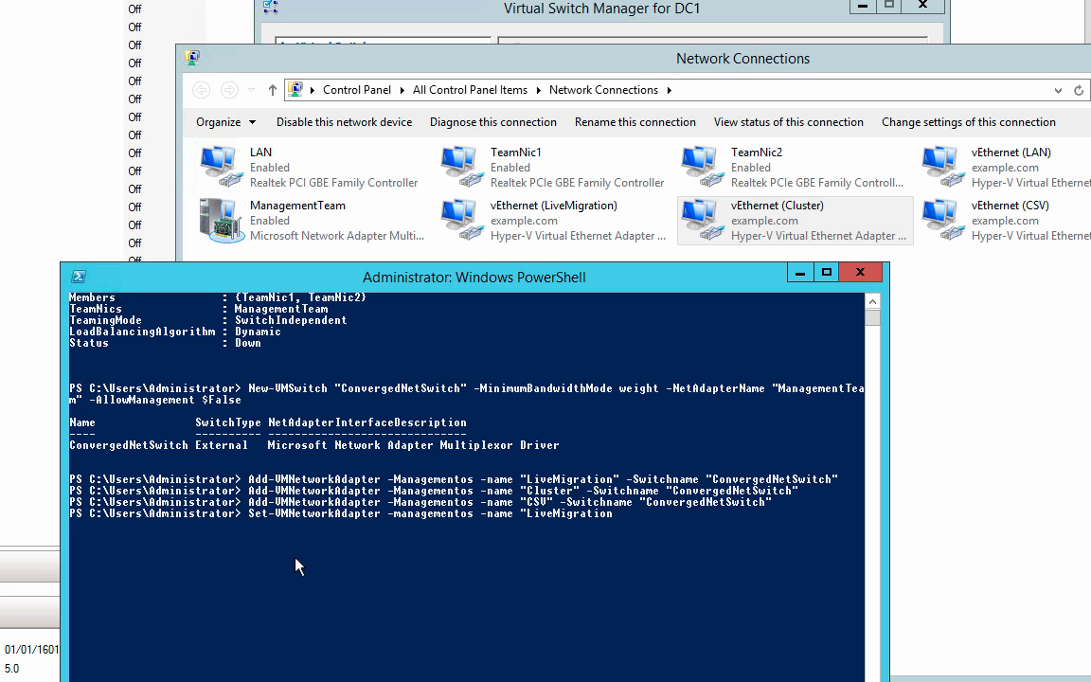
{"action": "type", "text": "\" -"}
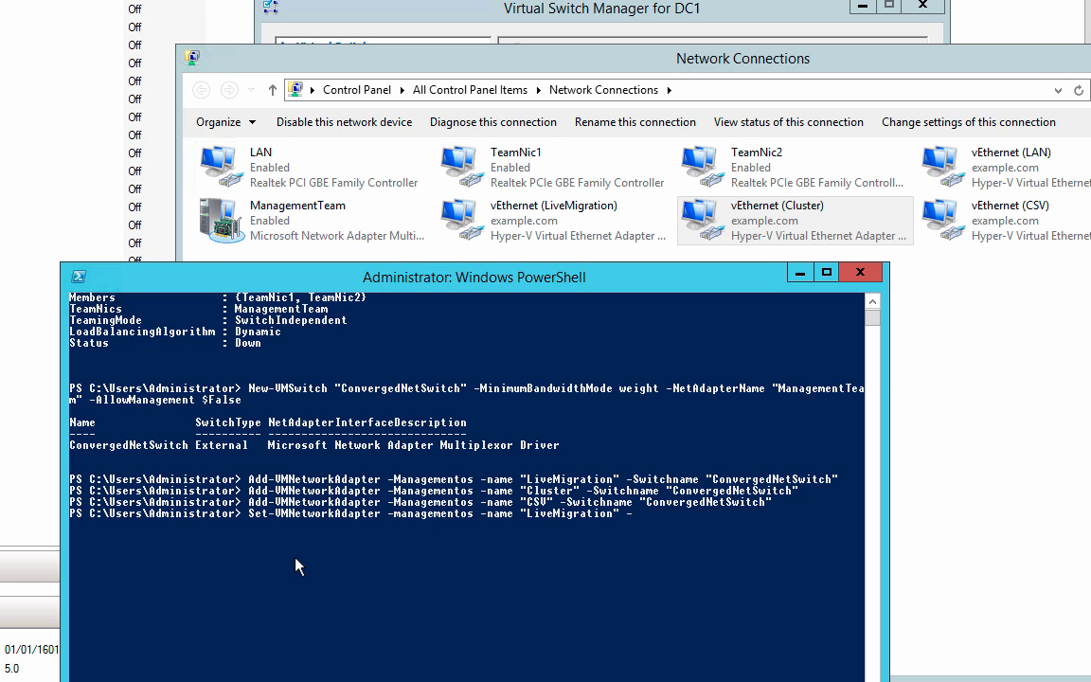
{"action": "type", "text": "-MinimumBandwidthAbsolute"}
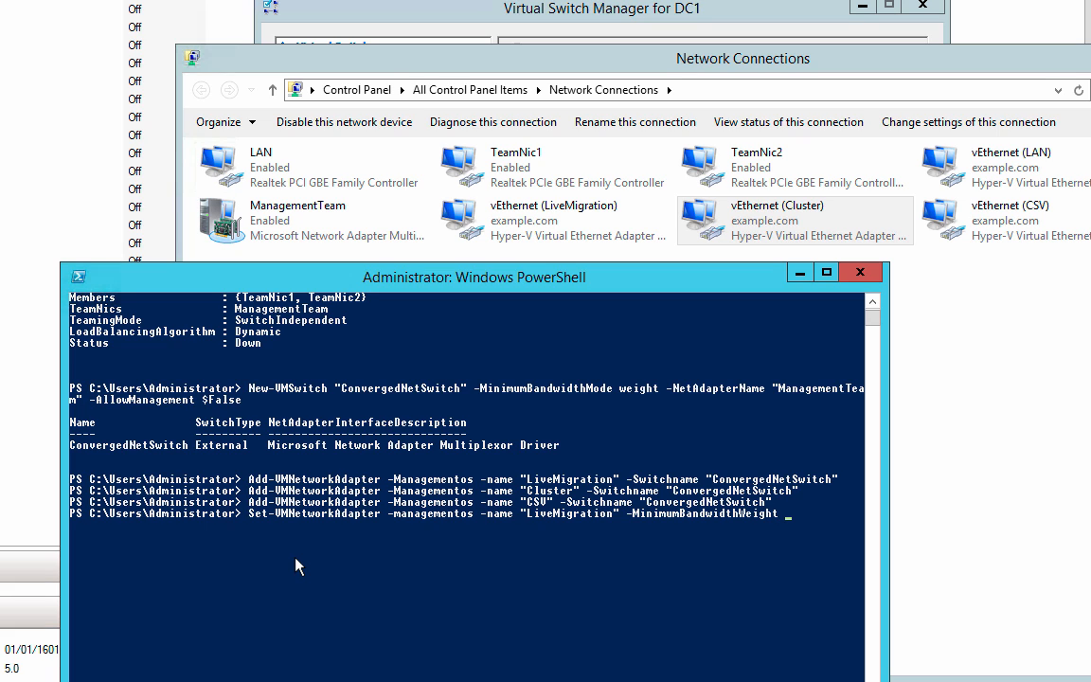
{"action": "type", "text": "30"}
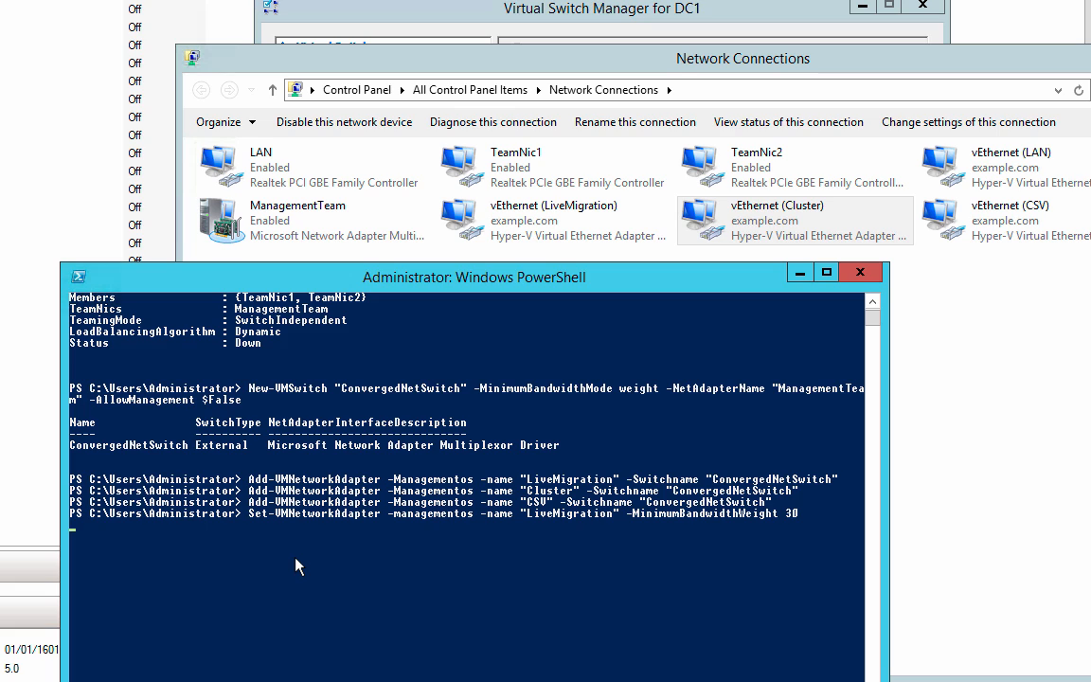
{"action": "key", "text": "enter"}
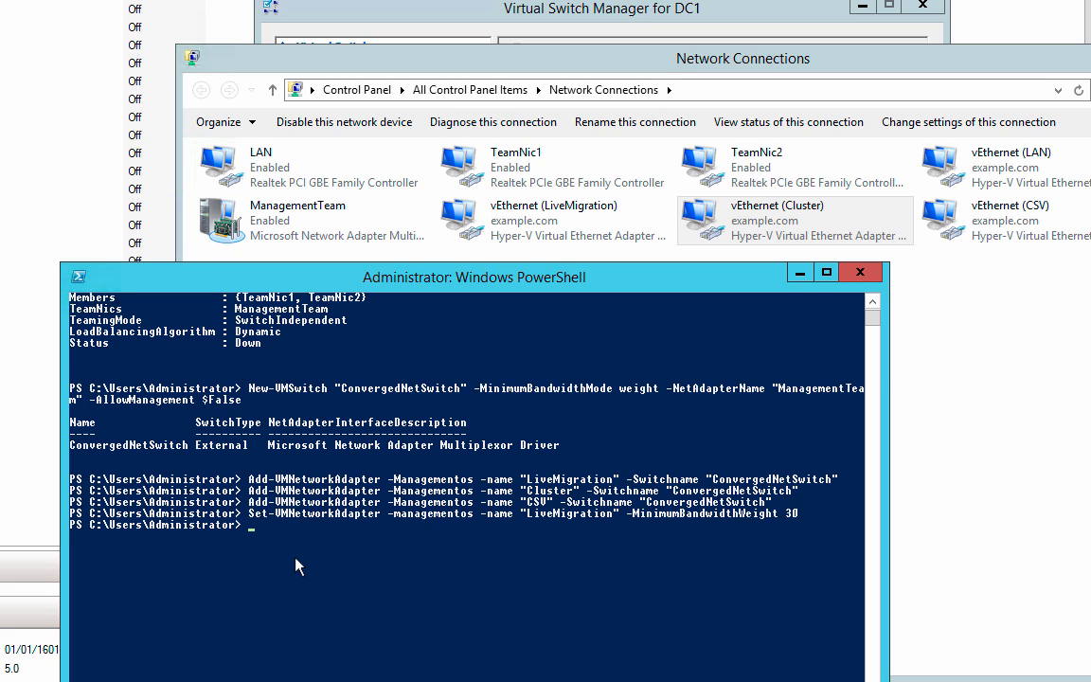
- Recall the Set-VMNetworkAdapter command and edit it for the "Cluster" vNIC's bandwidth weight
{"action": "type", "text": "Set-VMNetworkAdapter -managementos -name \"LiveMigration\" -MinimumBandwidthWeight"}
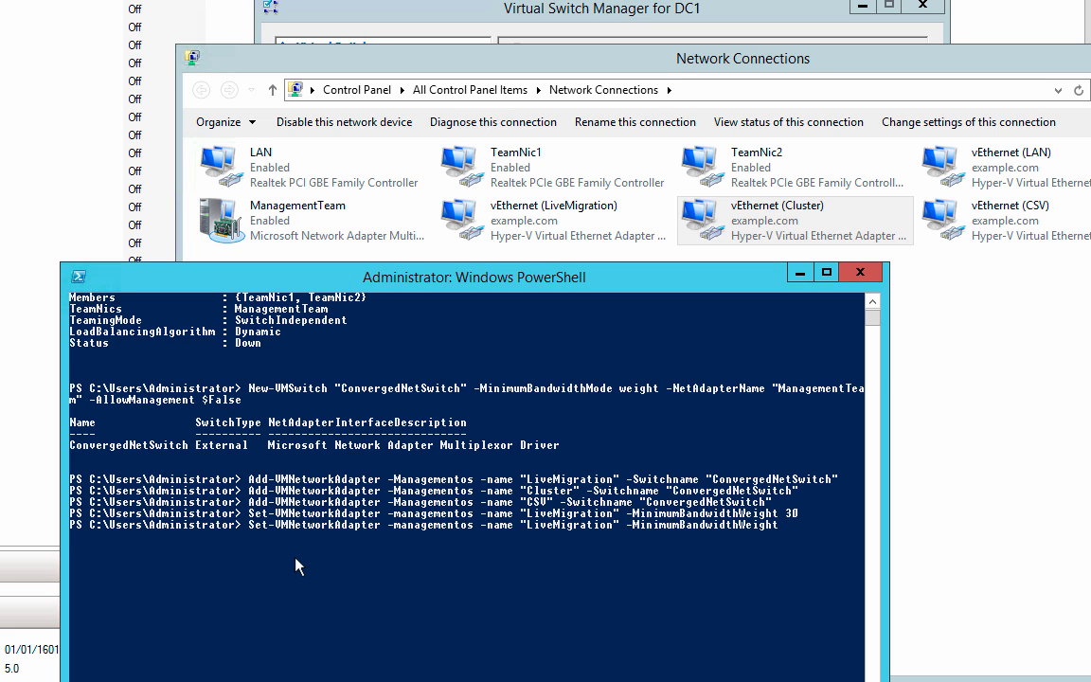
{"action": "type", "text": "2"}
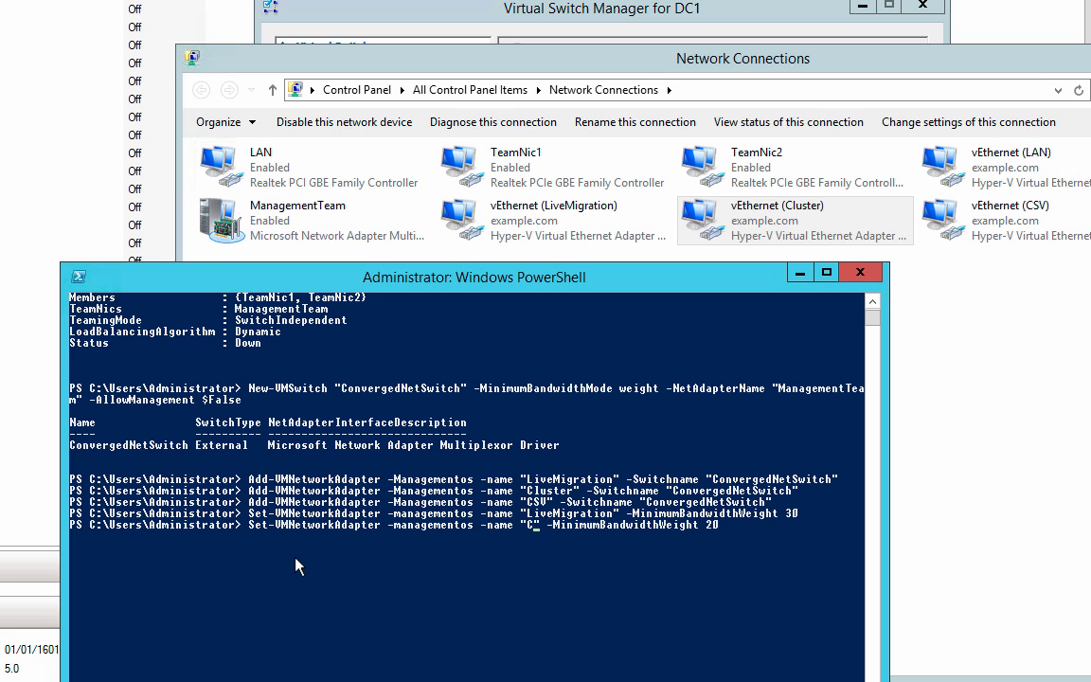
{"action": "type", "text": "luster"}
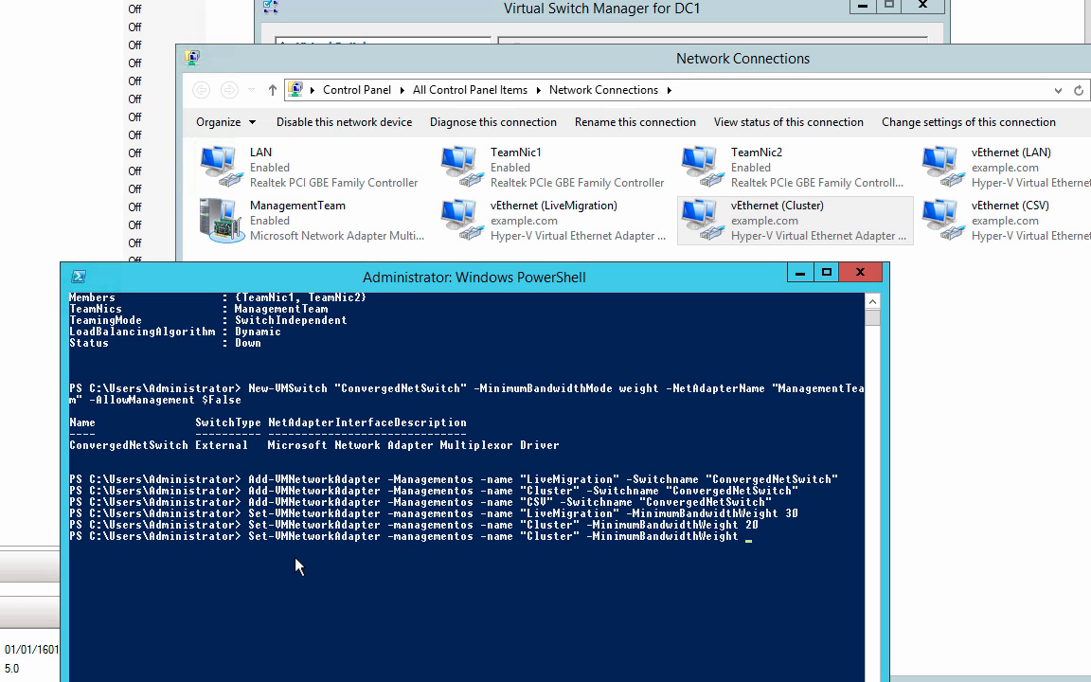
{"action": "type", "text": "50"}
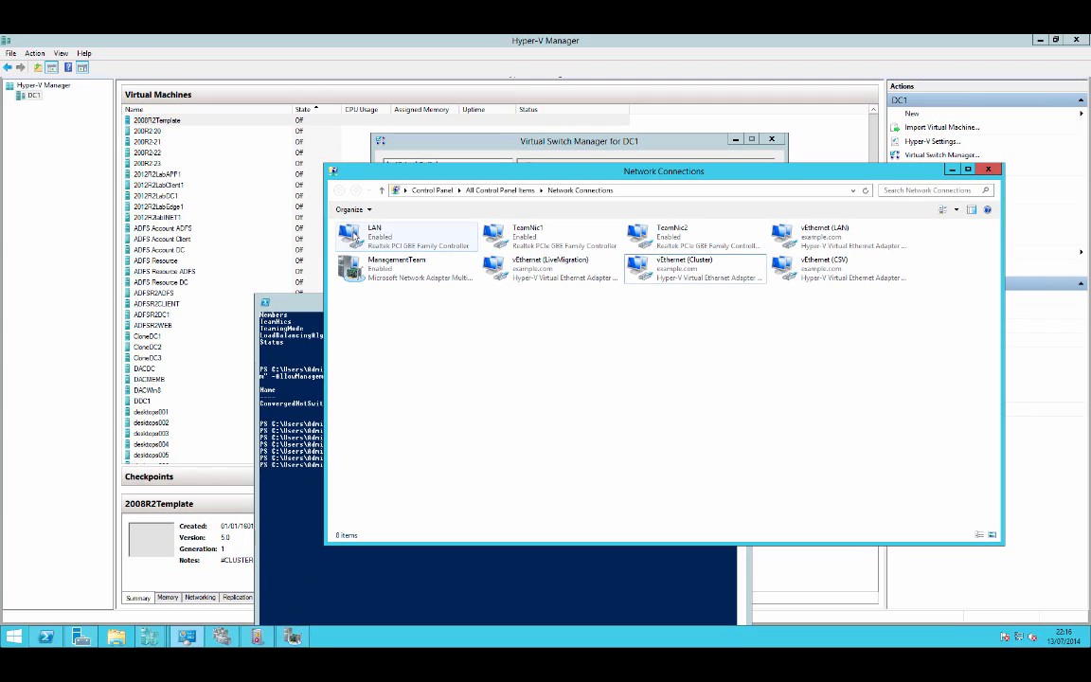
{"action": "mouse_move", "coordinate": [359, 237]}
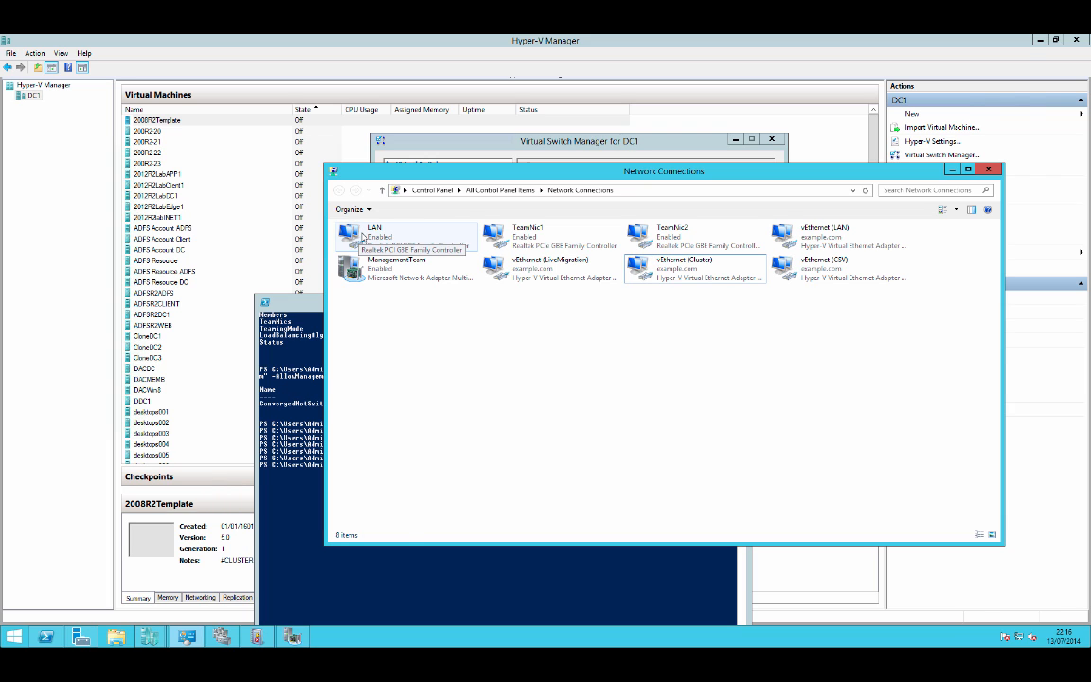
{"action": "left_click", "coordinate": [672, 235]}
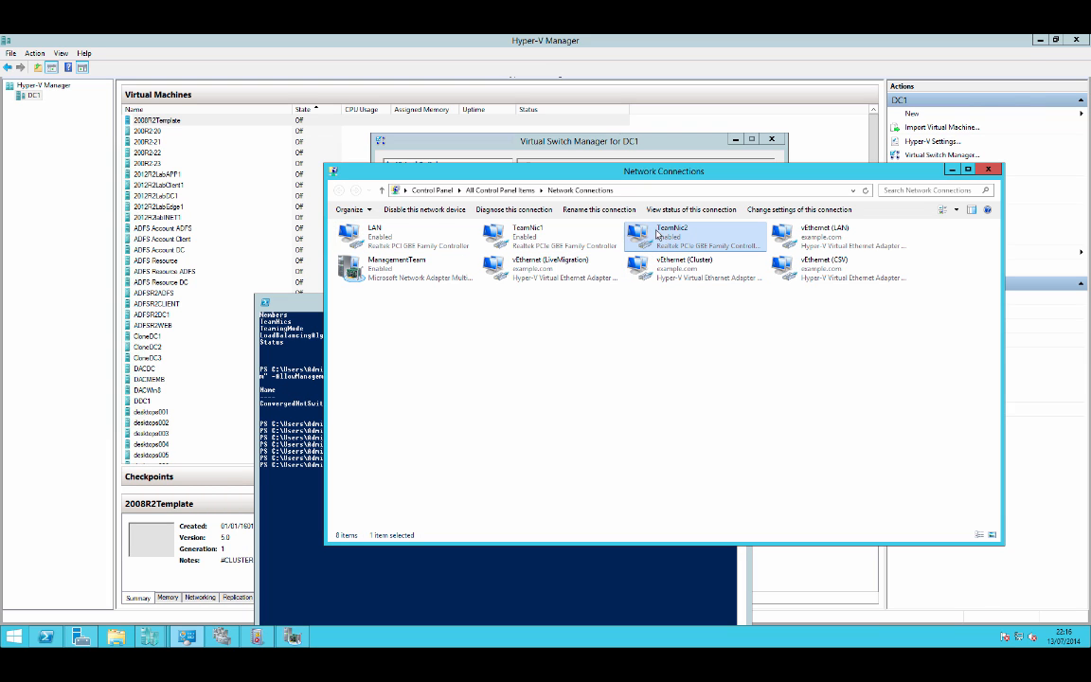
{"action": "left_click", "coordinate": [527, 235]}
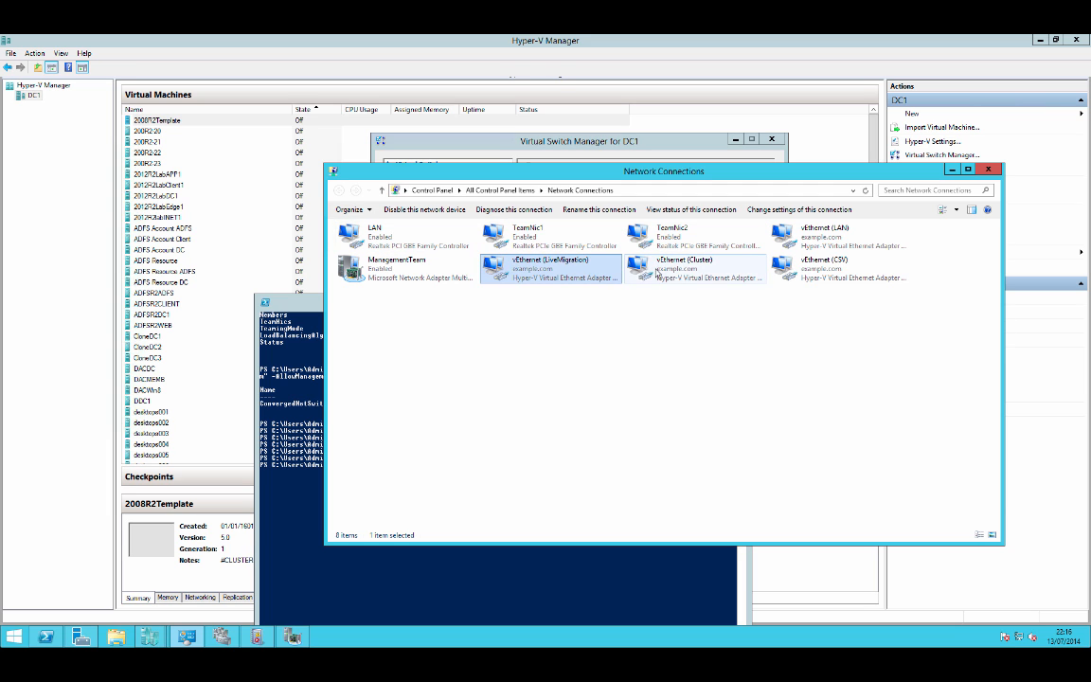
{"action": "left_click", "coordinate": [840, 269]}
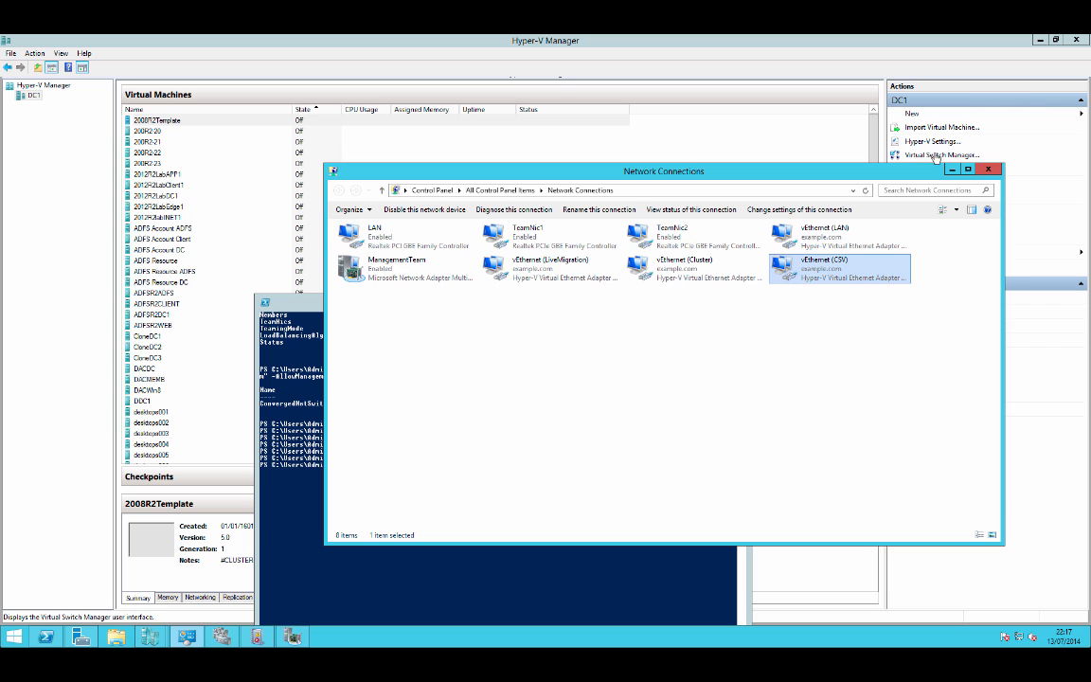
{"action": "left_click", "coordinate": [940, 156]}
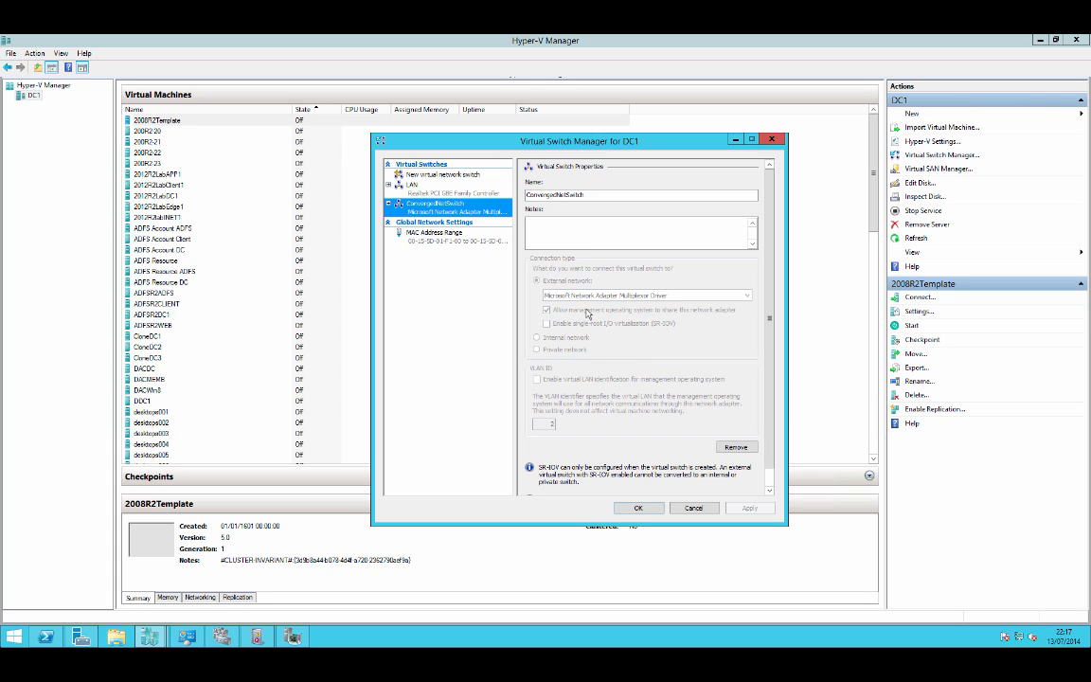
{"action": "mouse_move", "coordinate": [610, 281]}
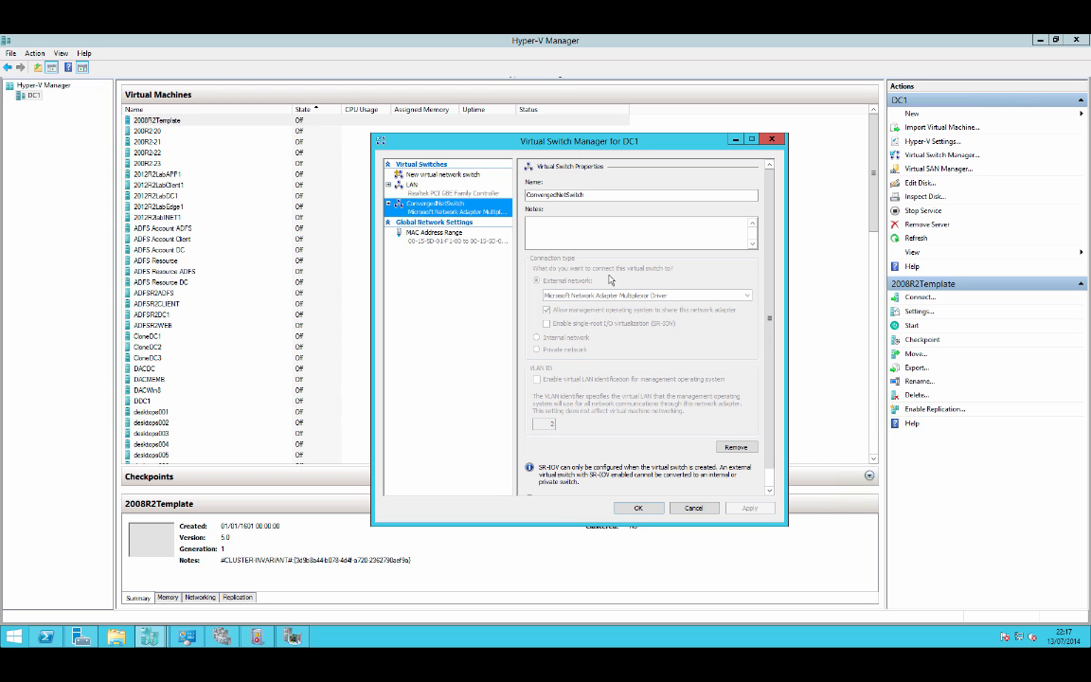